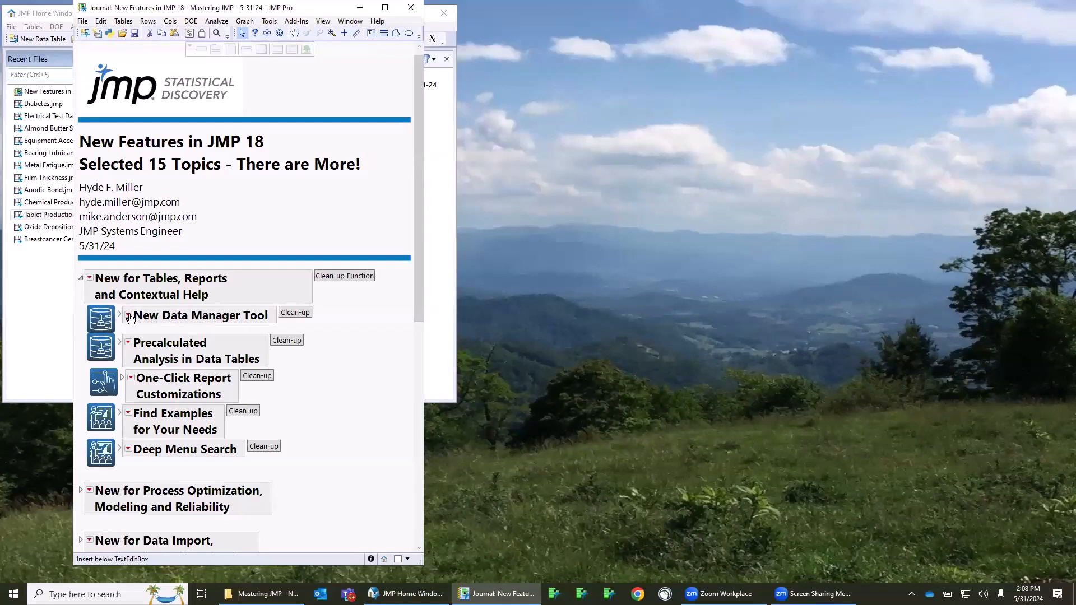
Expand New Data Manager Tool and launch the Columns Manager example on the gene expression table
click(127, 316)
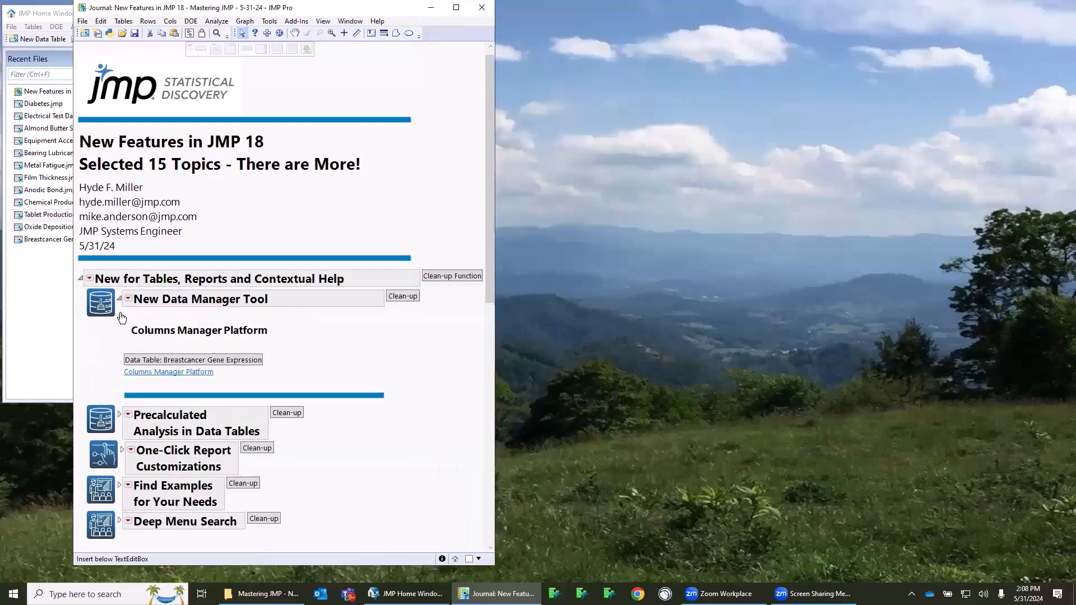
mouse_move(189, 377)
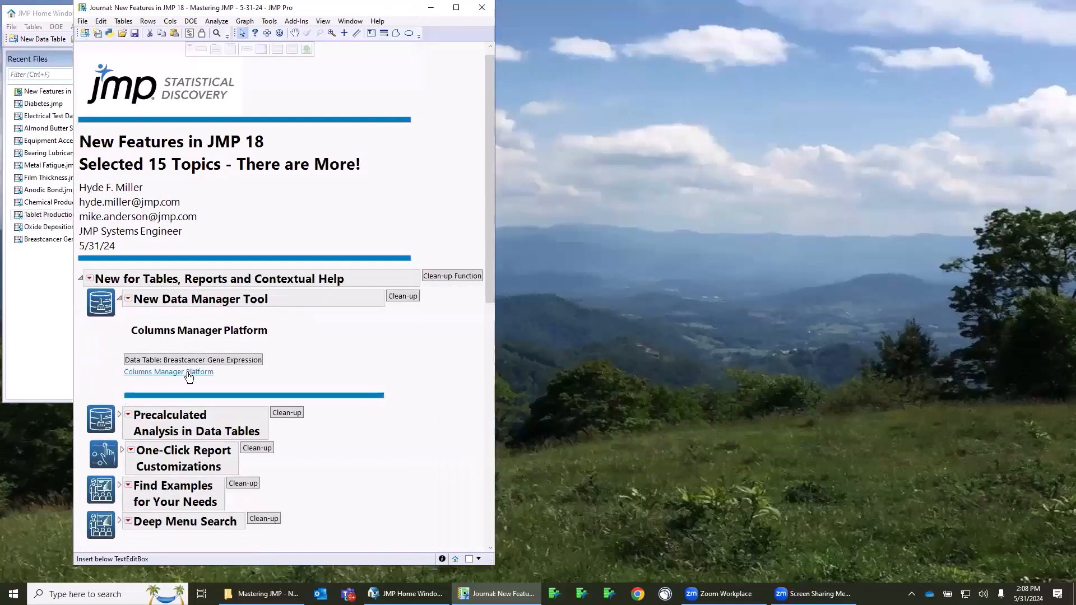
click(168, 371)
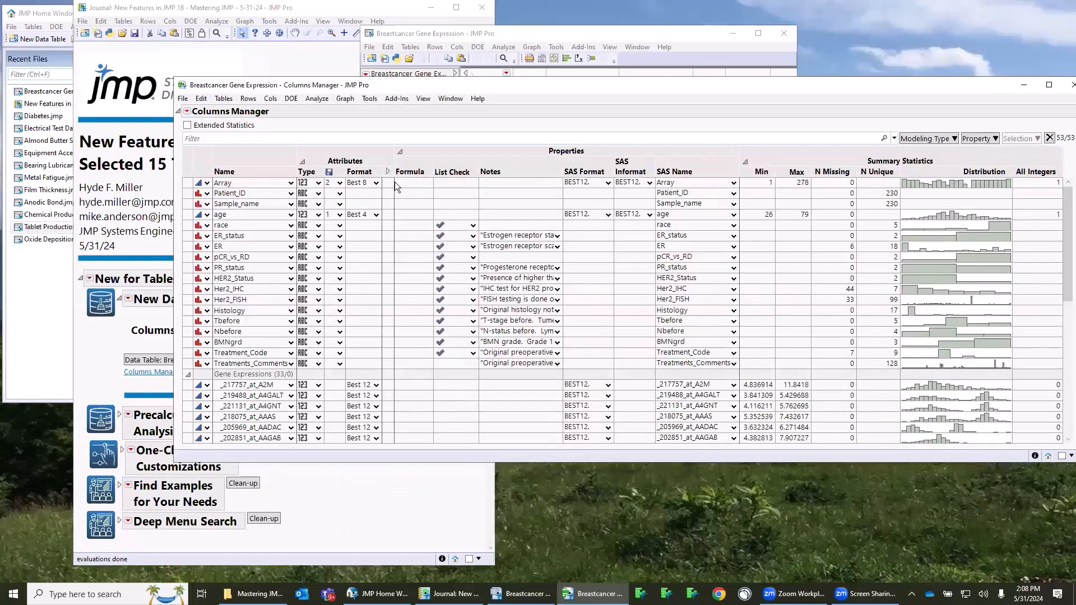
mouse_move(402, 90)
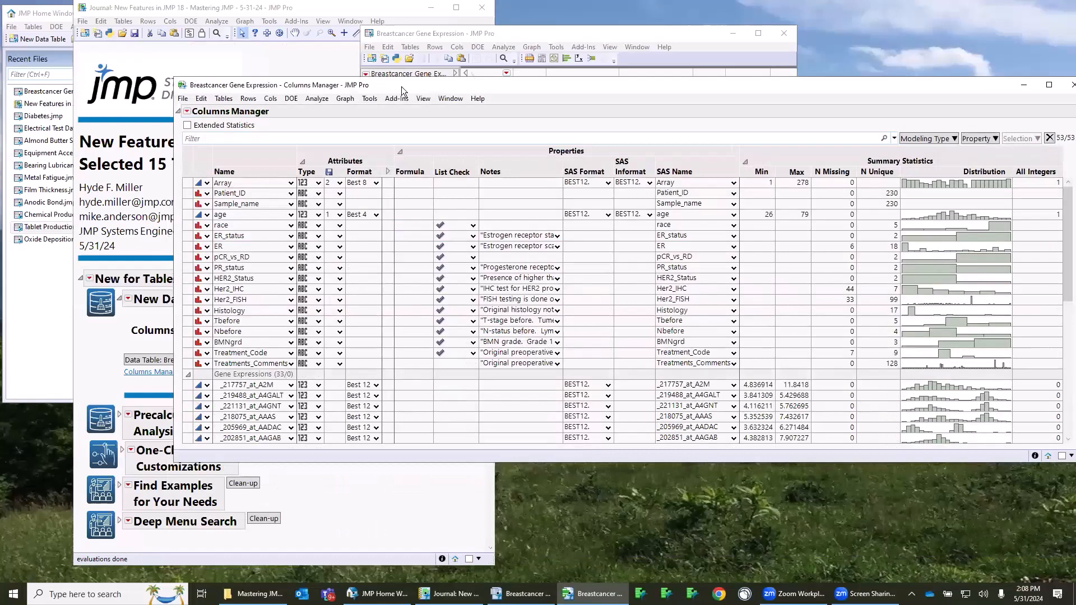
mouse_move(536, 53)
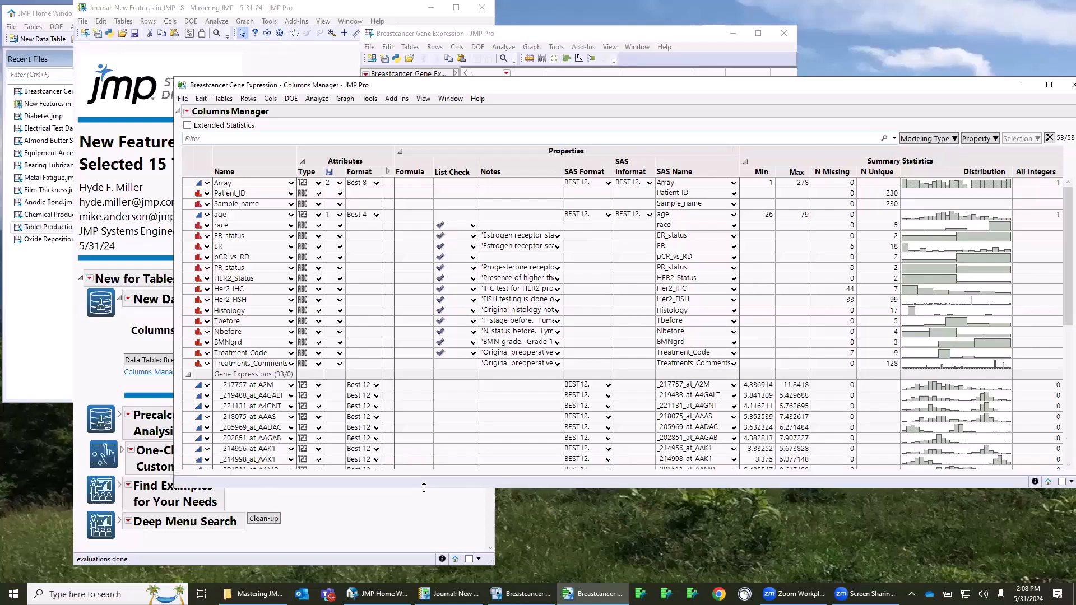
mouse_move(426, 493)
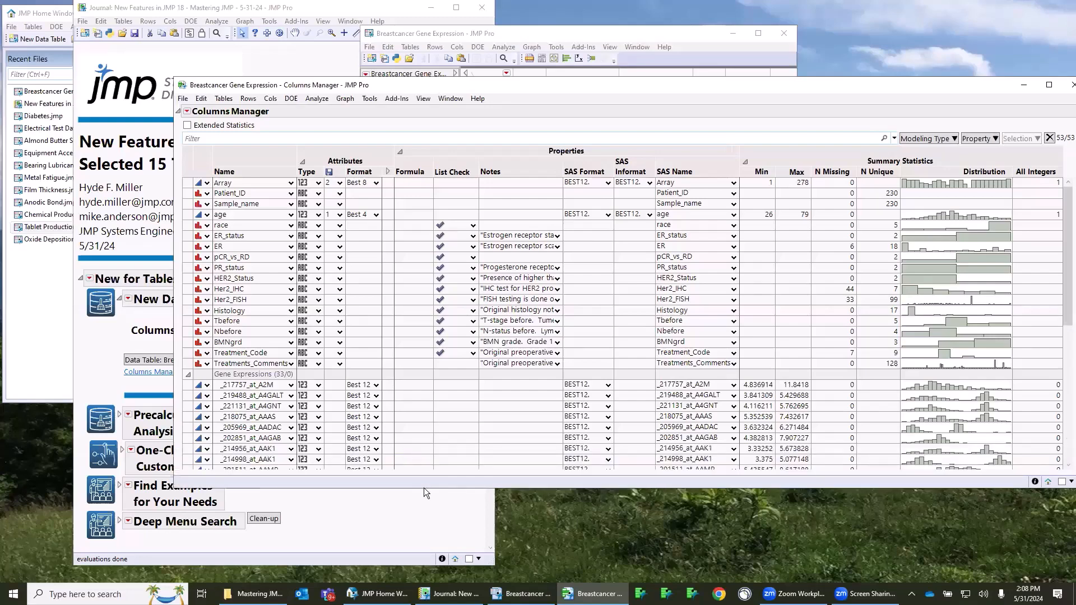
mouse_move(420, 375)
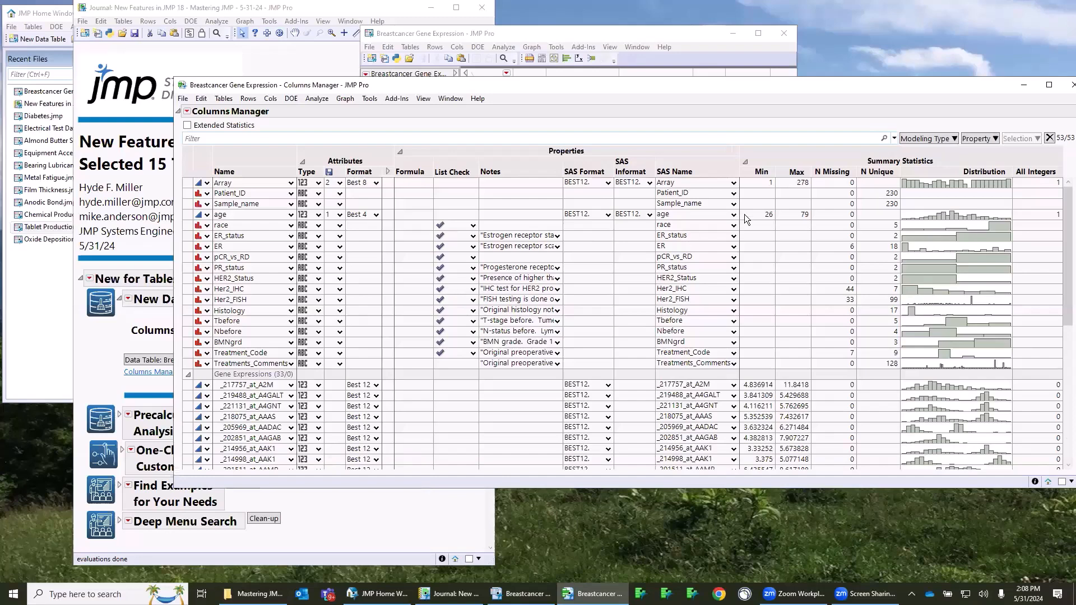
mouse_move(835, 262)
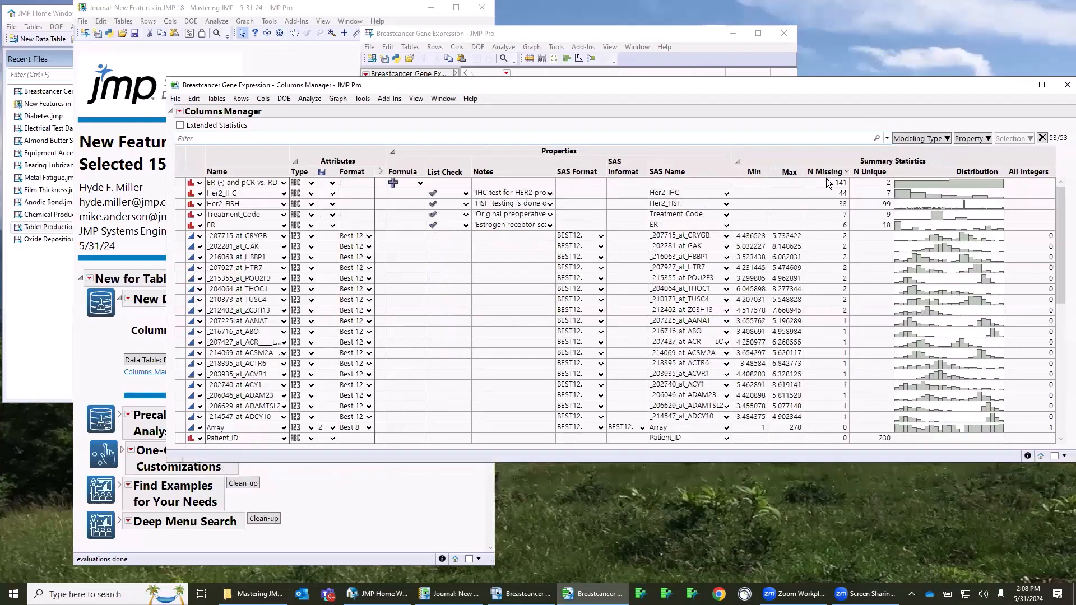
mouse_move(837, 191)
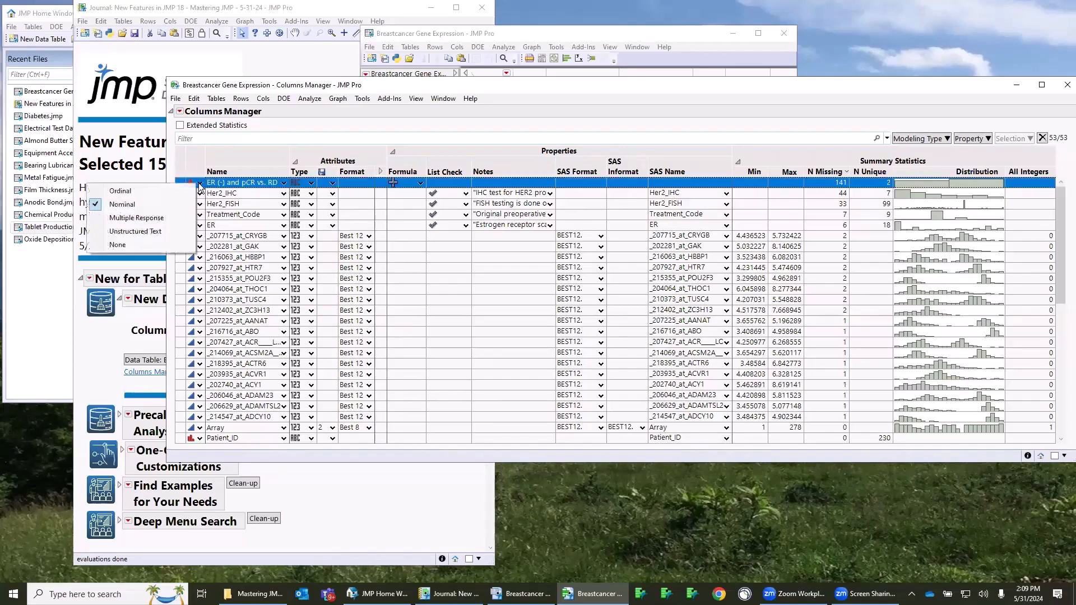
mouse_move(136, 230)
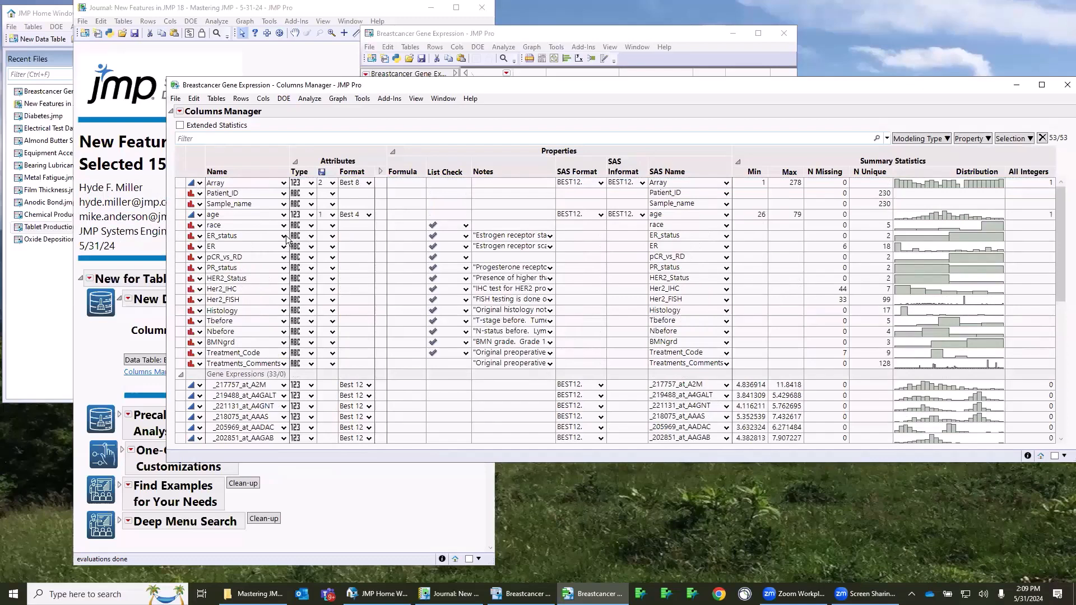
mouse_move(610, 282)
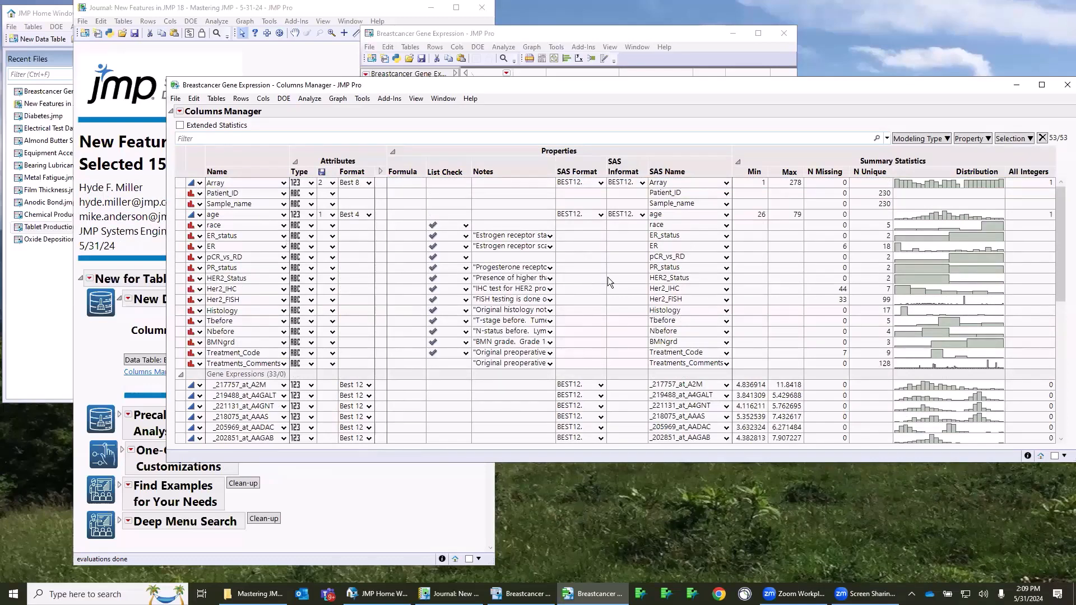
mouse_move(219, 245)
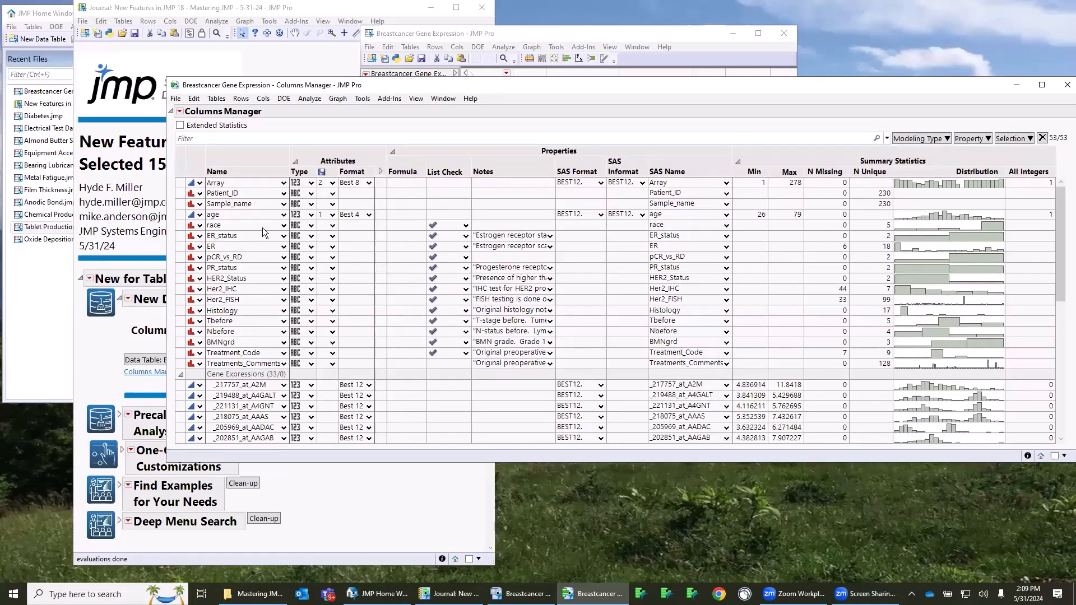
mouse_move(274, 353)
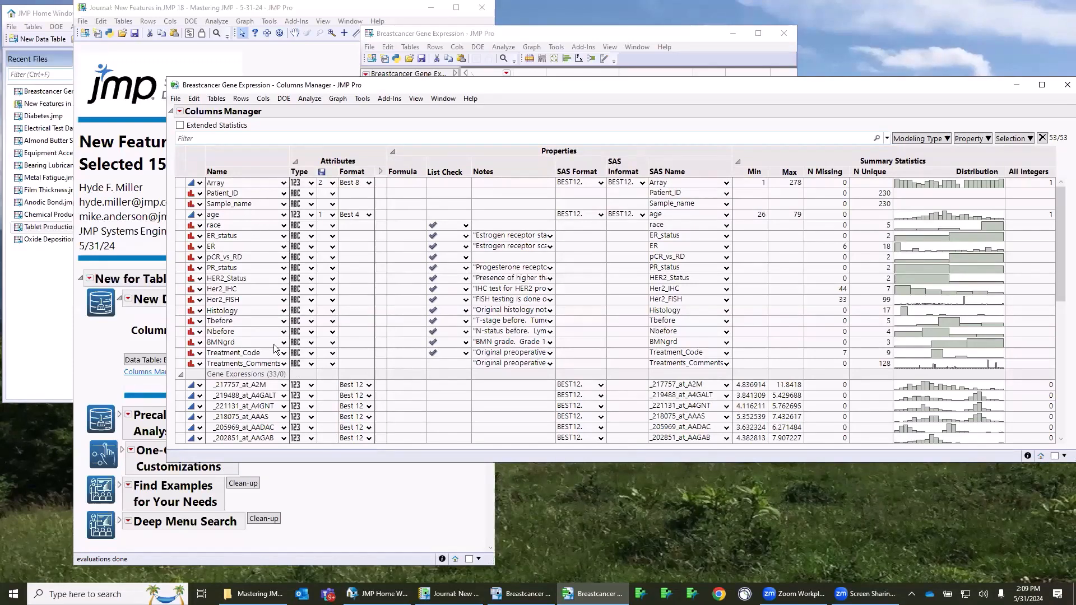
Change the Gene Expressions group's format to Fixed Dec with 1 decimal, applied to all 33 selected columns
scroll(down, 3)
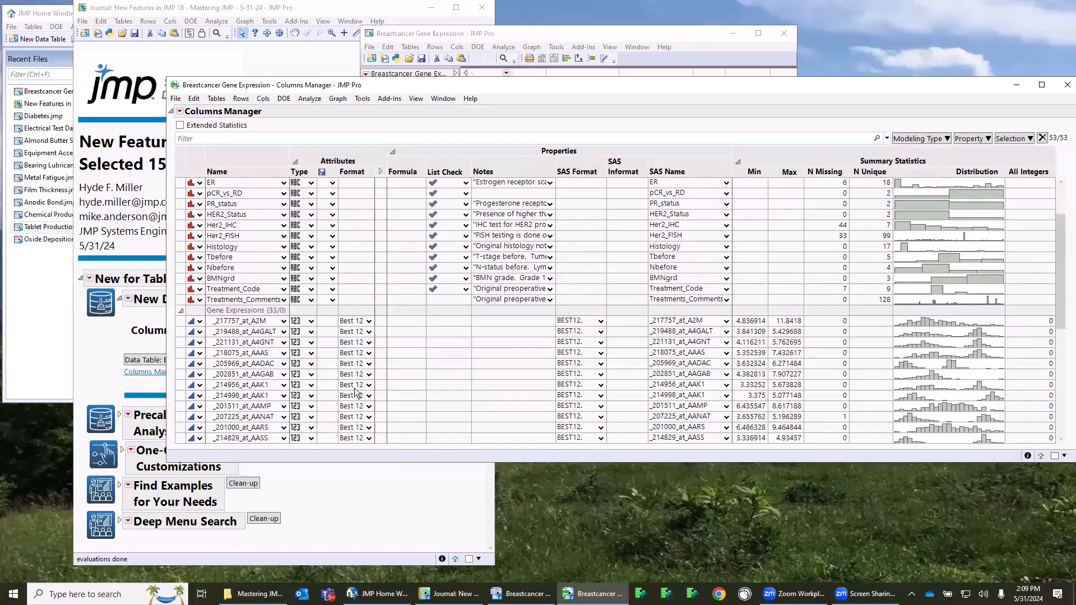
scroll(down, 3)
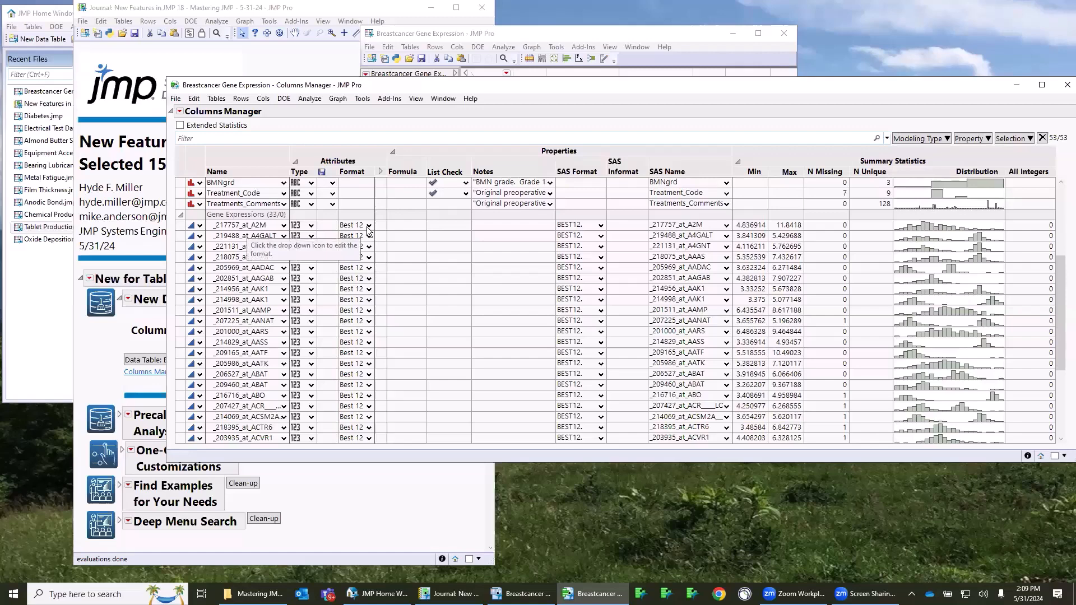
scroll(down, 3)
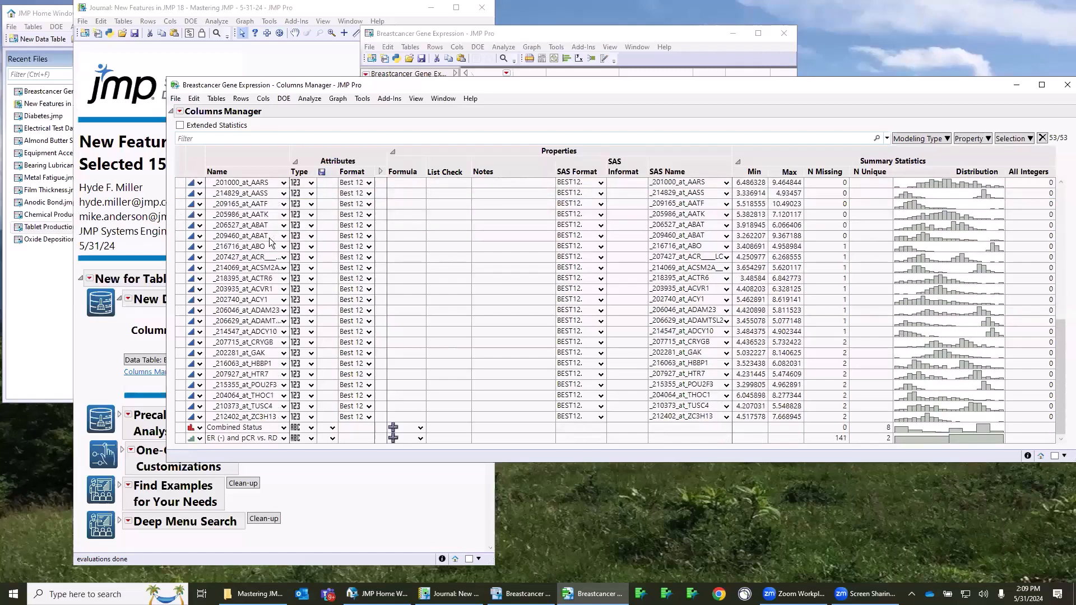
mouse_move(255, 420)
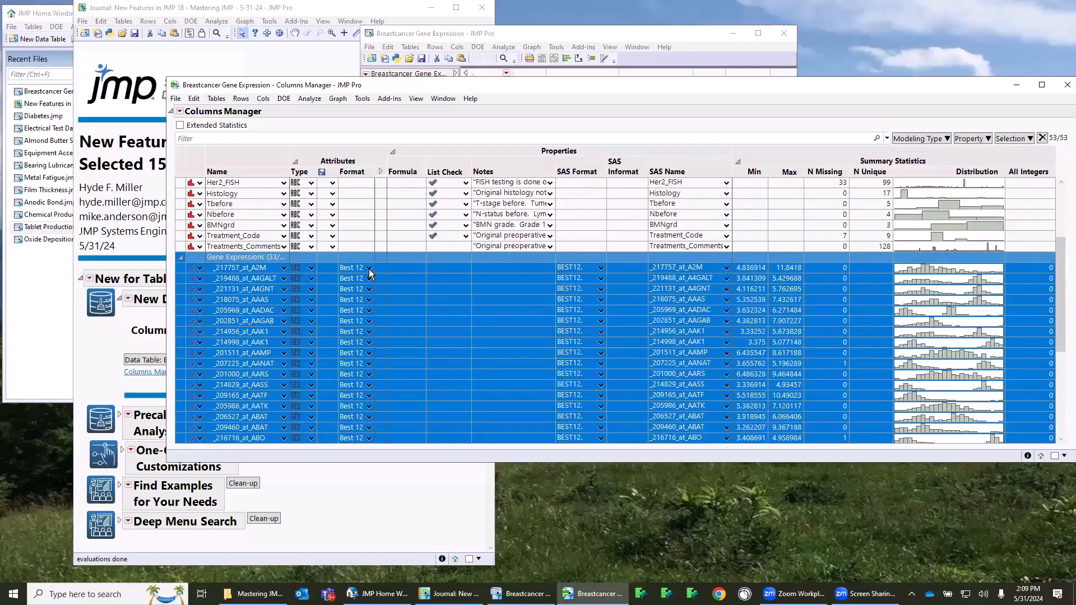
click(368, 268)
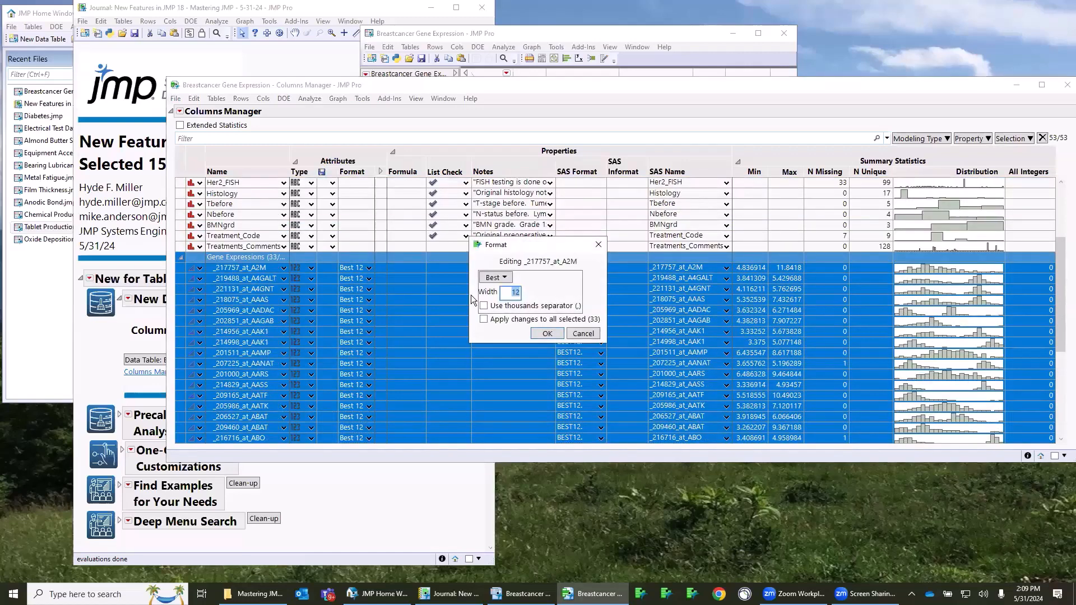
click(506, 276)
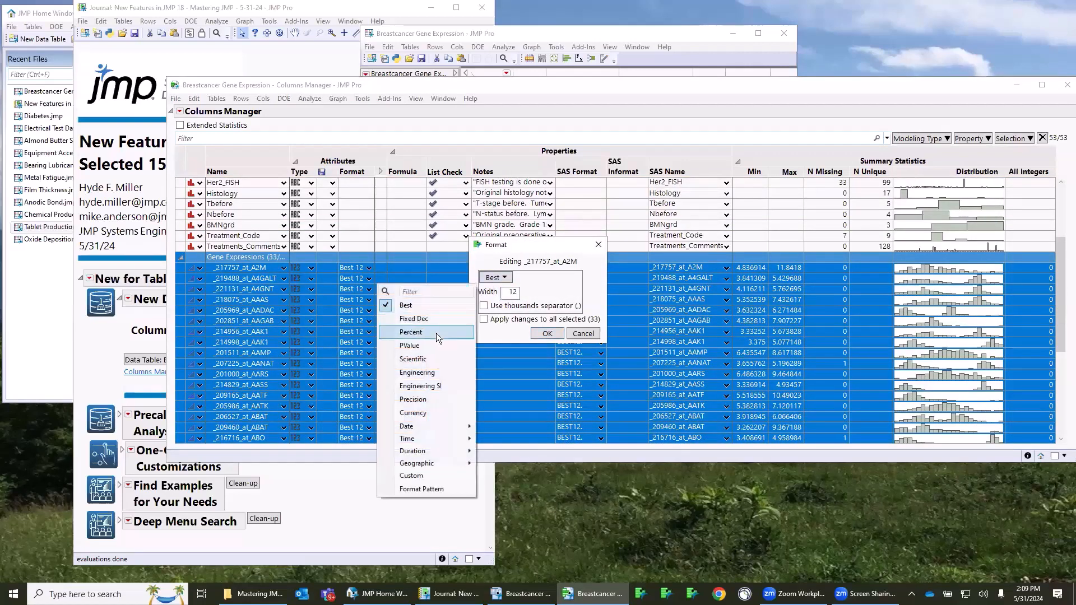
click(413, 319)
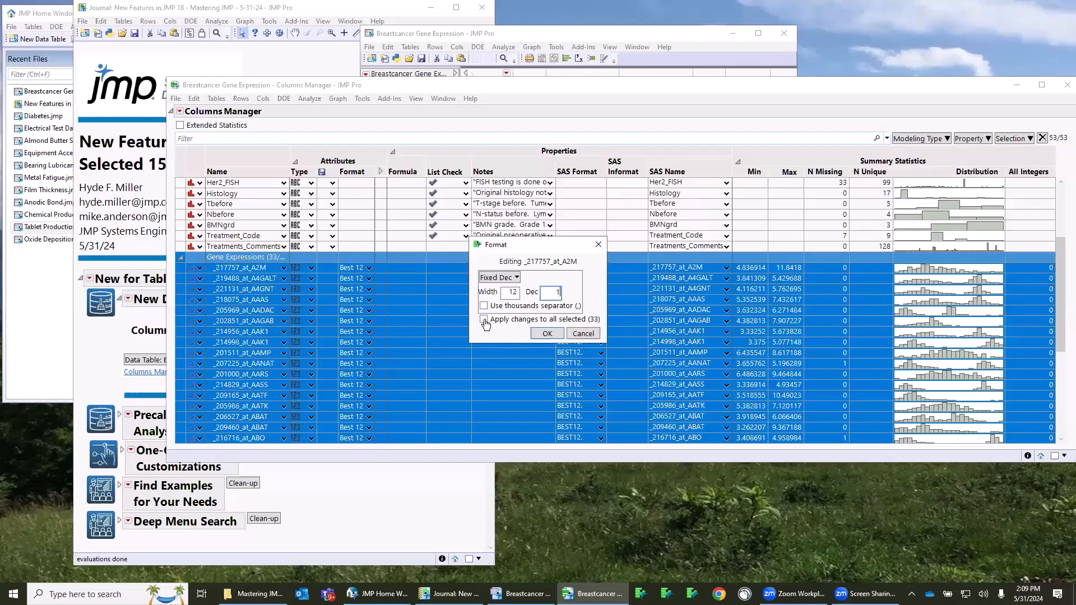
click(484, 318)
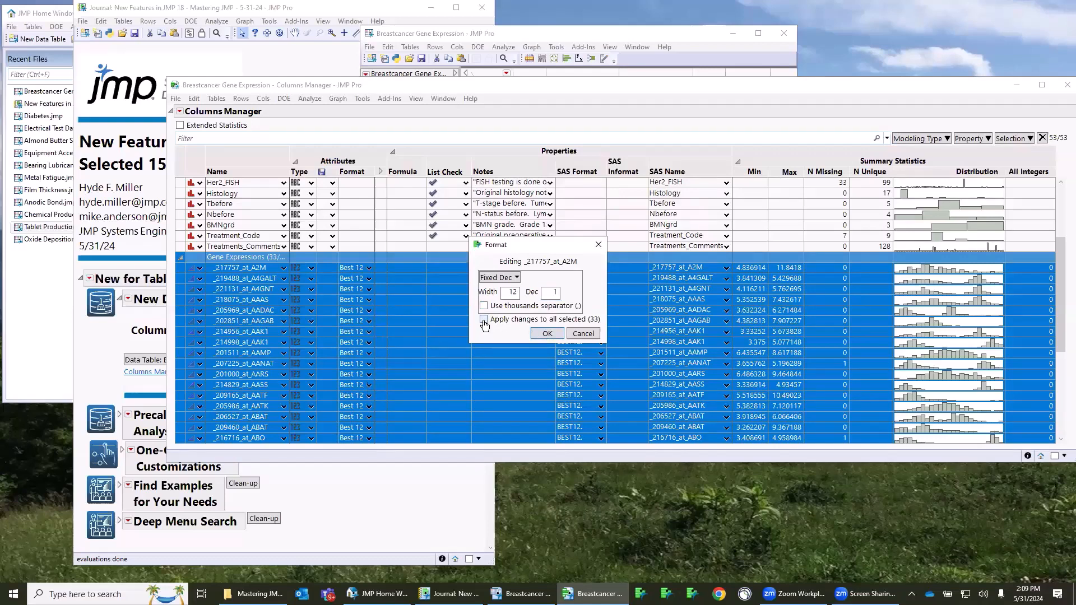
click(547, 333)
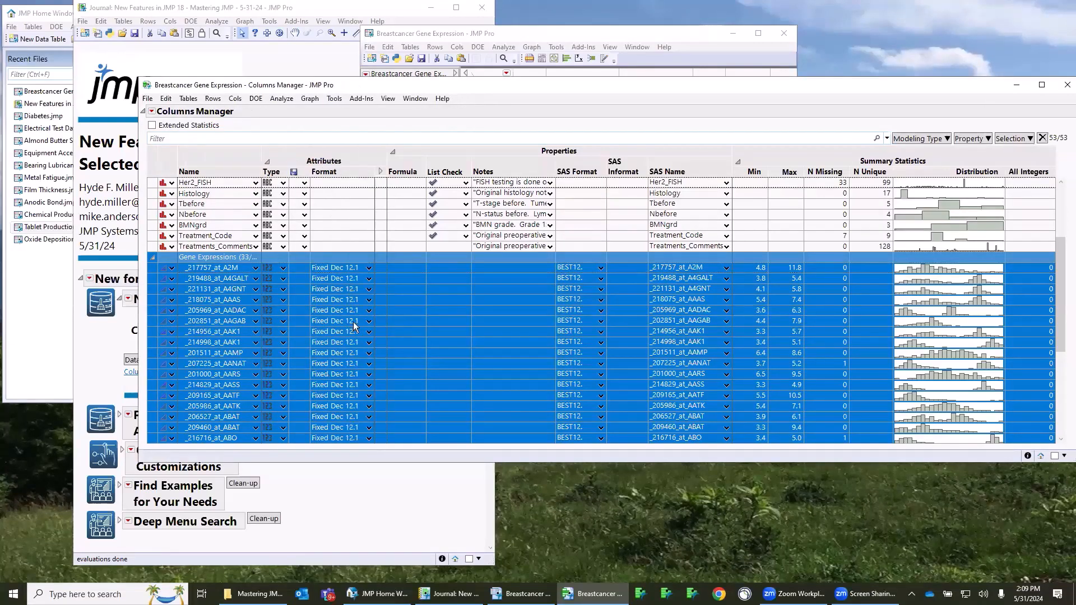
scroll(down, 3)
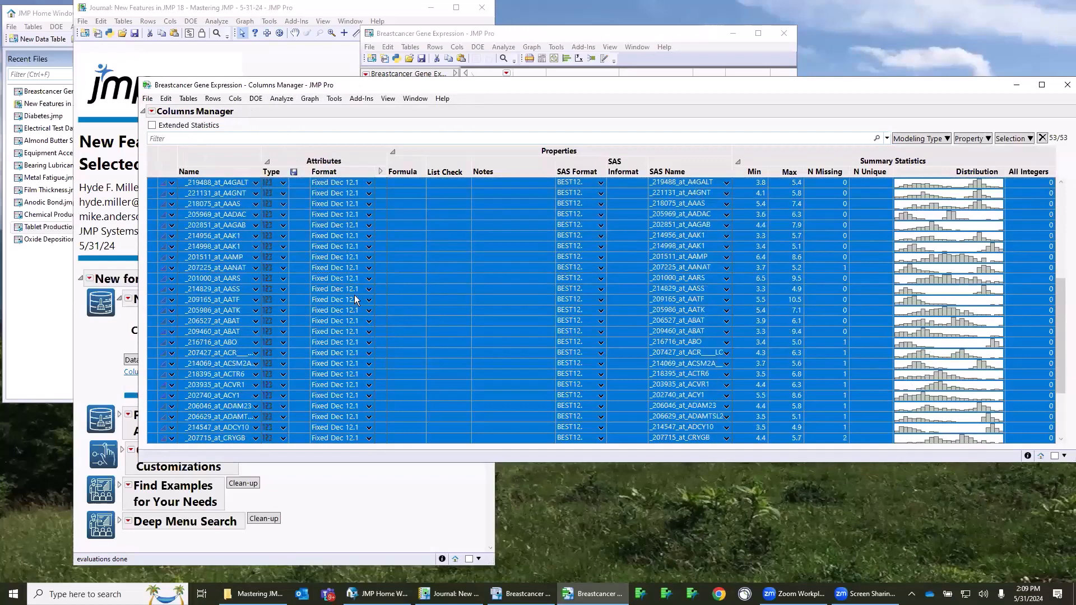
scroll(down, 3)
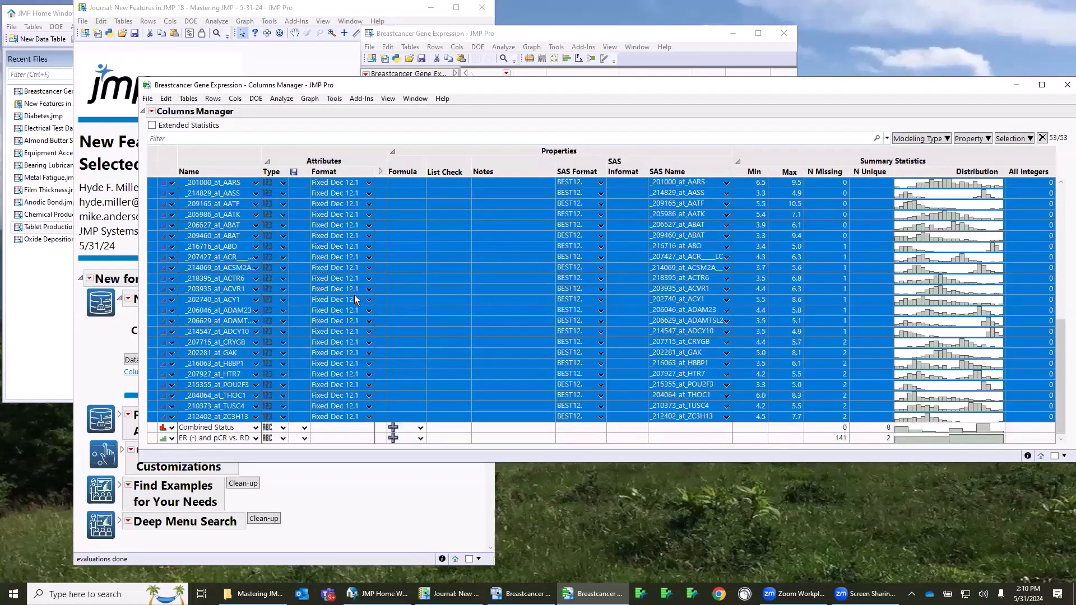
mouse_move(355, 248)
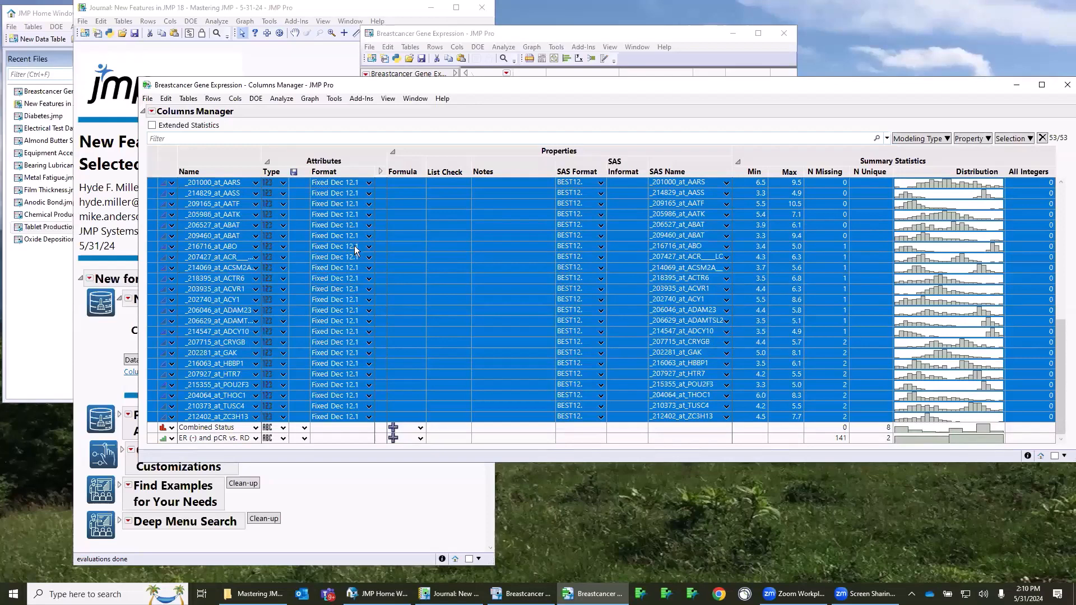
mouse_move(353, 246)
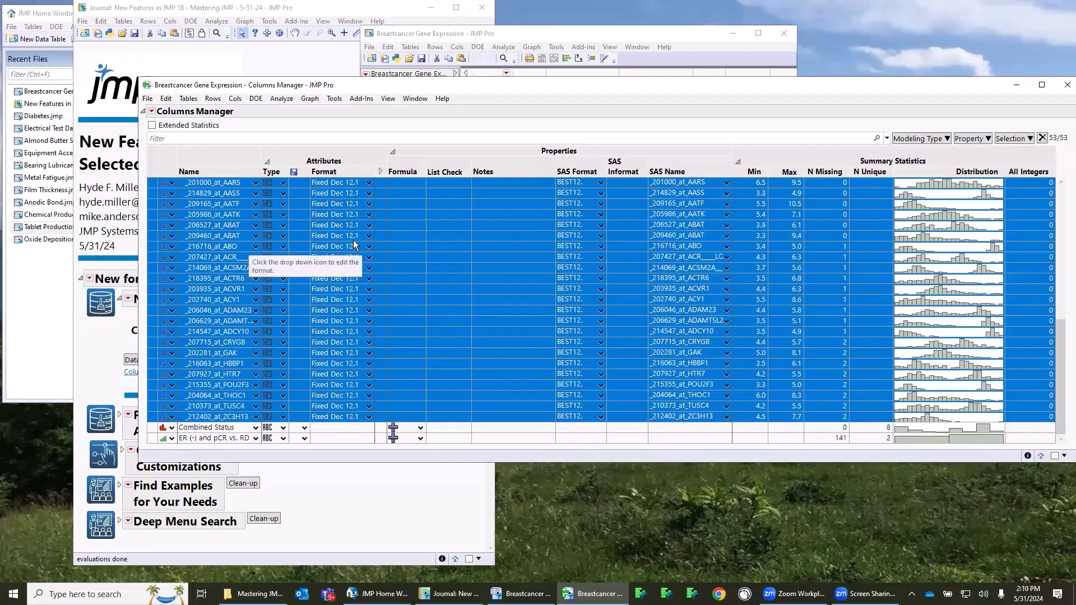
mouse_move(392, 282)
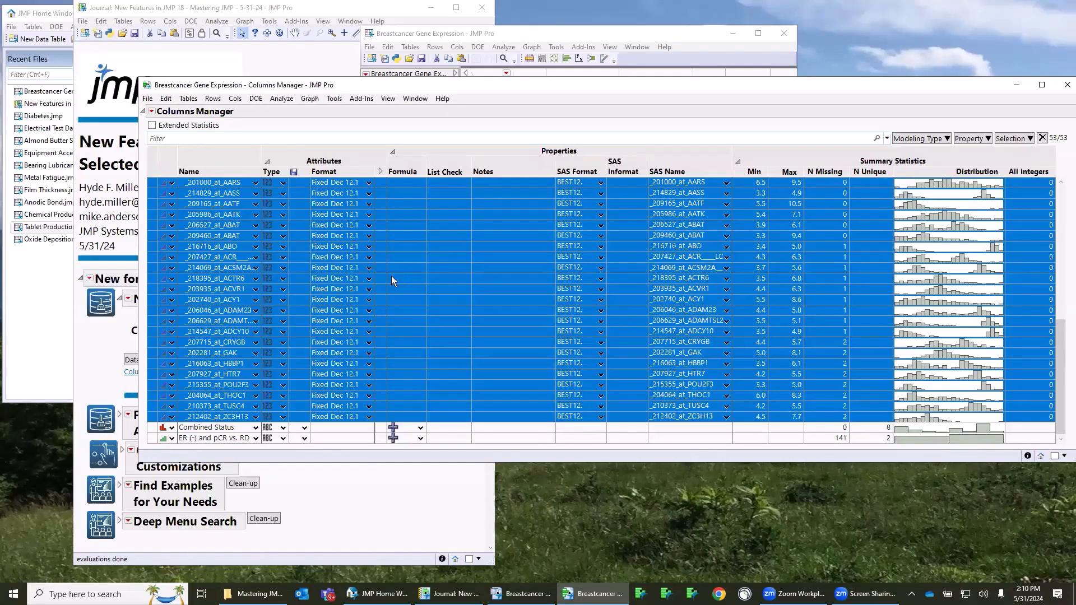
mouse_move(384, 302)
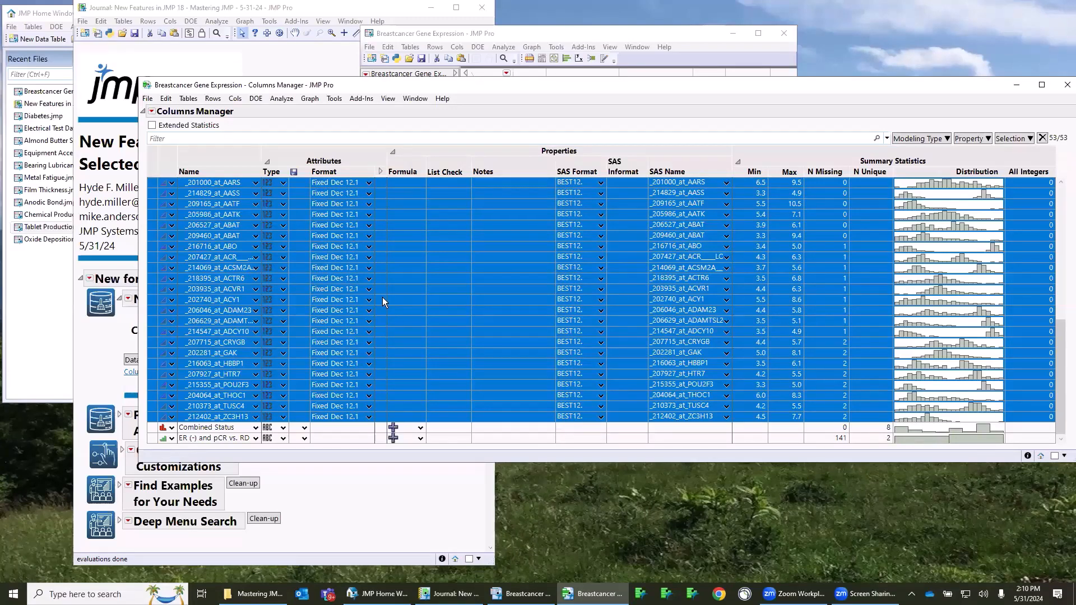
Add a Notes property reading 'SNPs' and apply it to all 33 selected gene columns
scroll(up, 3)
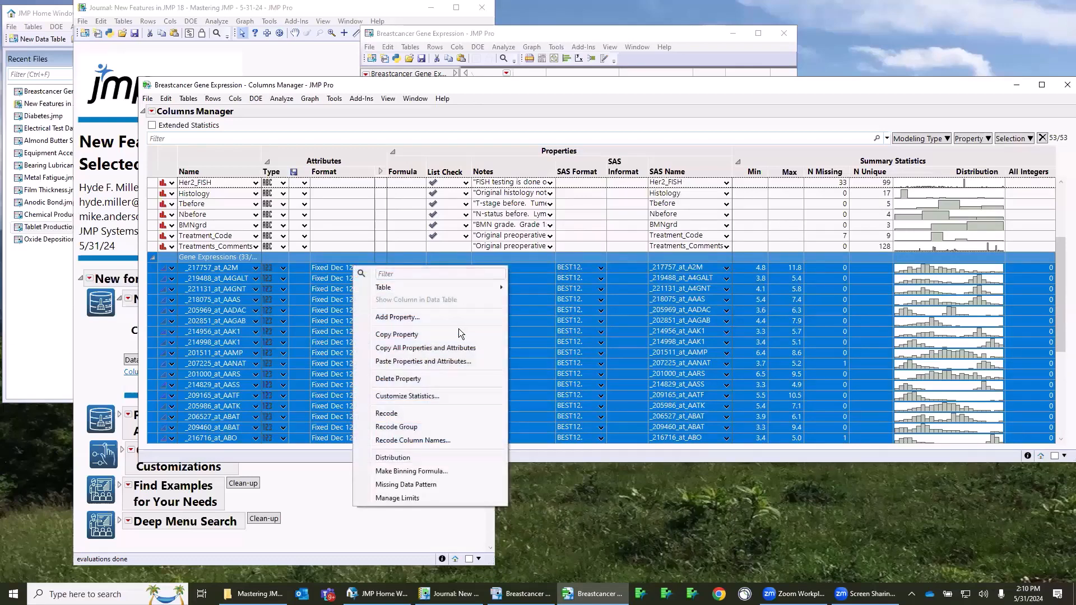
click(396, 316)
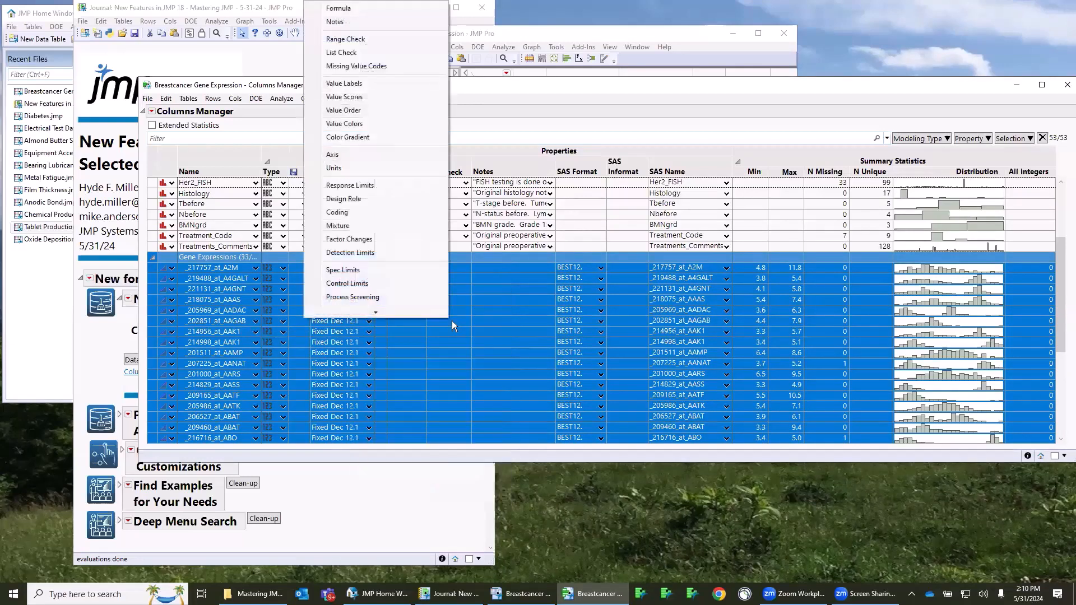
mouse_move(347, 136)
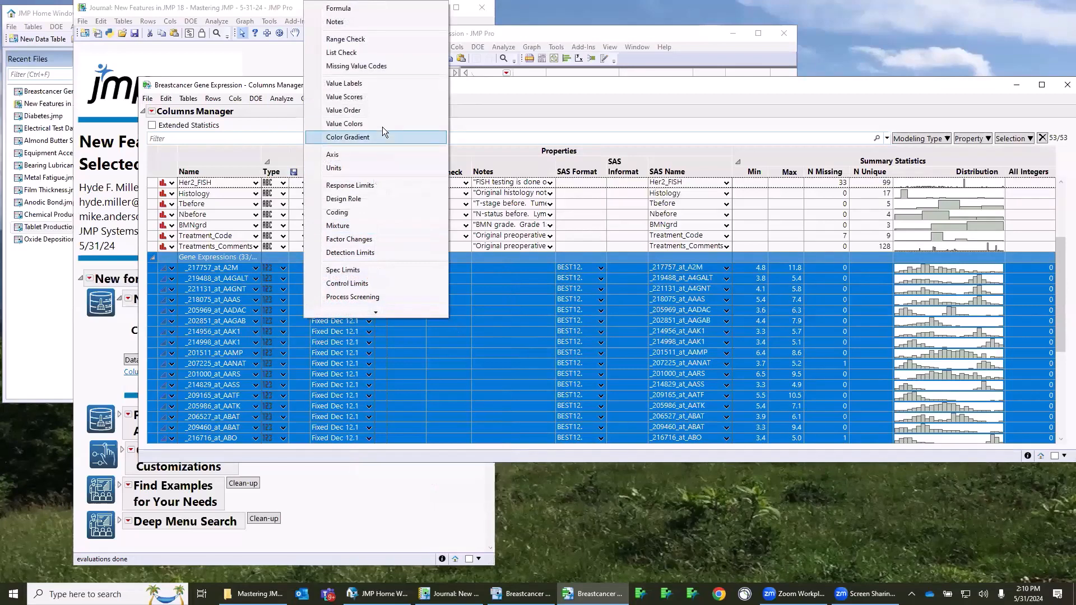
mouse_move(368, 22)
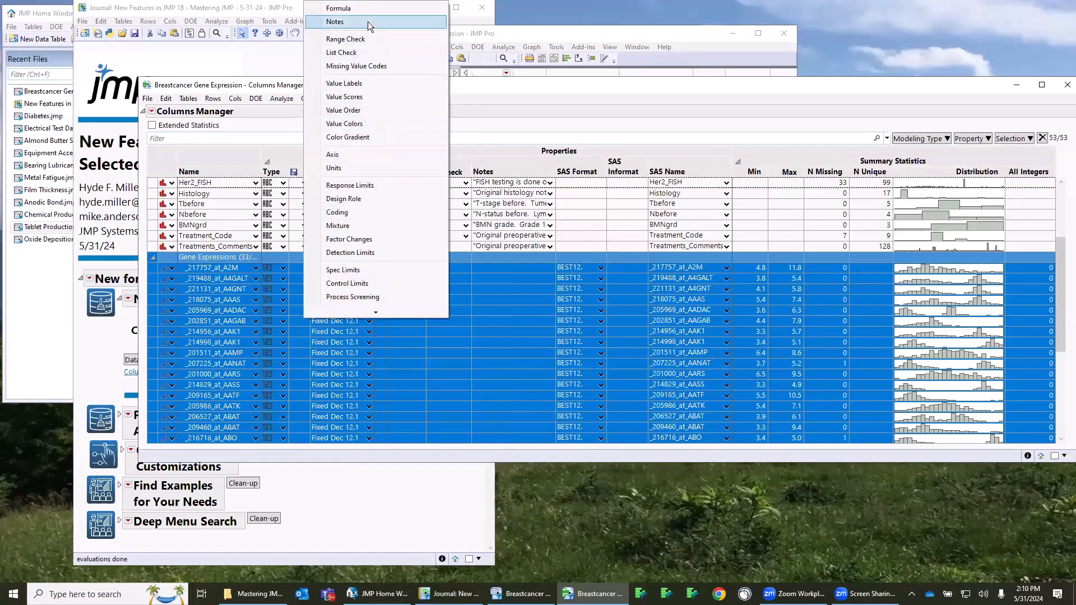
click(336, 22)
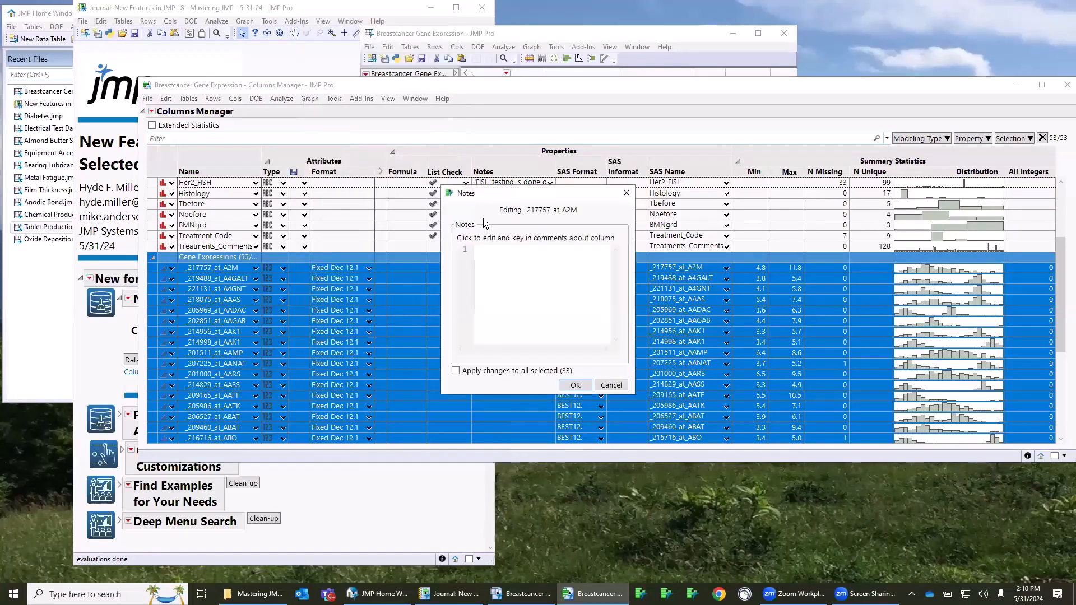
text(SNPs)
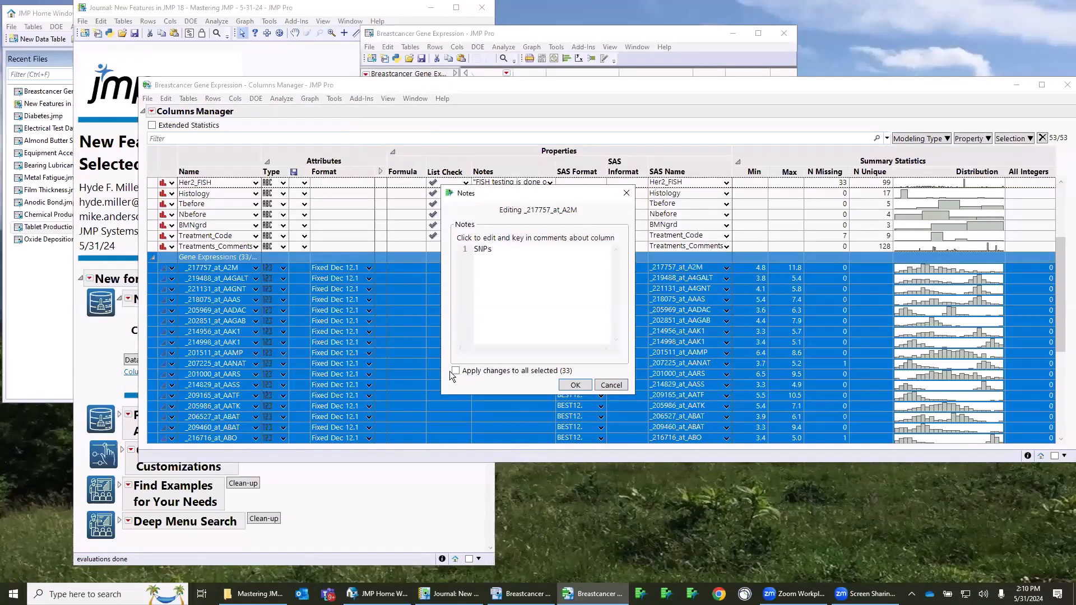
click(455, 371)
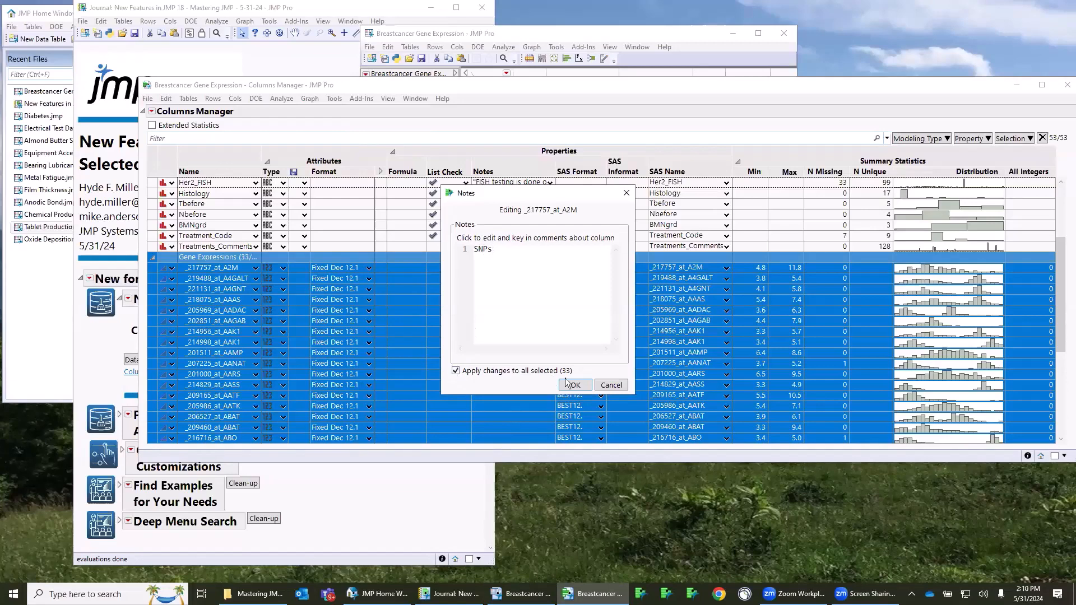
click(574, 384)
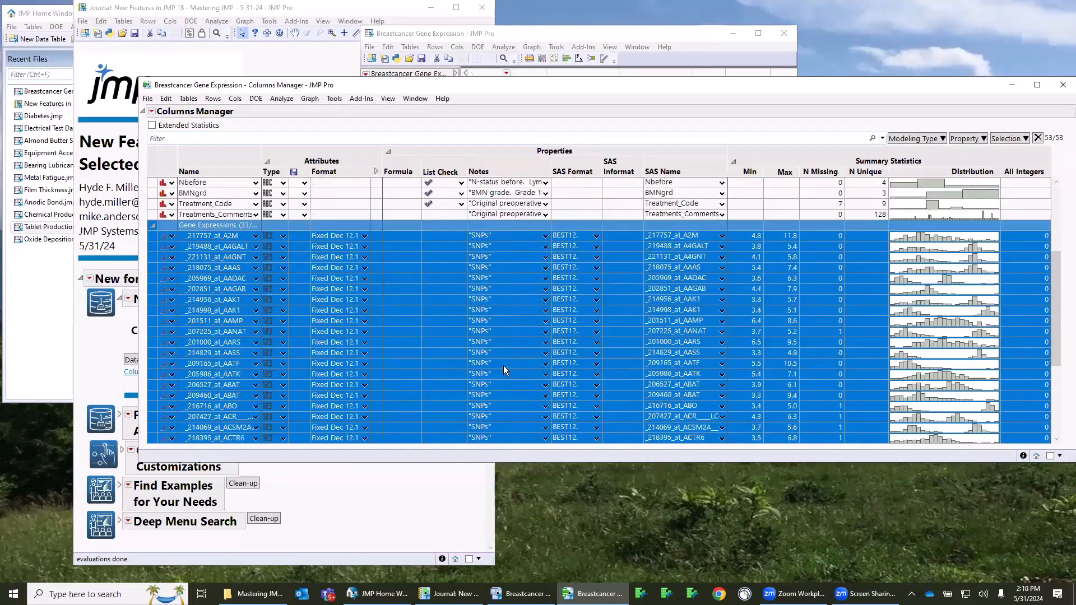
scroll(down, 3)
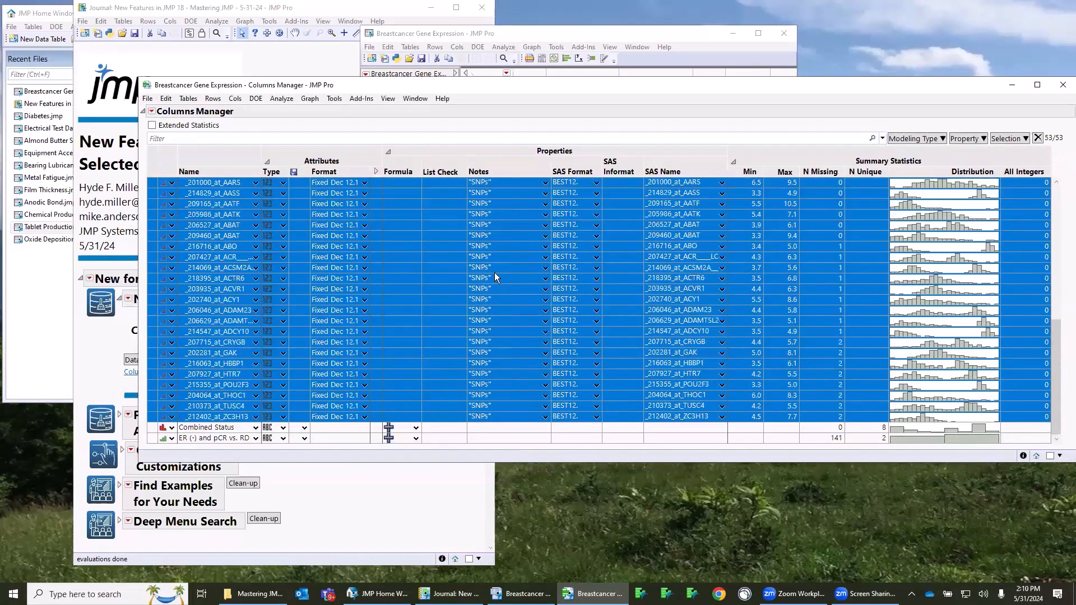
scroll(up, 3)
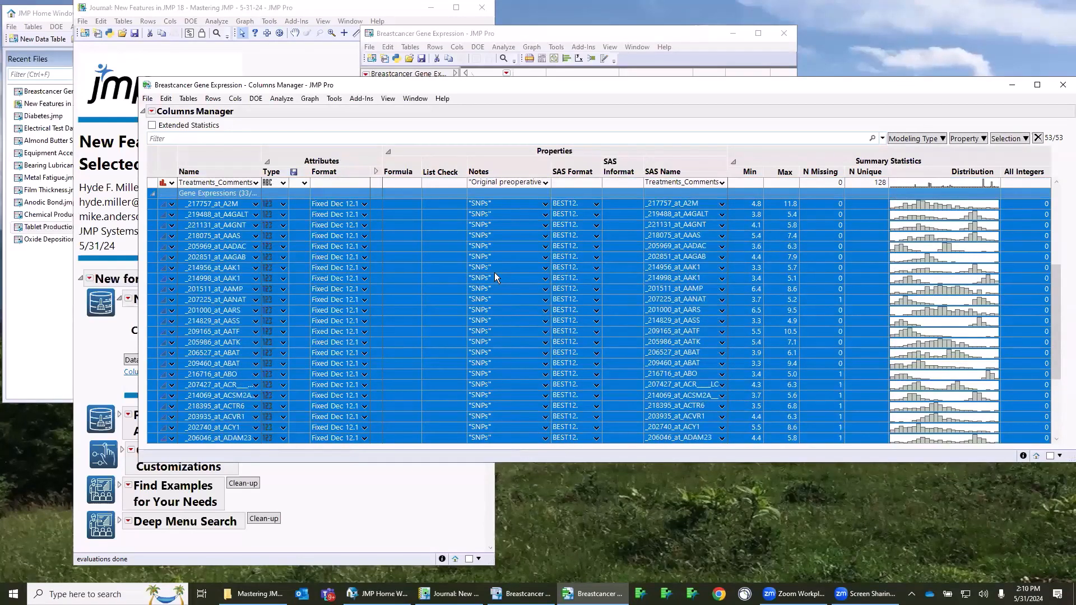
scroll(up, 3)
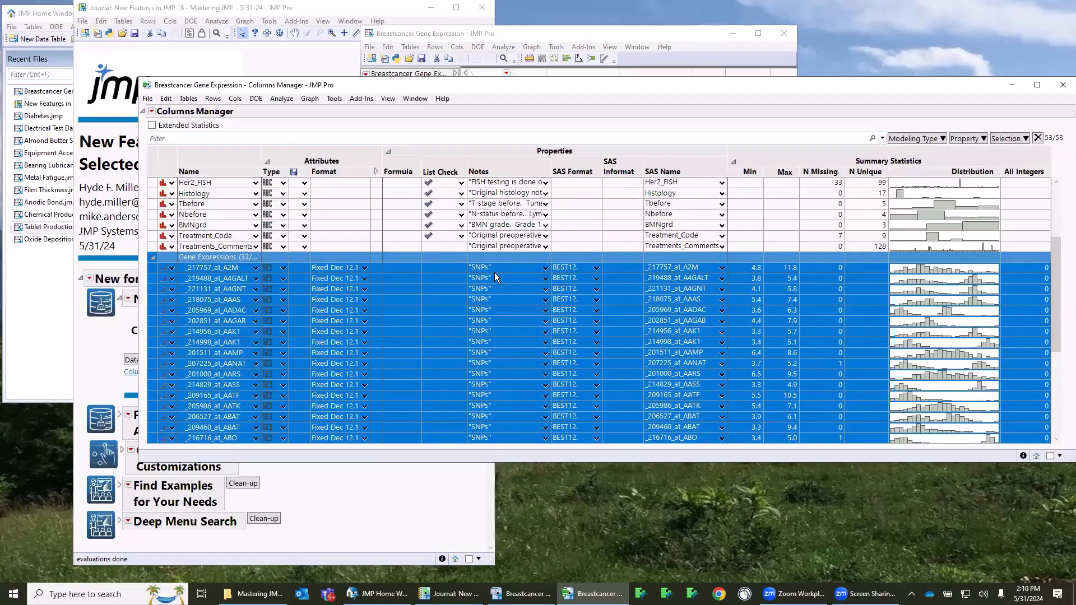
click(213, 268)
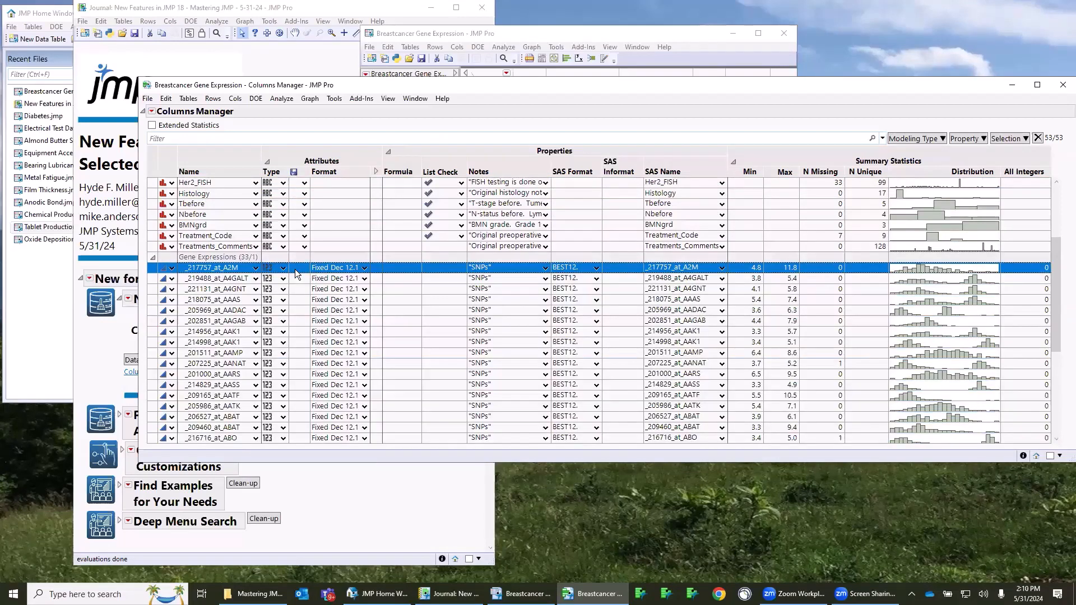
mouse_move(319, 292)
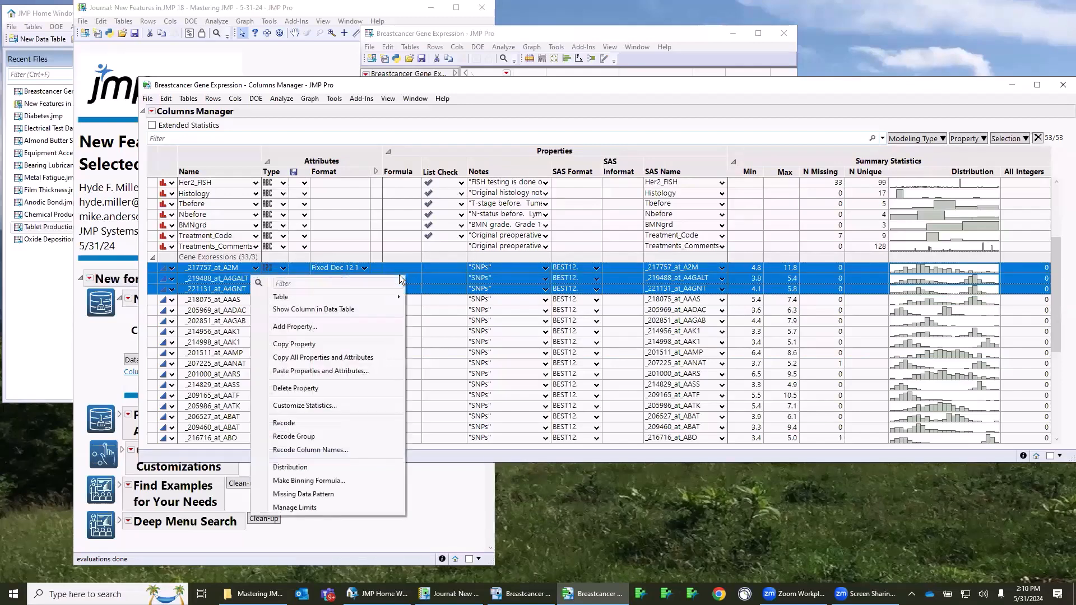
mouse_move(350, 472)
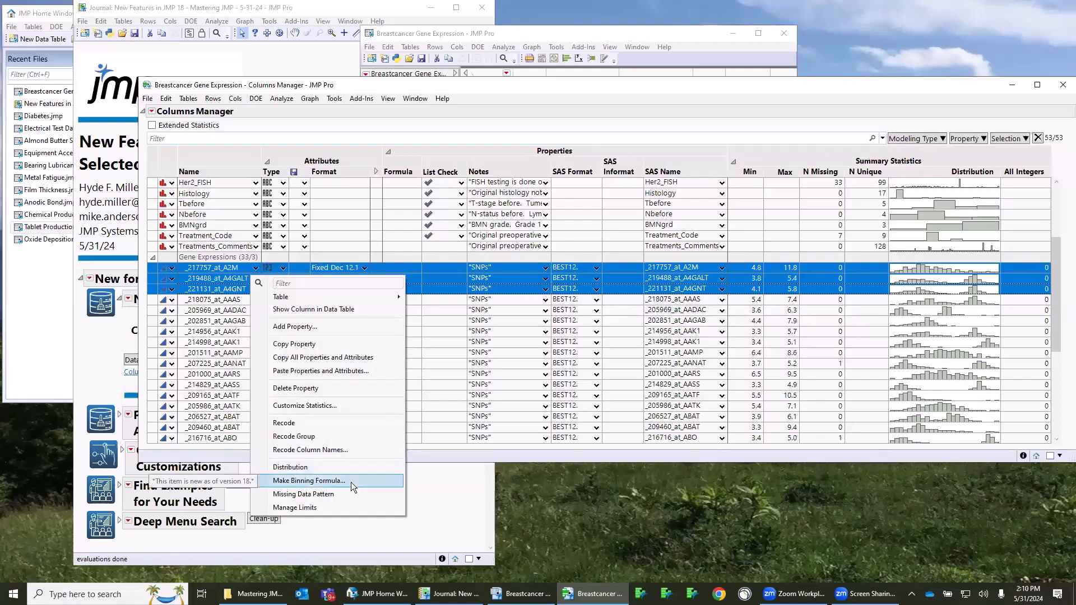
mouse_move(353, 494)
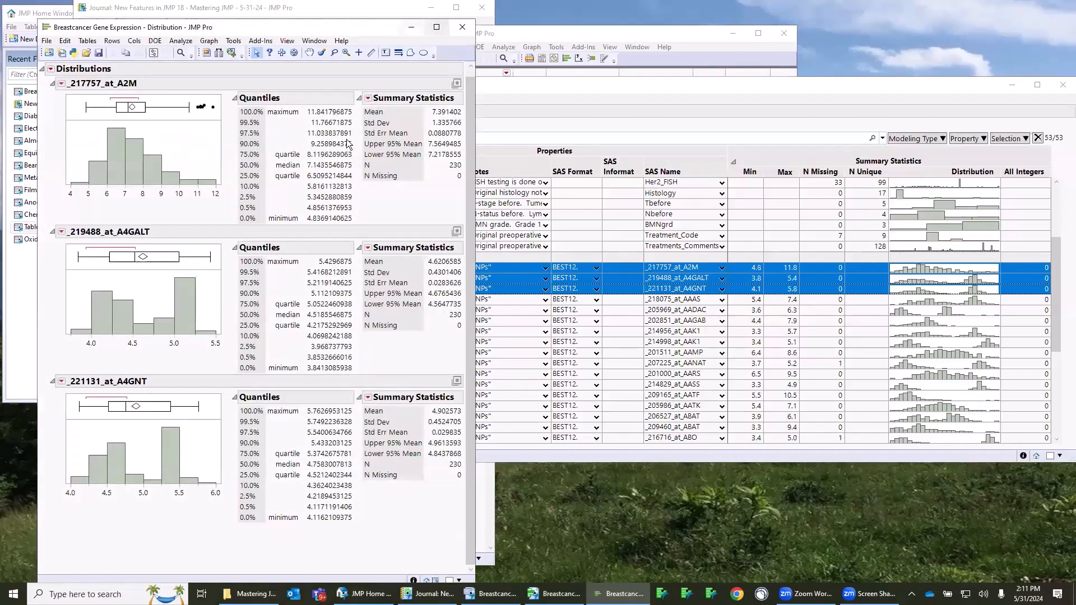
mouse_move(462, 27)
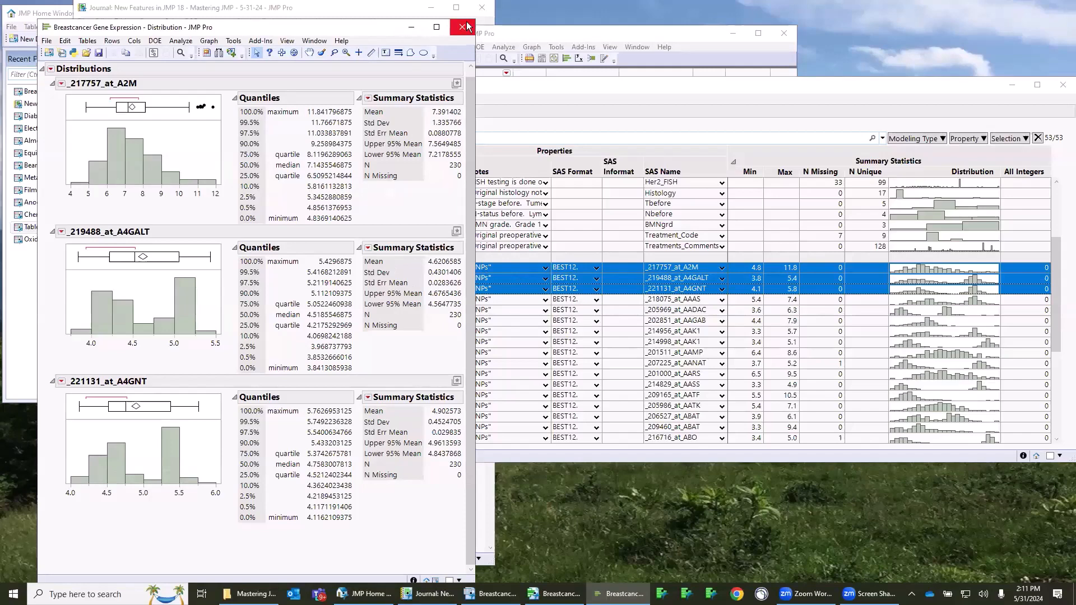
click(464, 26)
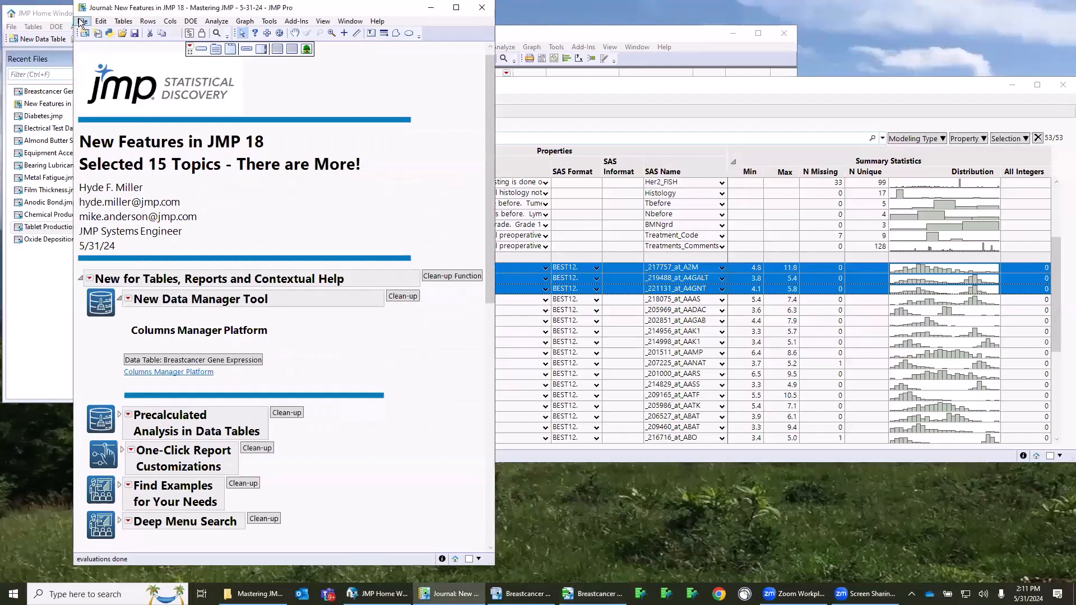
Start an empty journal and generate a Data Dictionary of all 53 columns from the Columns Manager red triangle
click(80, 20)
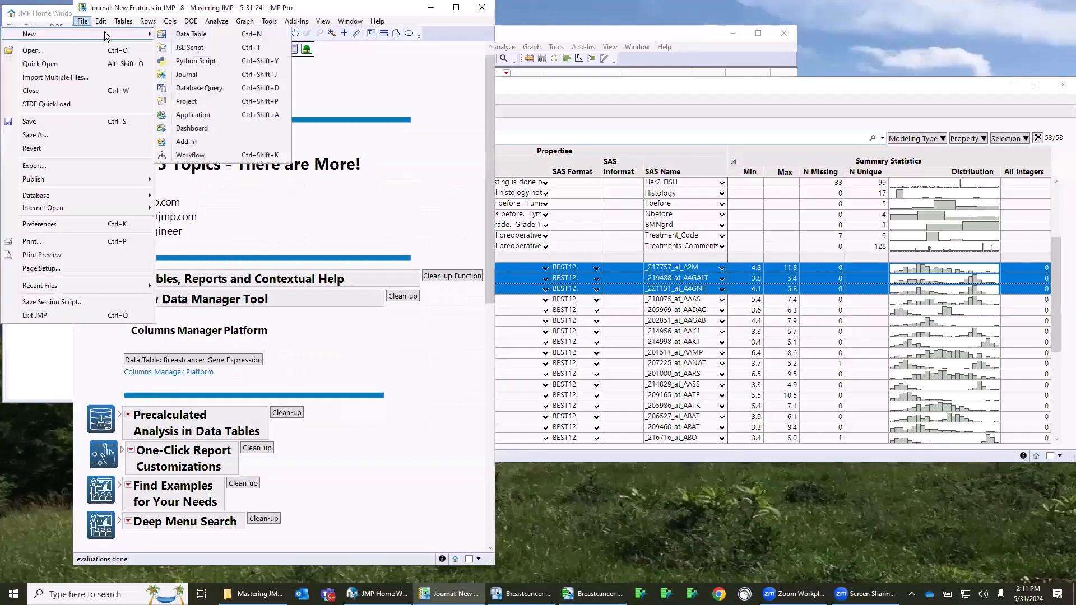
click(186, 74)
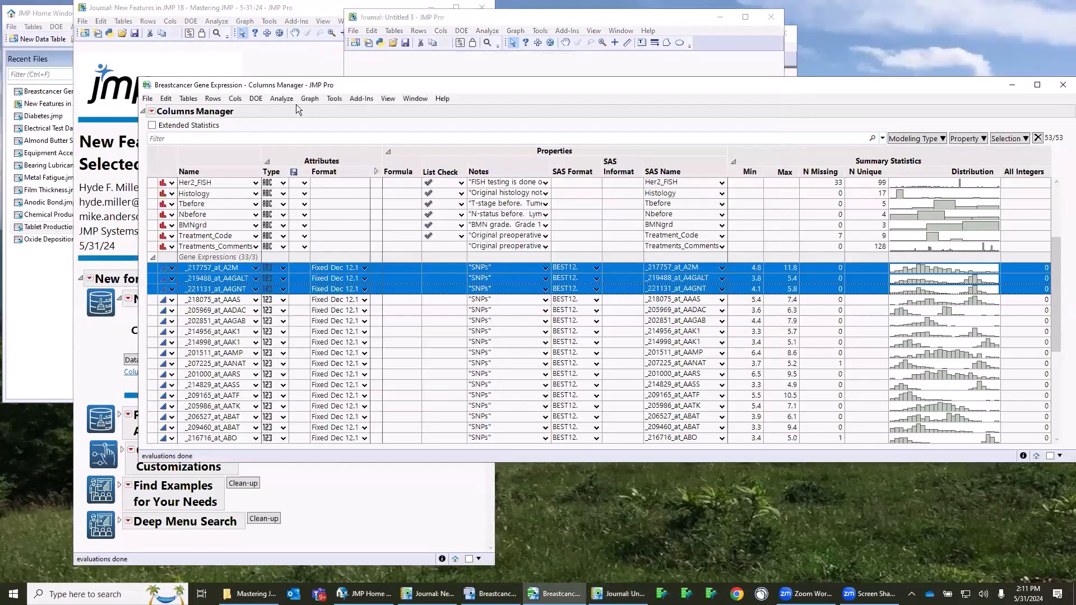
click(149, 111)
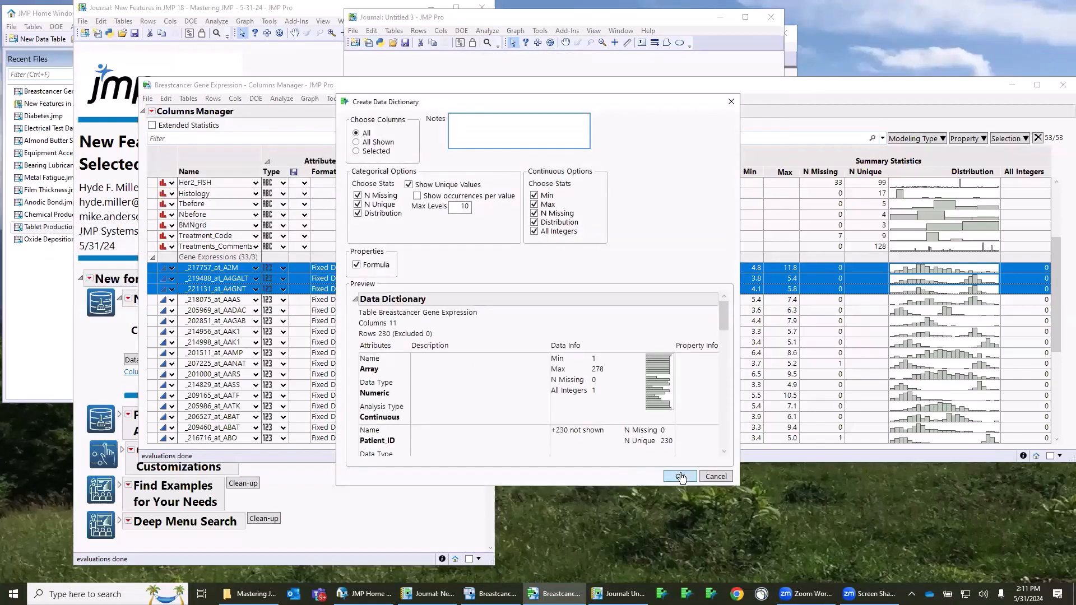
click(678, 476)
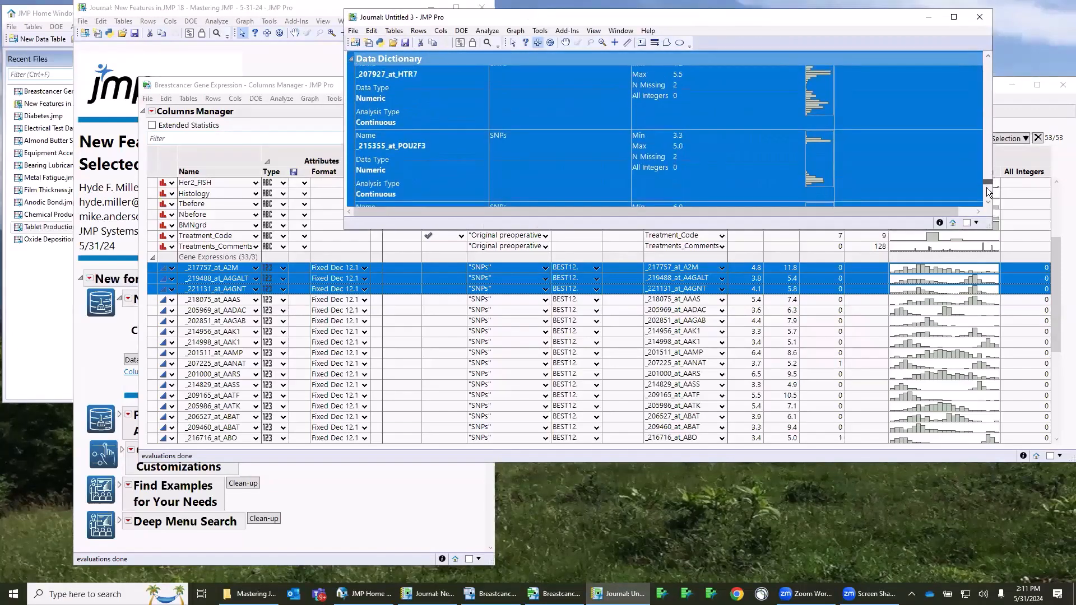
scroll(down, 3)
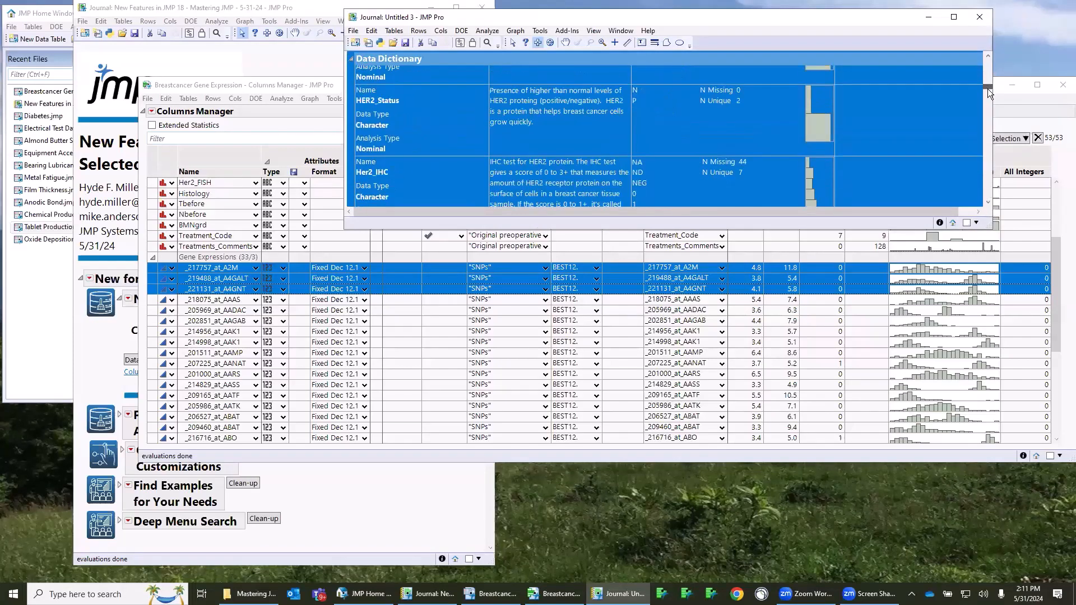
scroll(up, 3)
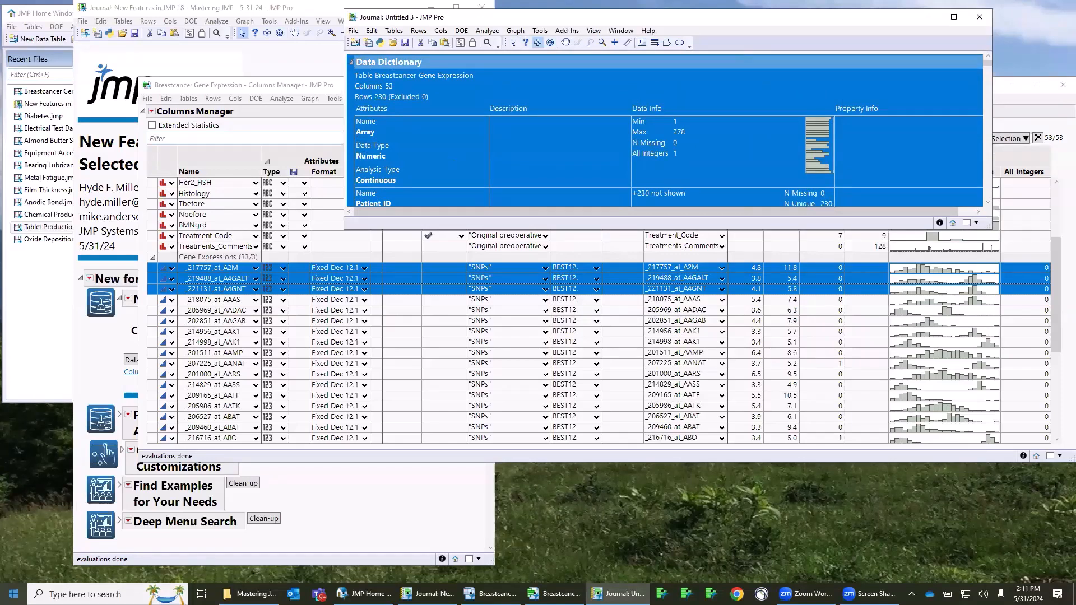
click(11, 594)
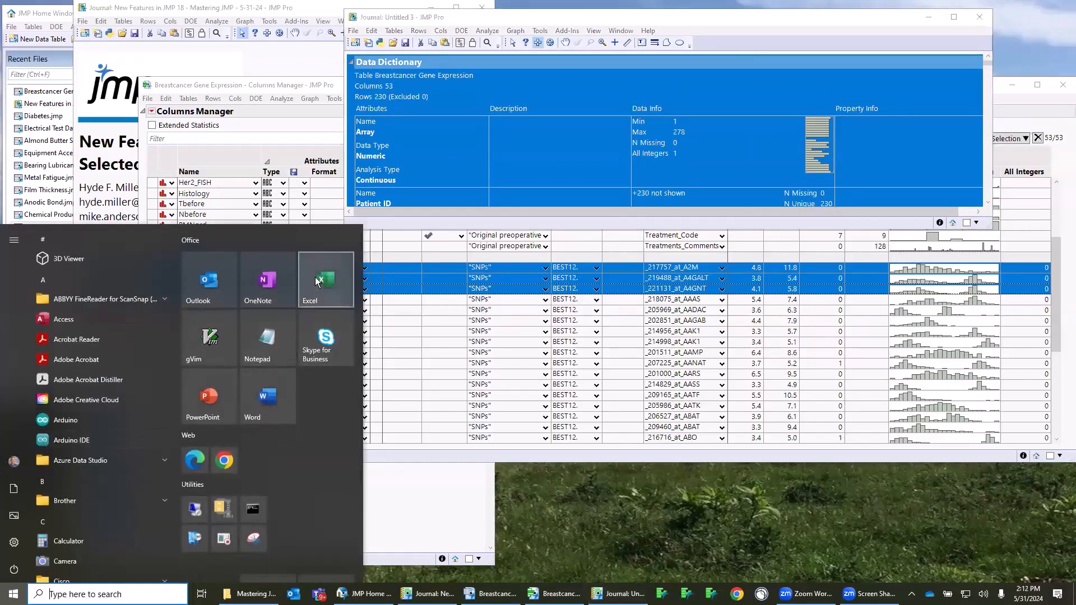
click(309, 281)
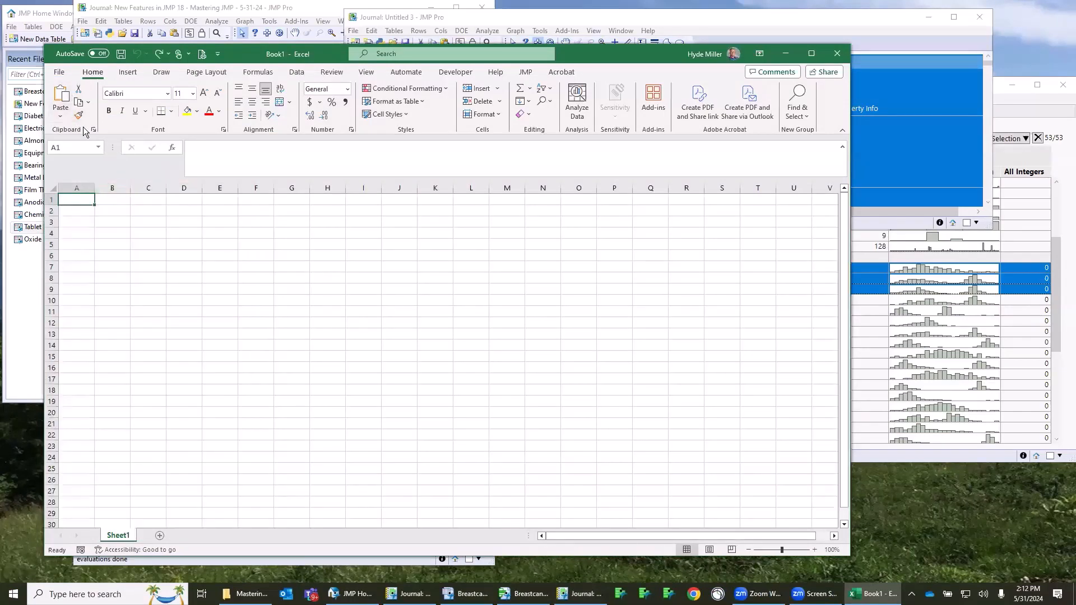
click(61, 106)
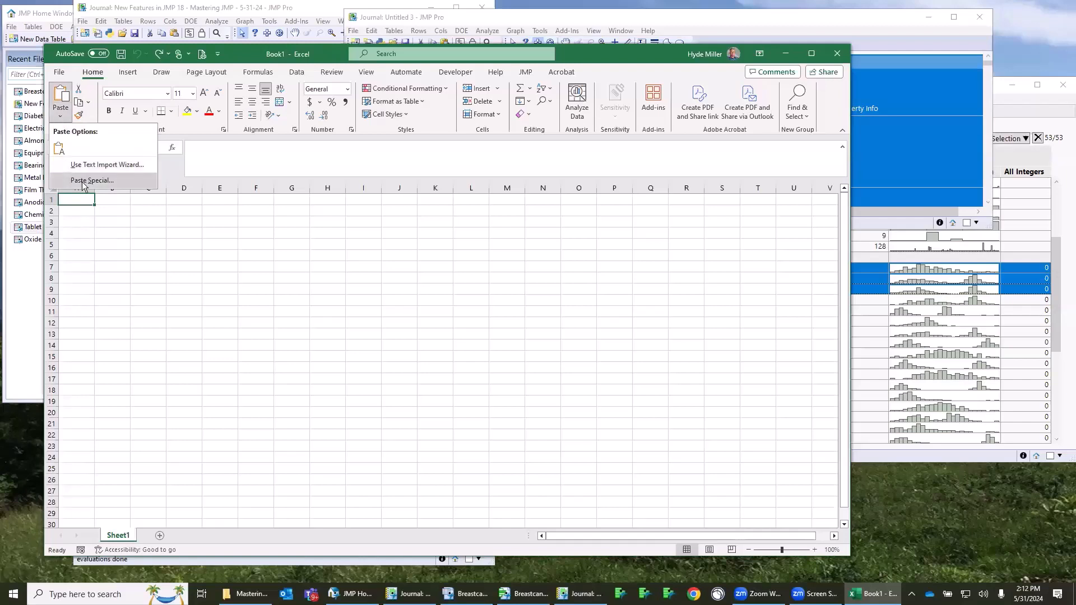
click(90, 180)
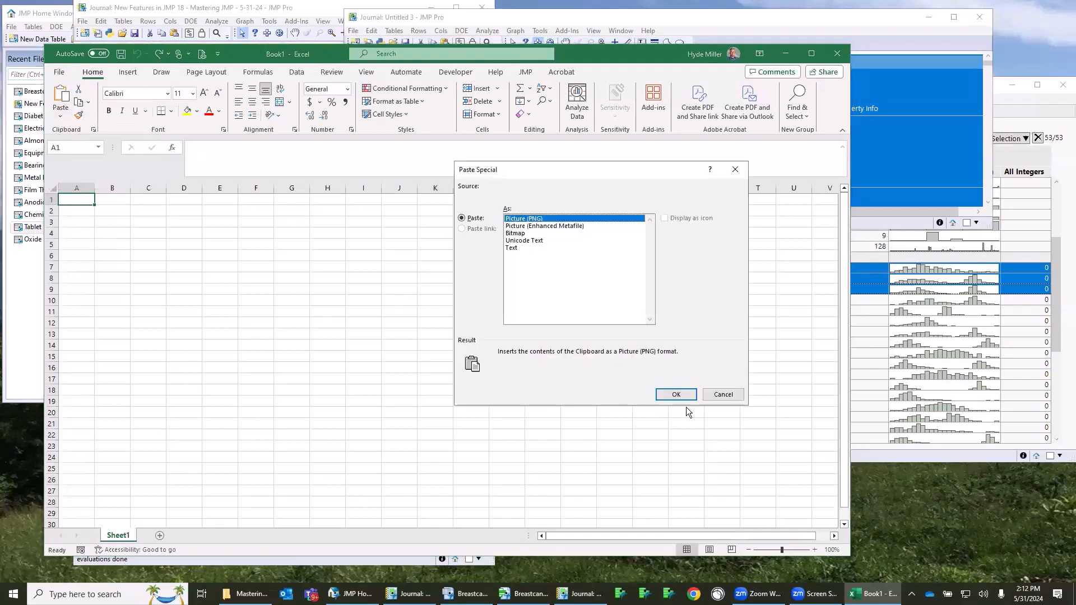
click(674, 393)
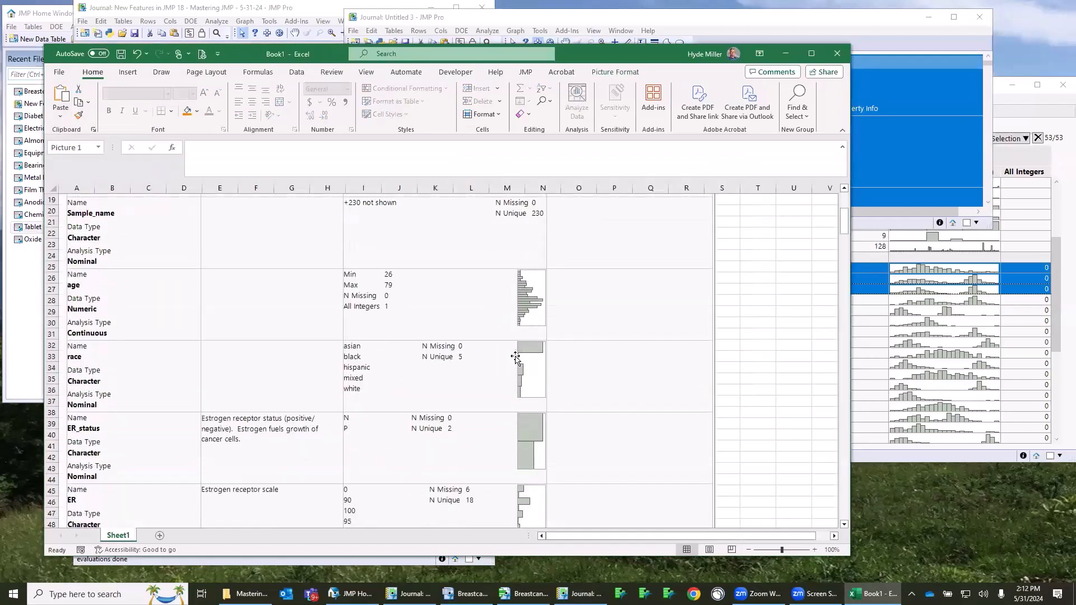
scroll(down, 3)
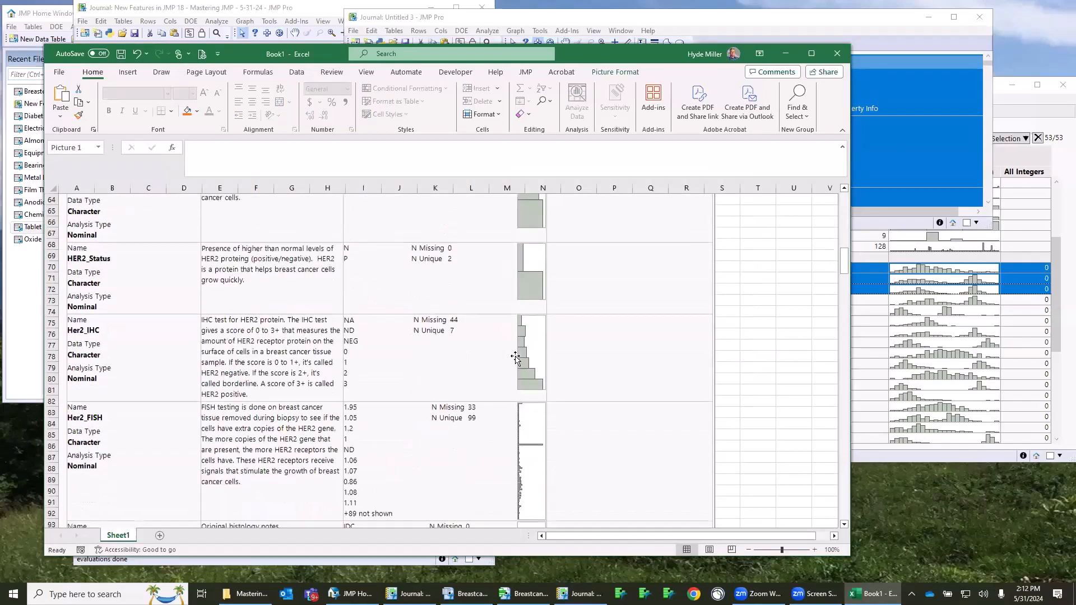
scroll(down, 3)
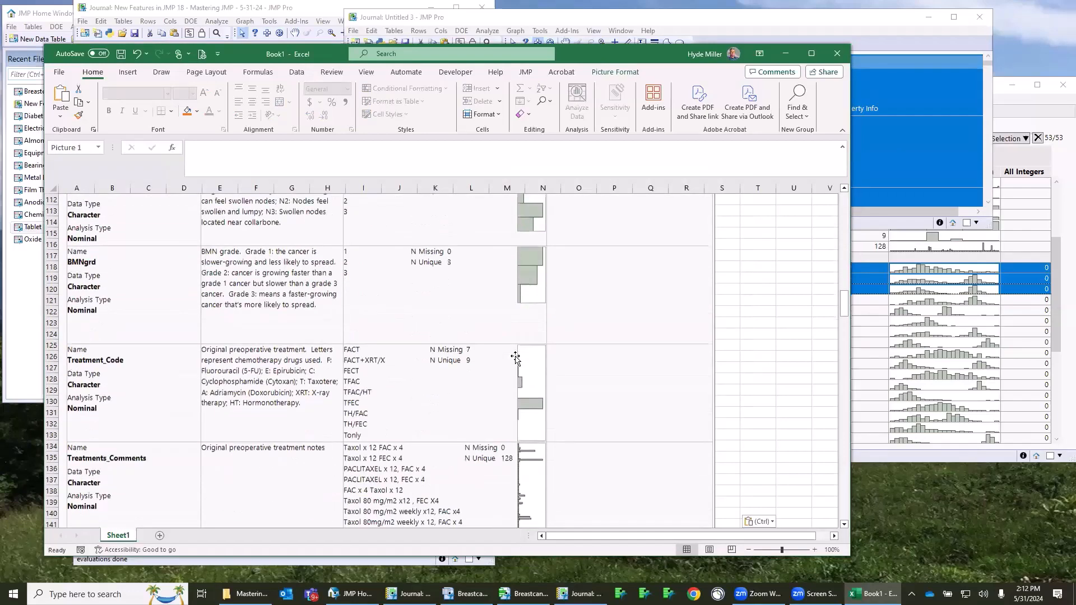
scroll(up, 3)
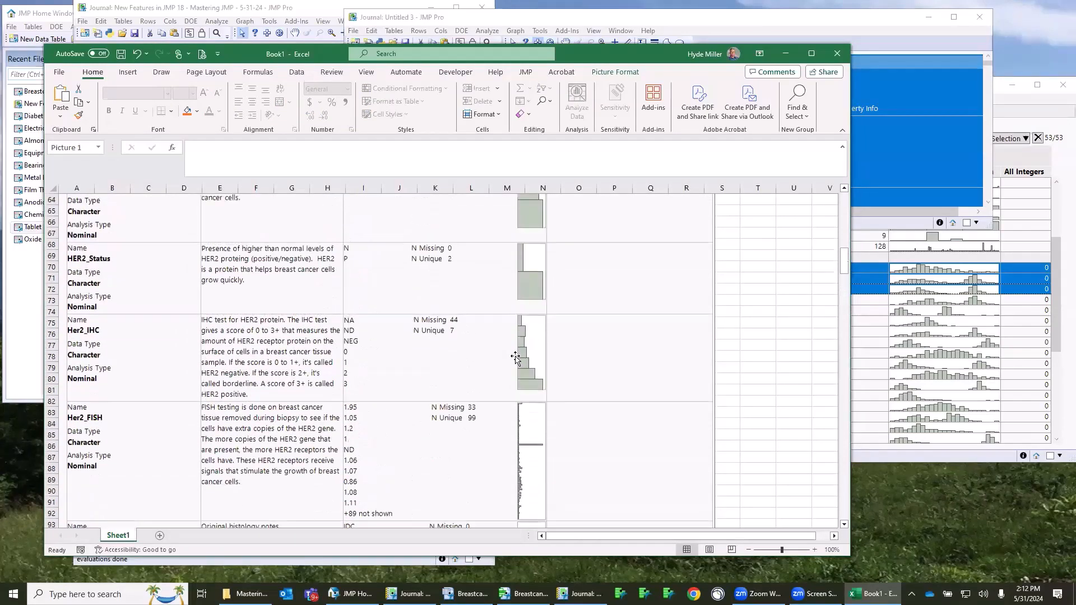
scroll(up, 3)
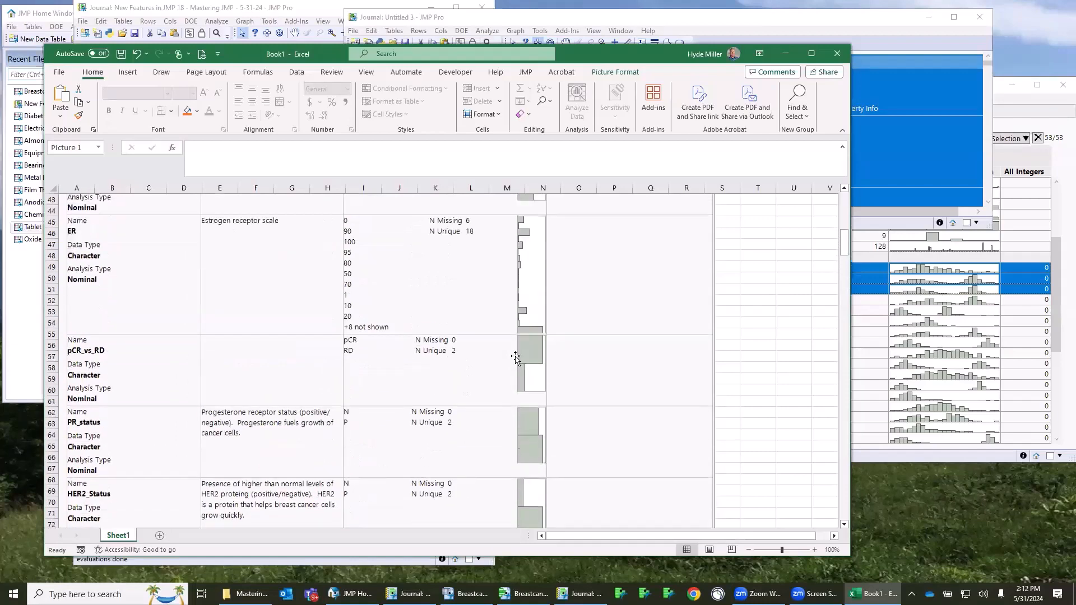
click(836, 54)
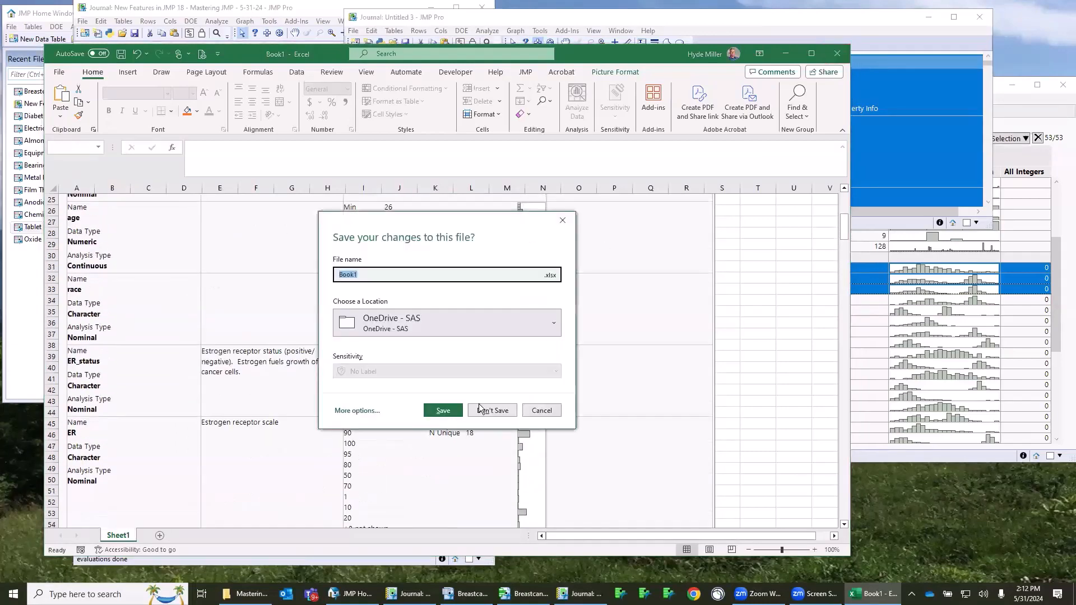
mouse_move(491, 411)
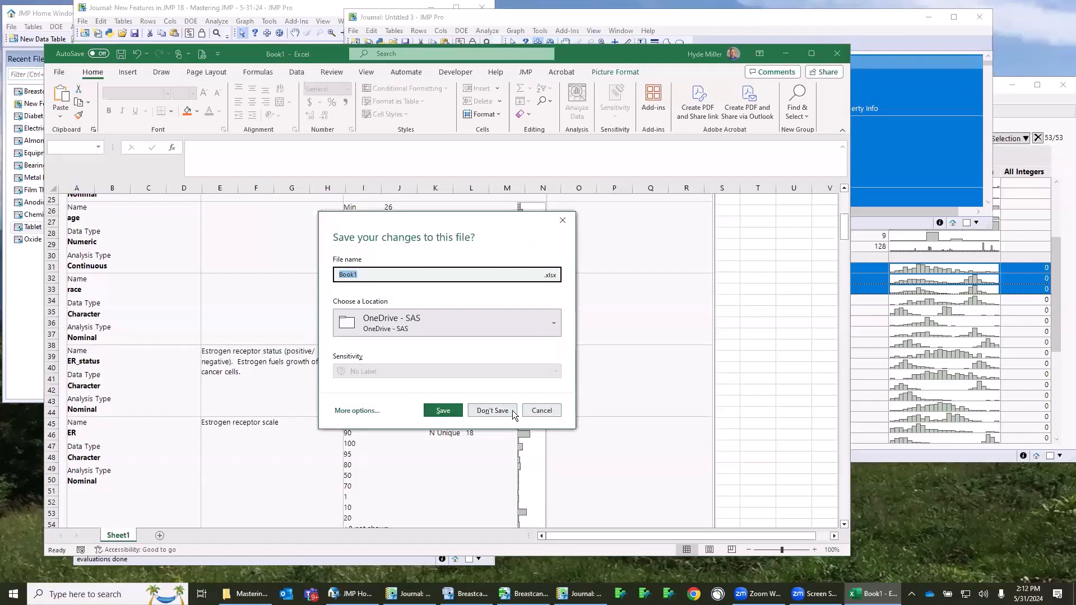
click(491, 410)
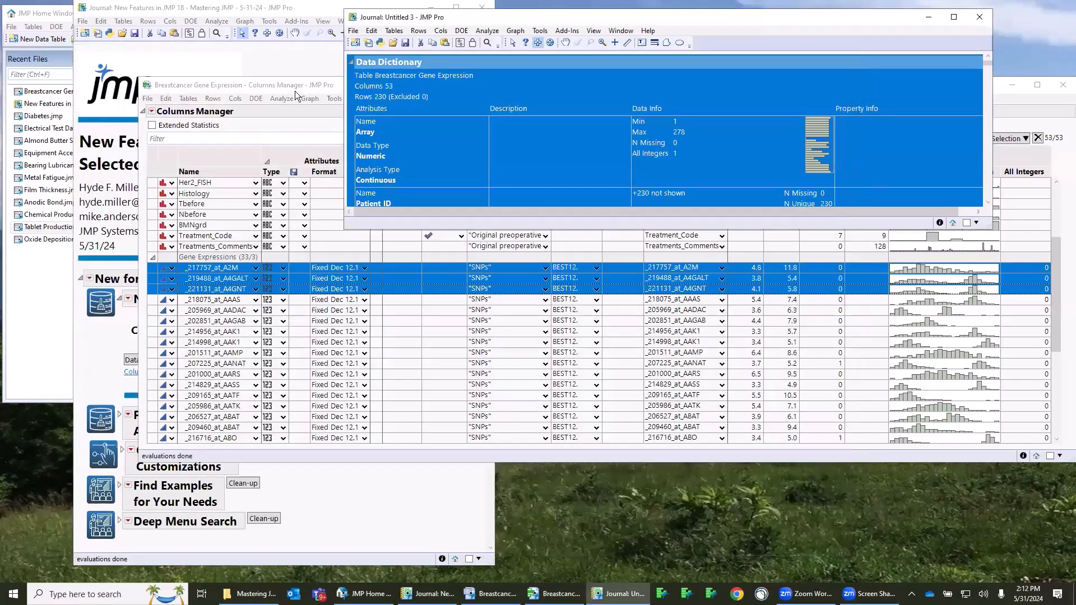
Discard Journal Untitled 3, close the Columns Manager window, and collapse the New Data Manager Tool outline
click(980, 17)
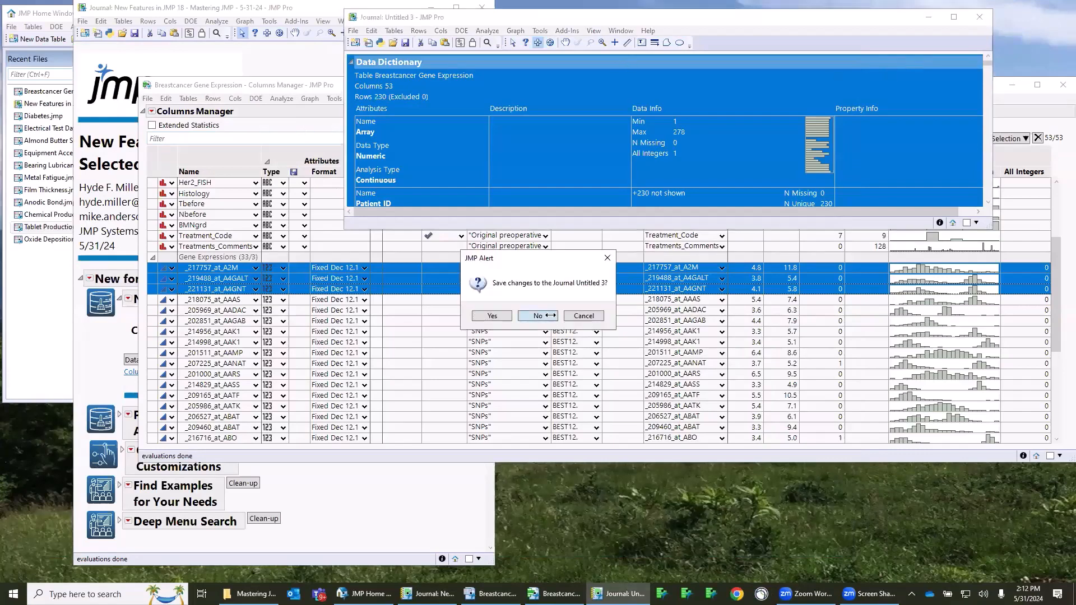
click(538, 316)
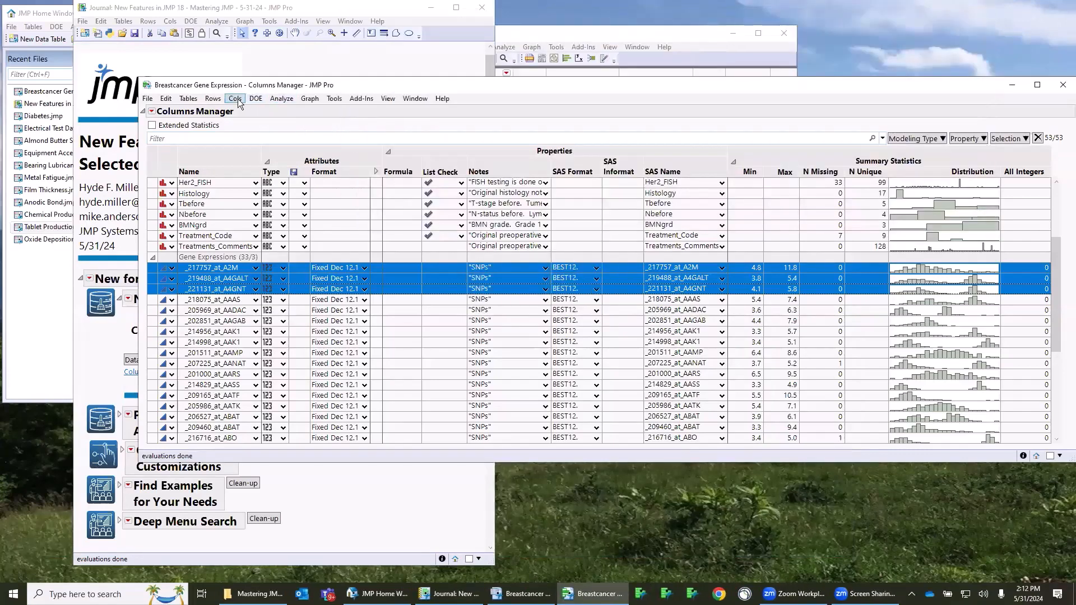
click(235, 99)
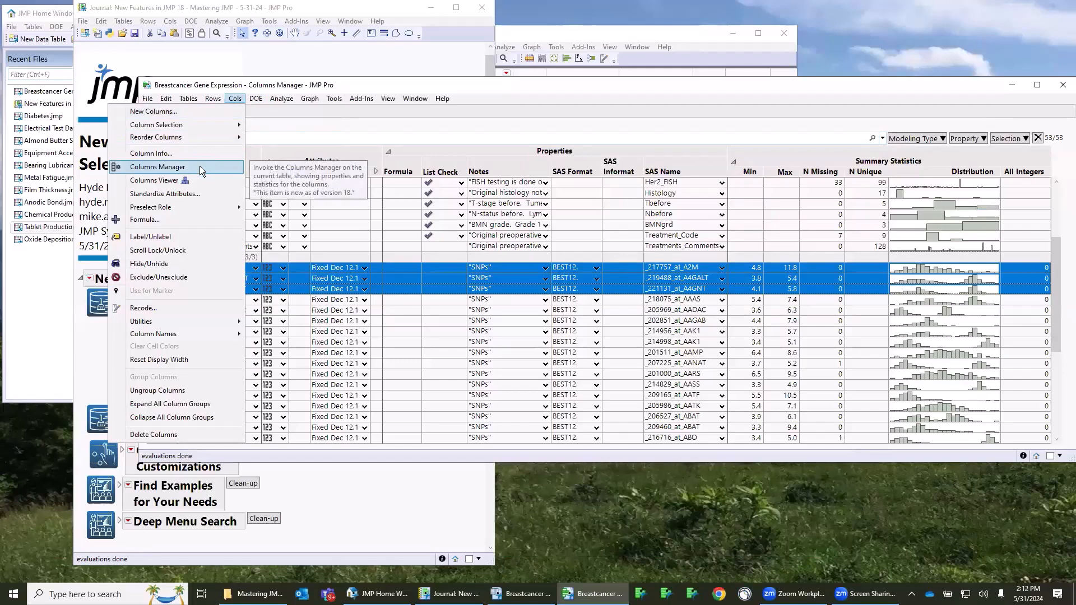
mouse_move(298, 139)
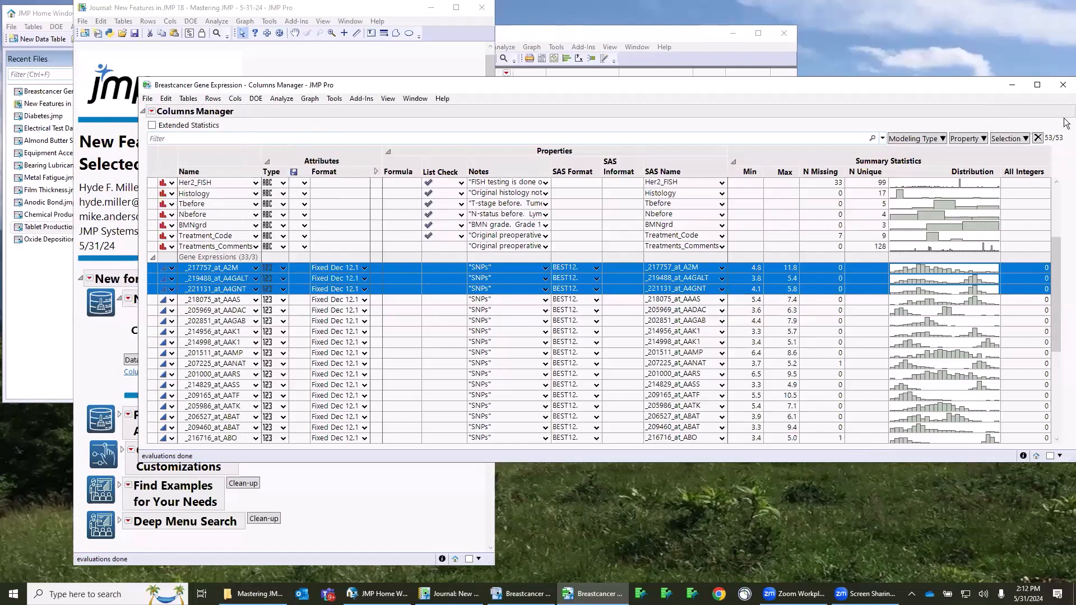
click(1063, 84)
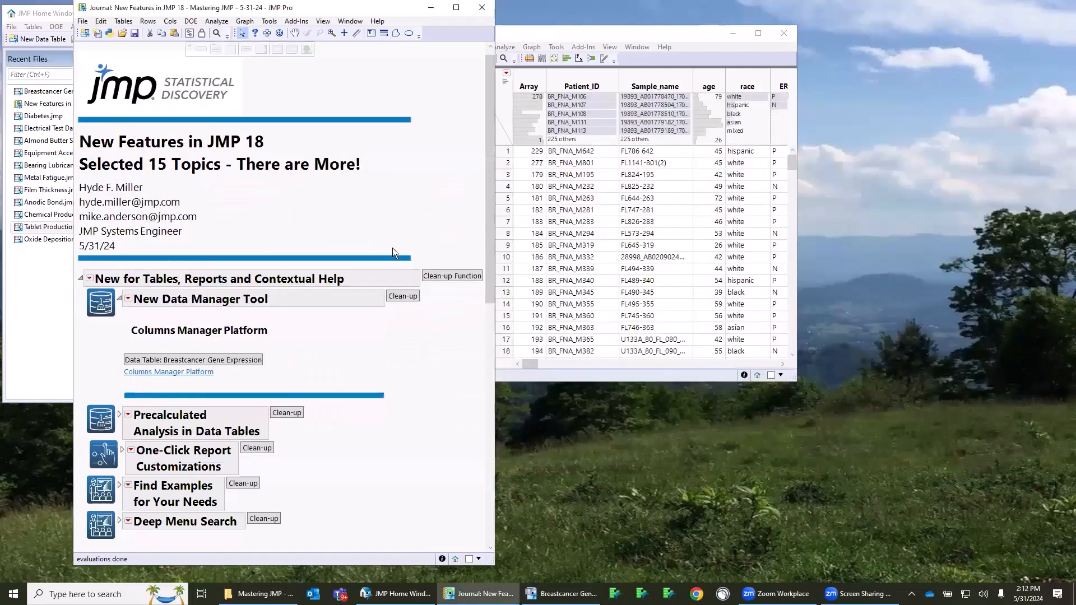
mouse_move(117, 303)
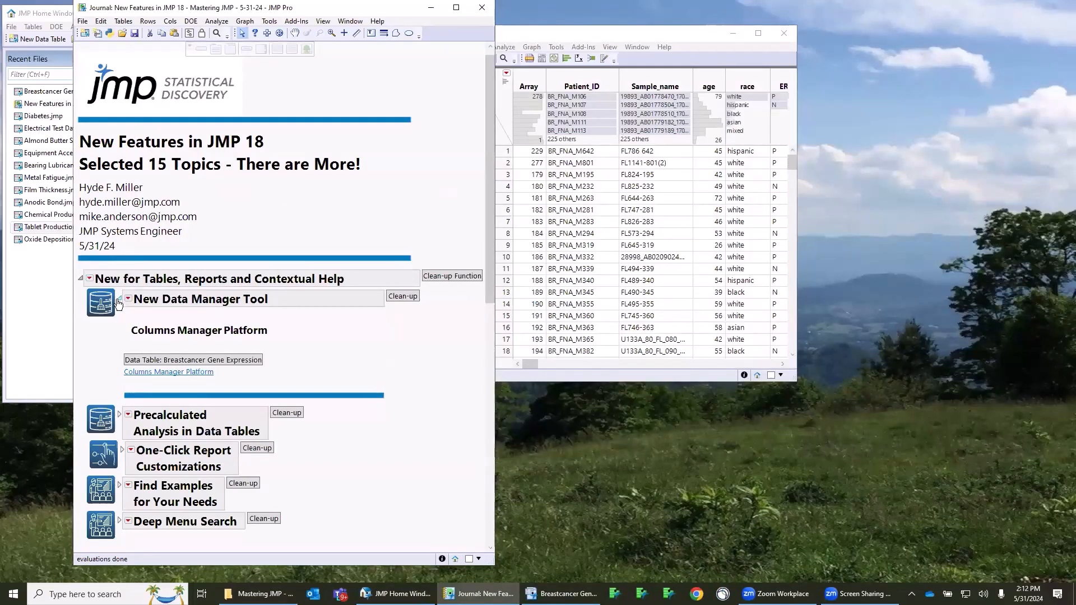
click(120, 298)
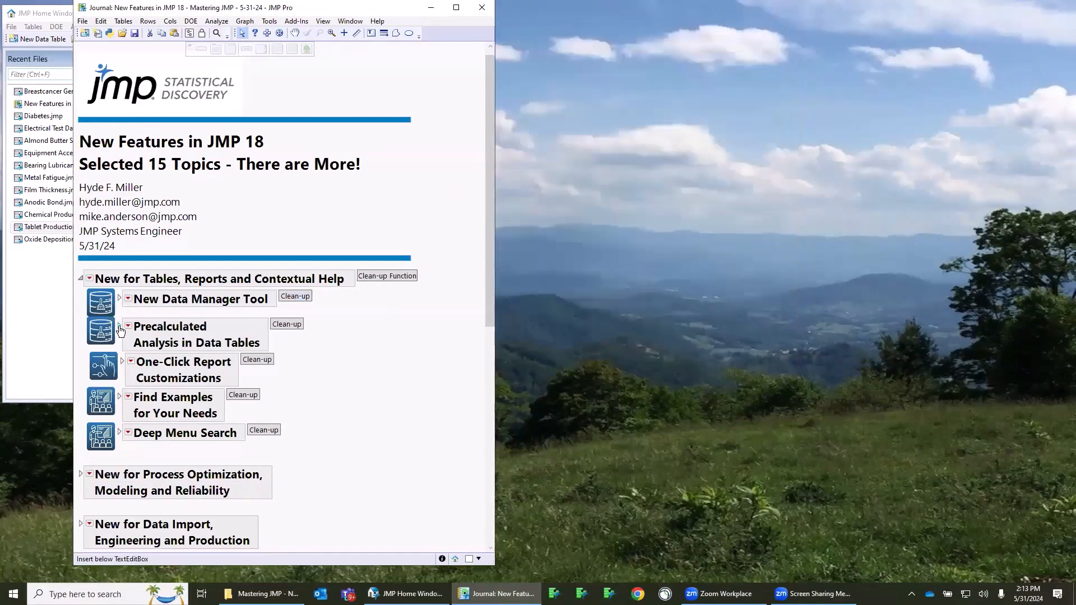
Expand Precalculated Analysis in Data Tables and open the Oxide Deposition data table from its journal button
click(128, 326)
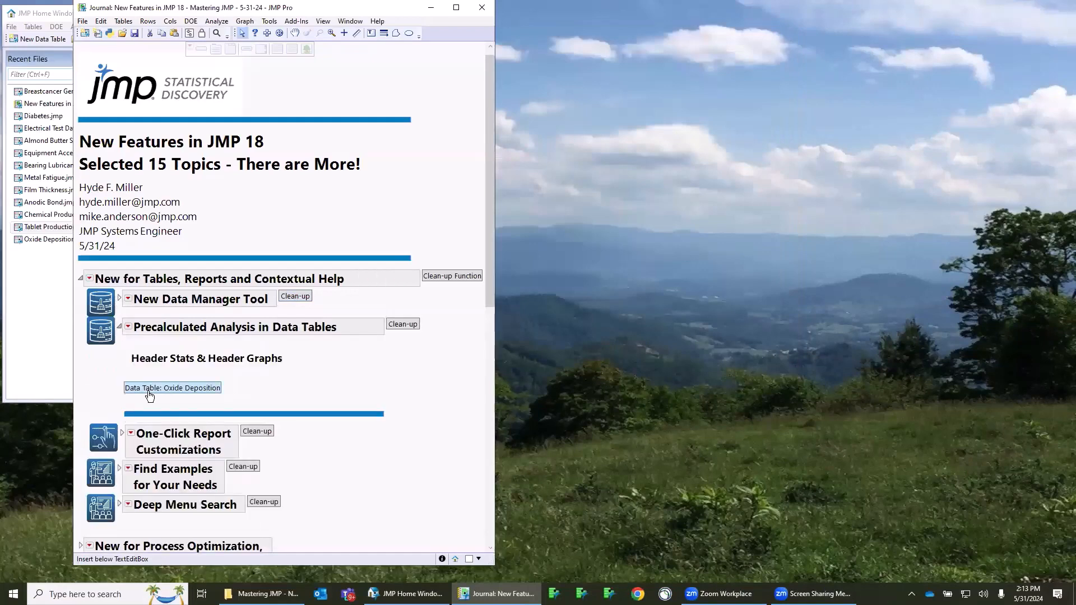
click(171, 387)
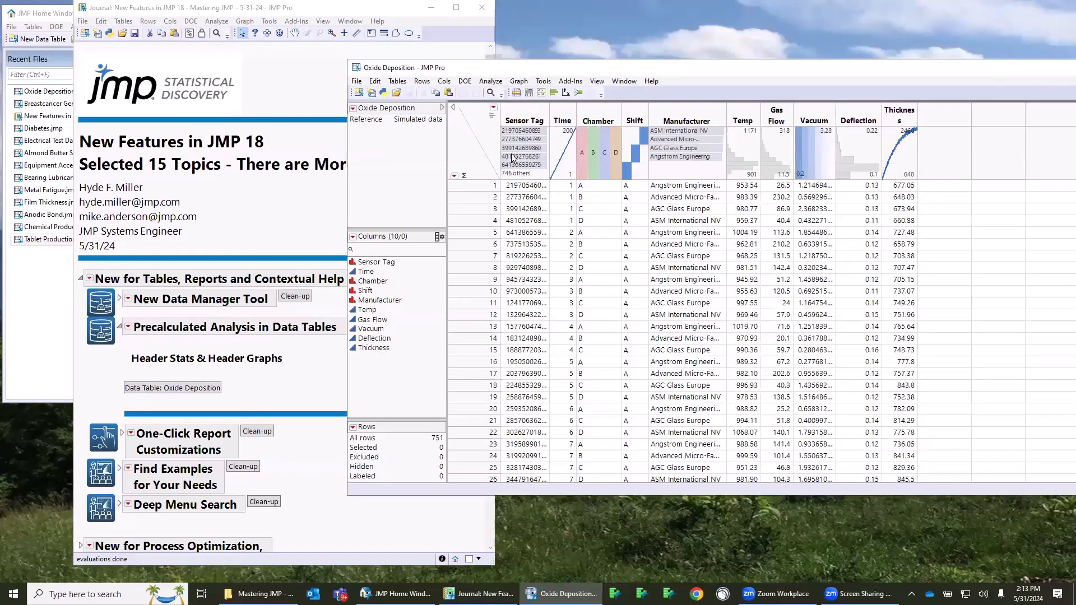
mouse_move(631, 159)
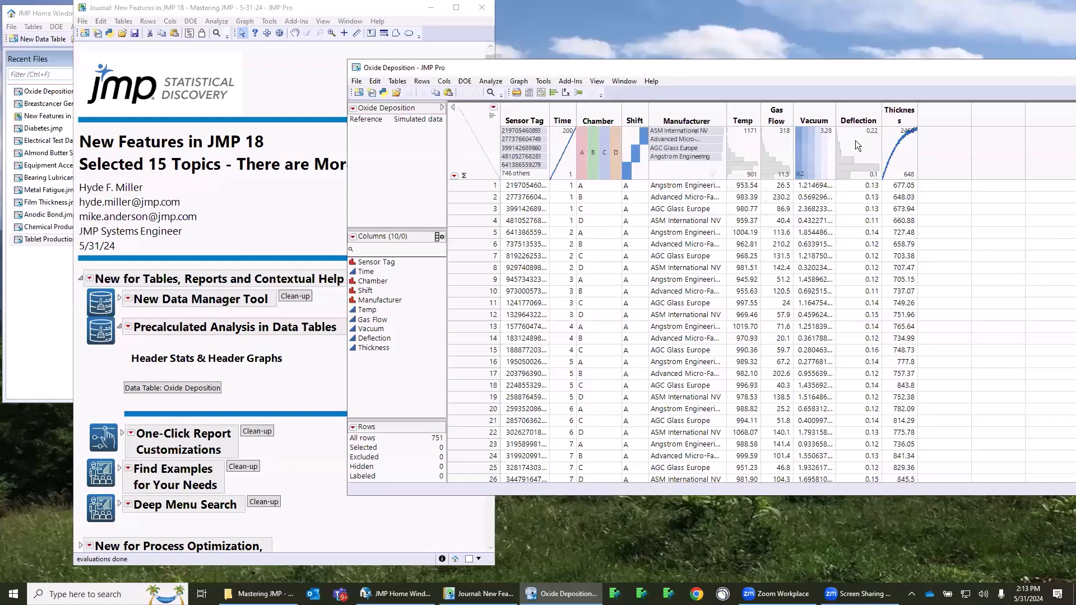
Inspect chart-type options on the Vacuum and Chamber header graphs, then select rows via the ASM International NV bar
right_click(814, 136)
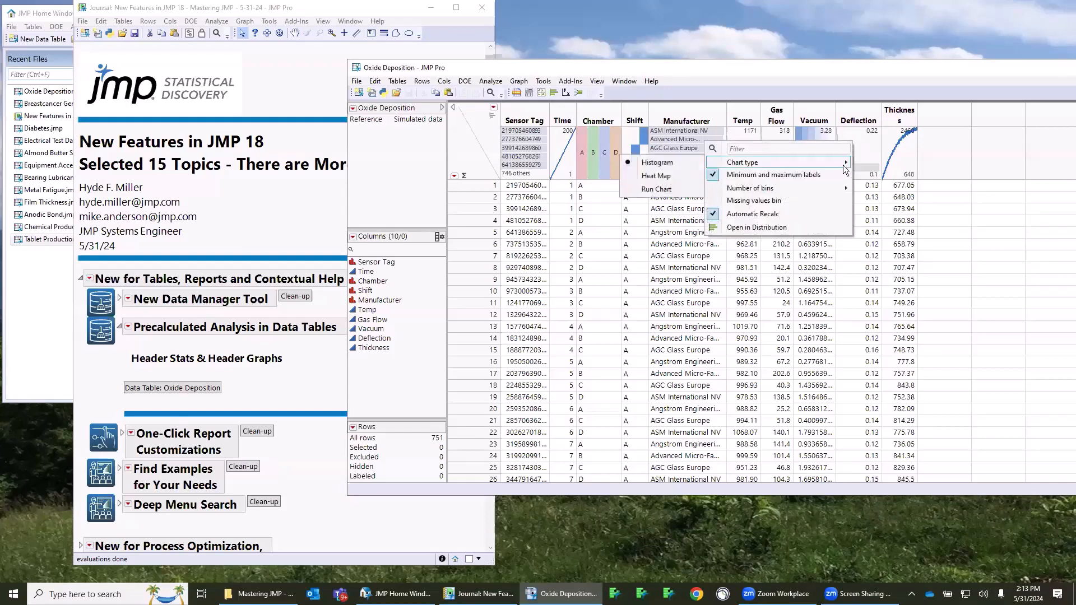
mouse_move(659, 162)
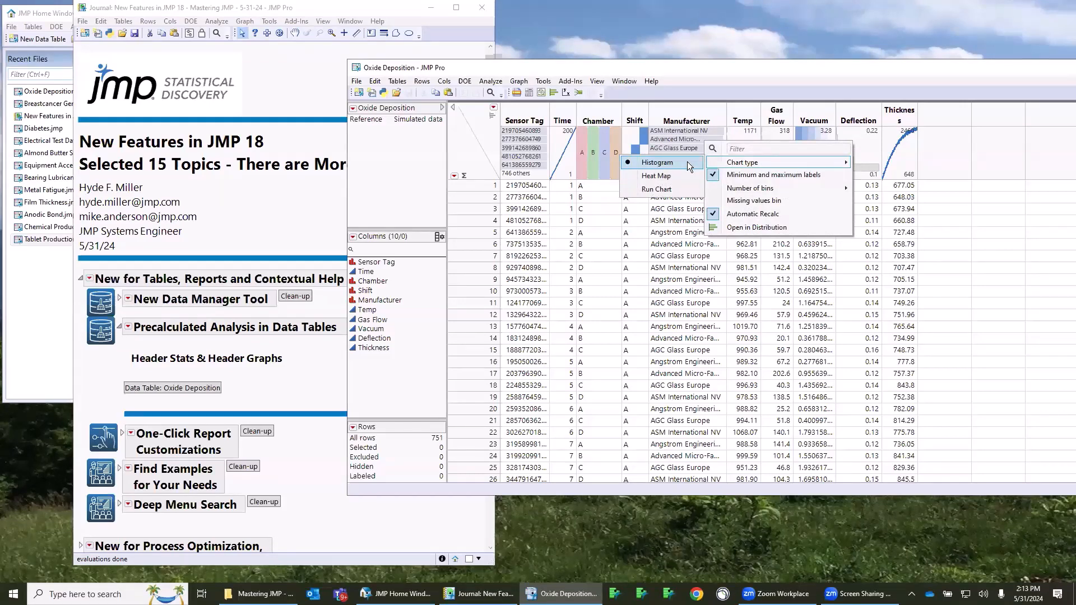
mouse_move(655, 189)
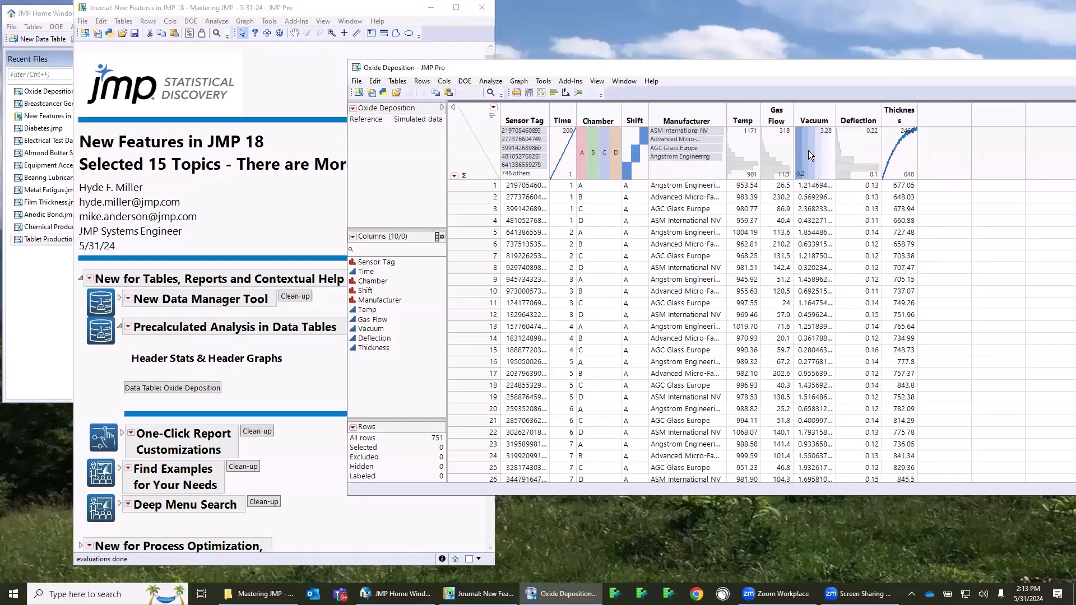
mouse_move(611, 145)
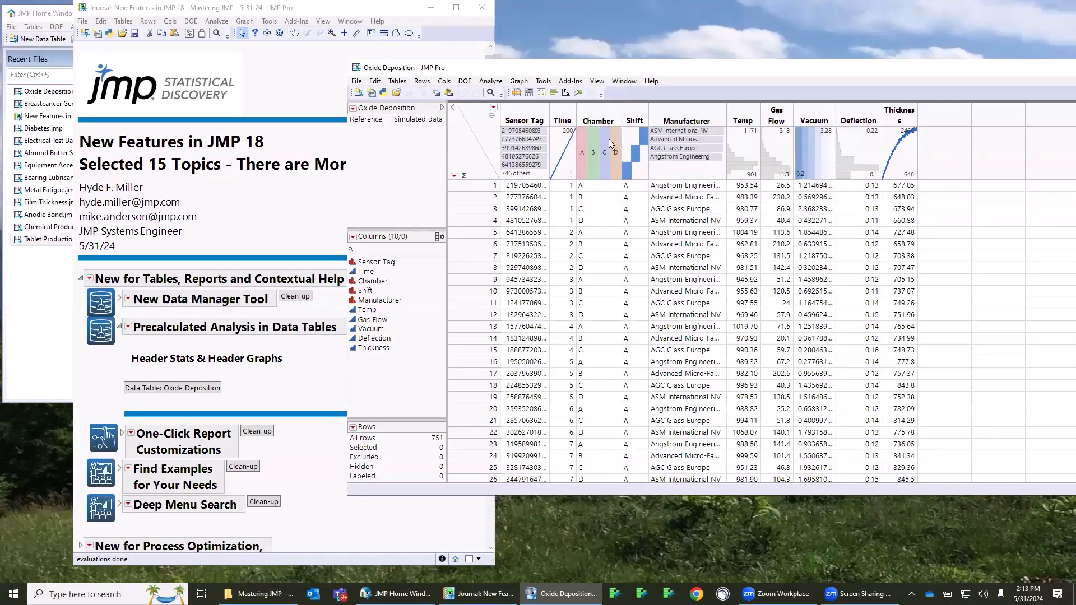
right_click(590, 145)
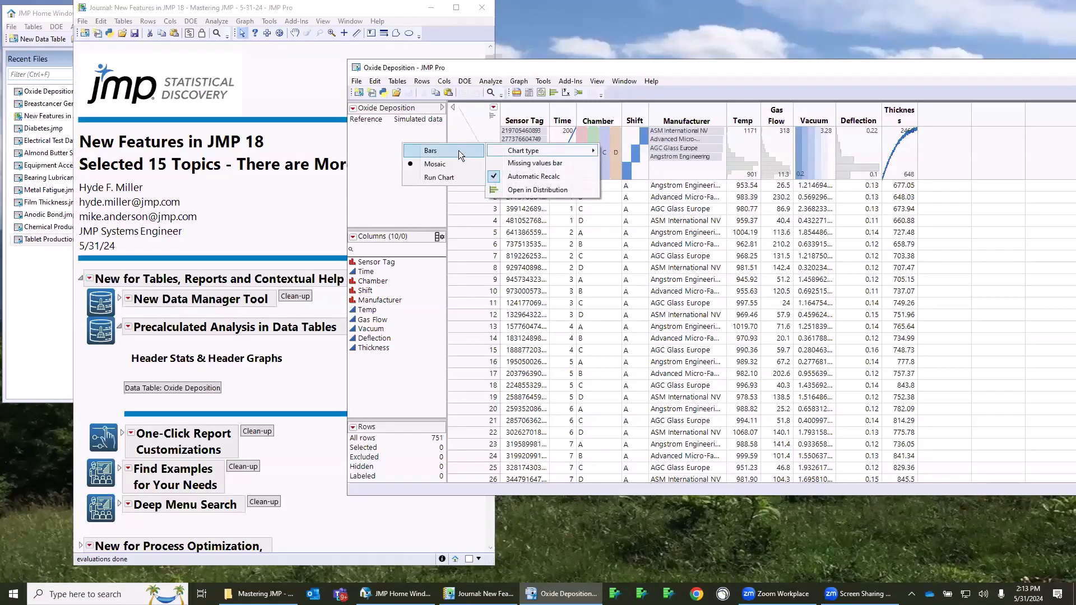
mouse_move(442, 177)
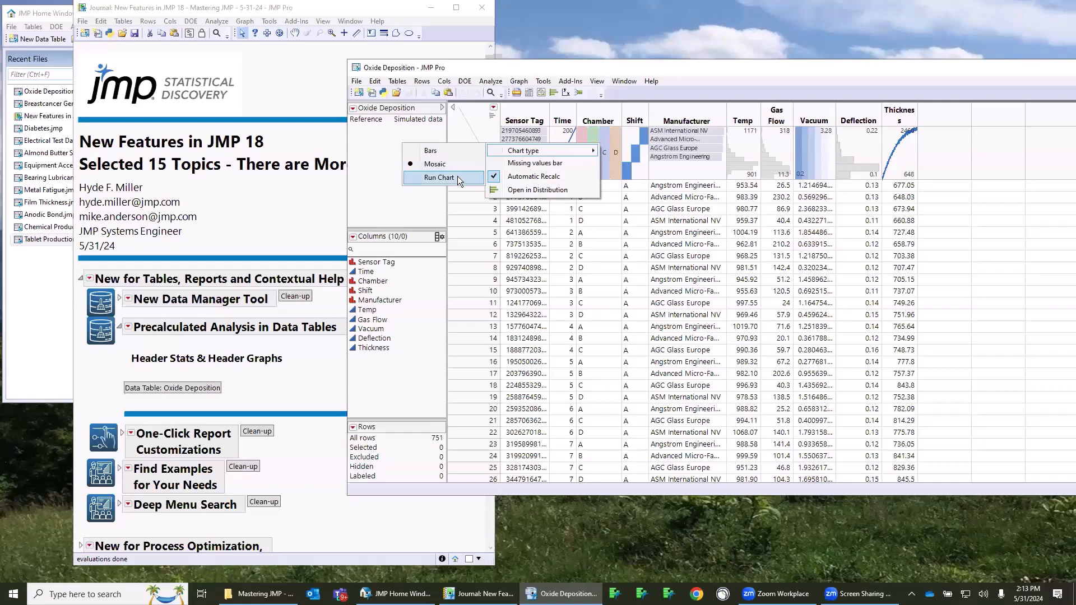
mouse_move(610, 92)
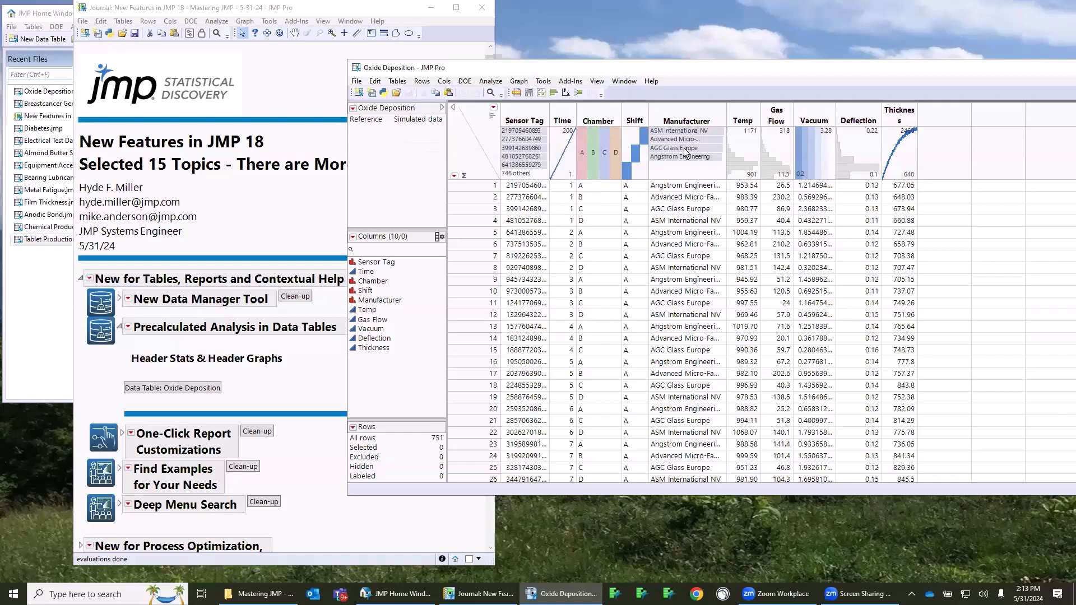
mouse_move(607, 151)
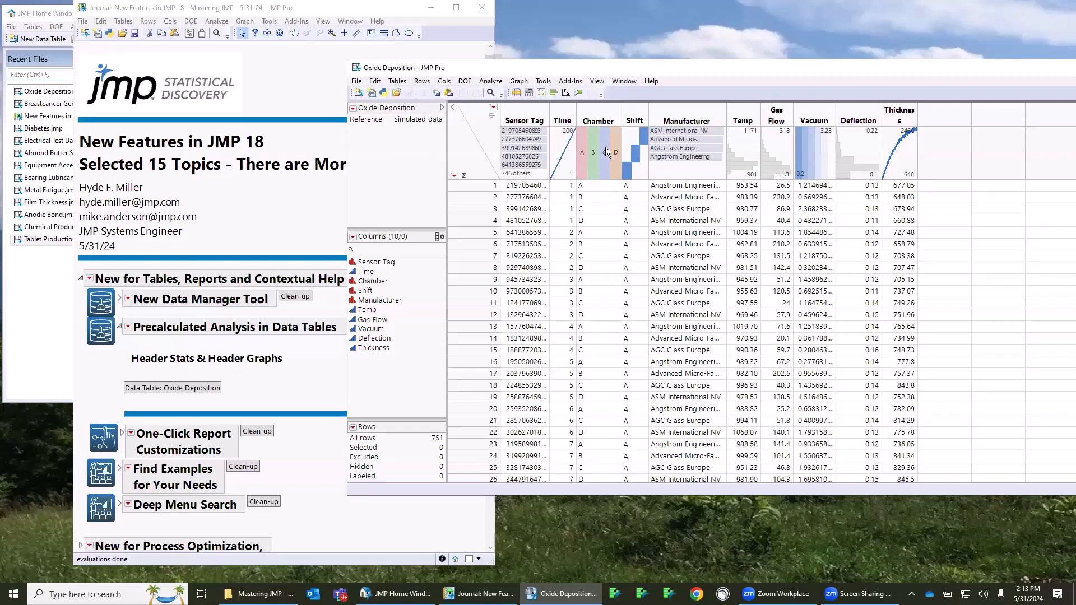
mouse_move(608, 137)
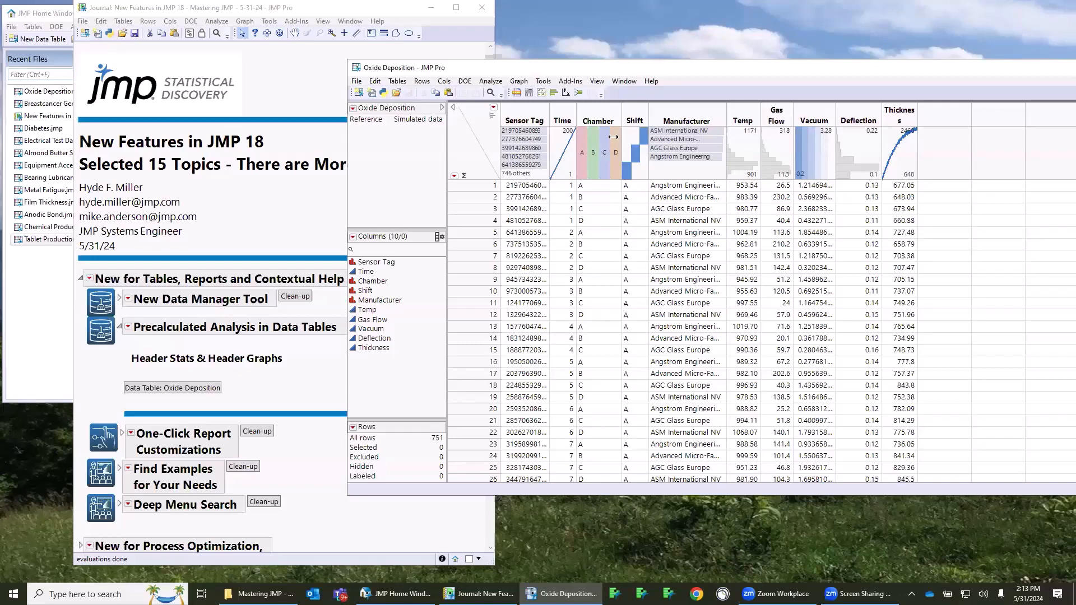
click(685, 130)
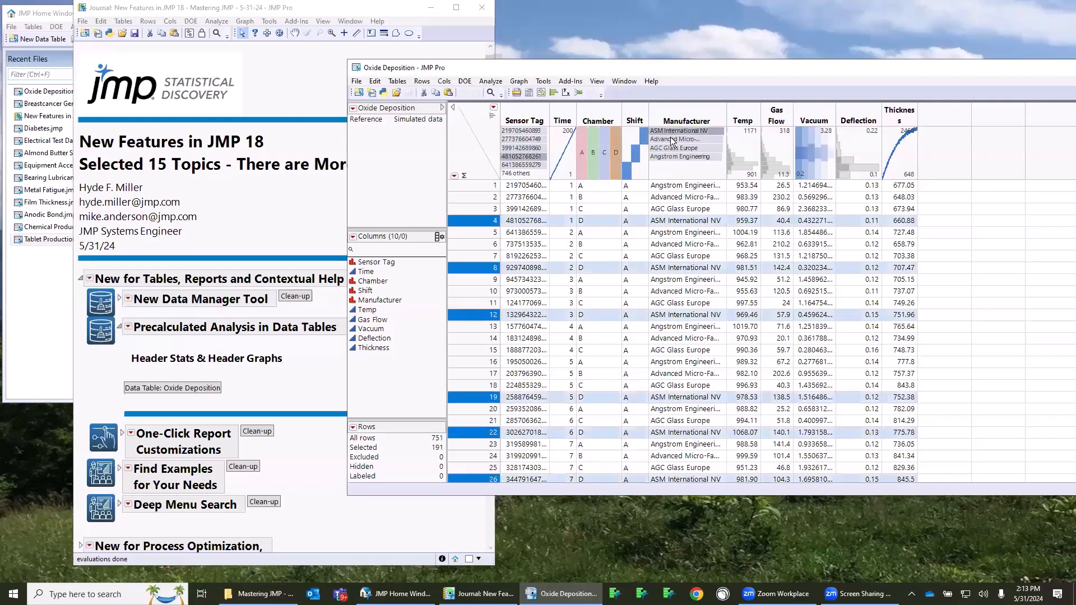
click(674, 148)
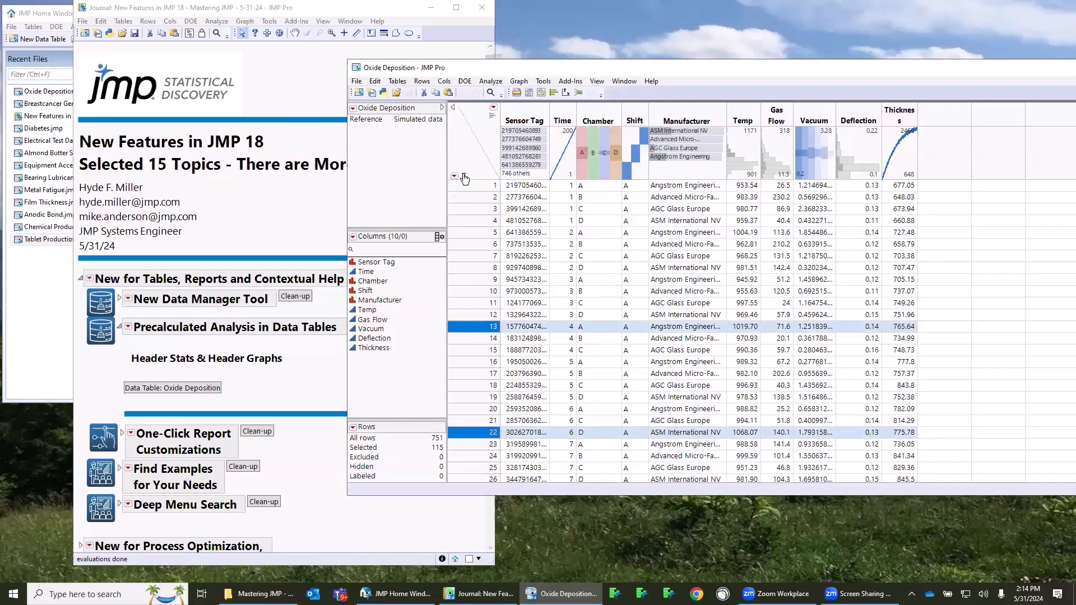
Show header summary statistics, make them follow the row selection, and select the ASM International NV rows
click(454, 177)
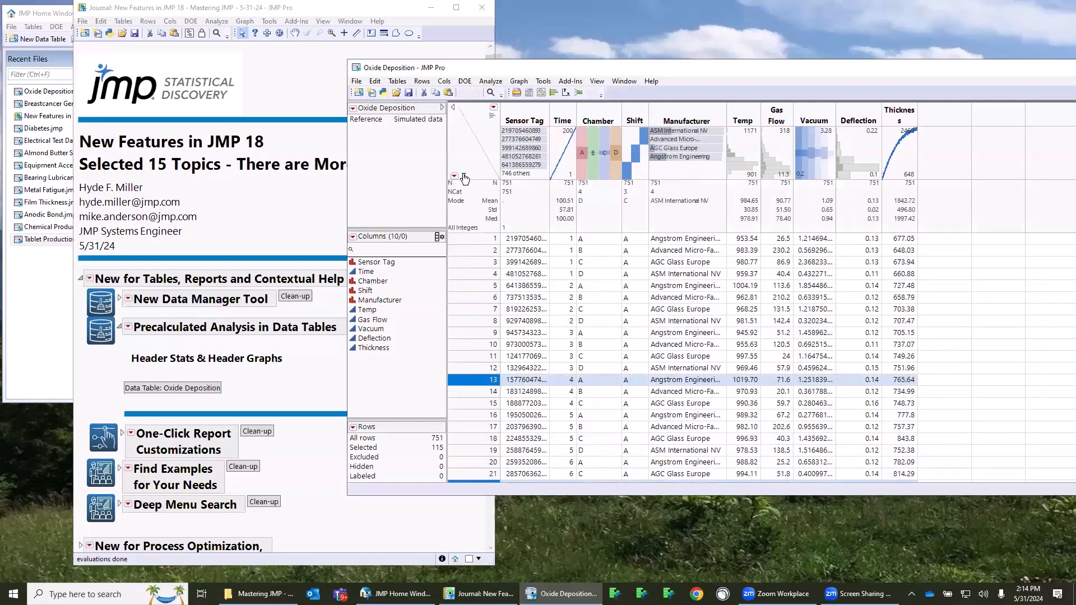
mouse_move(464, 180)
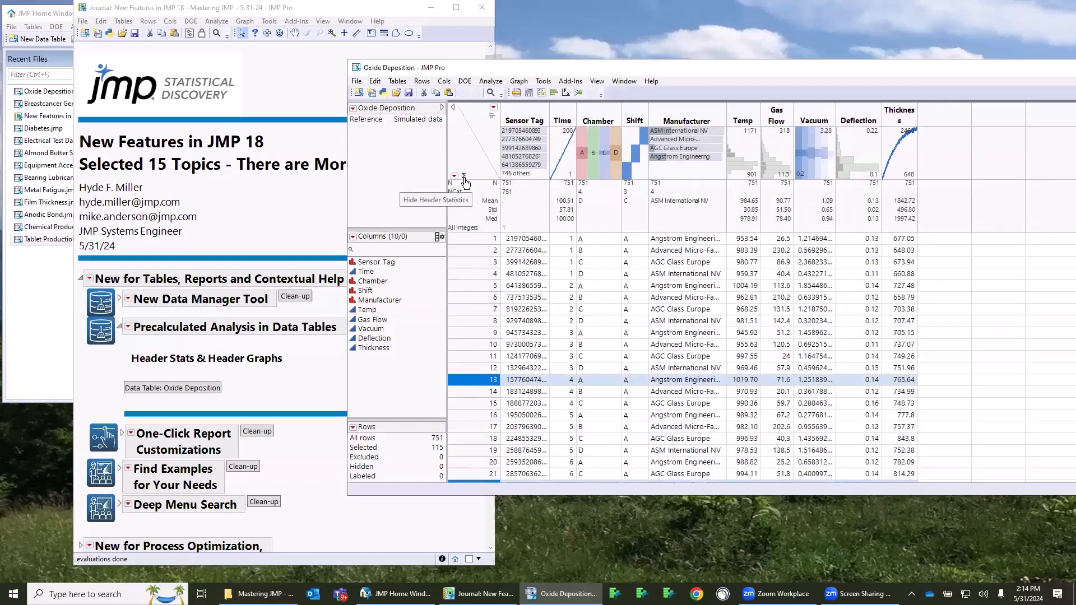
mouse_move(532, 230)
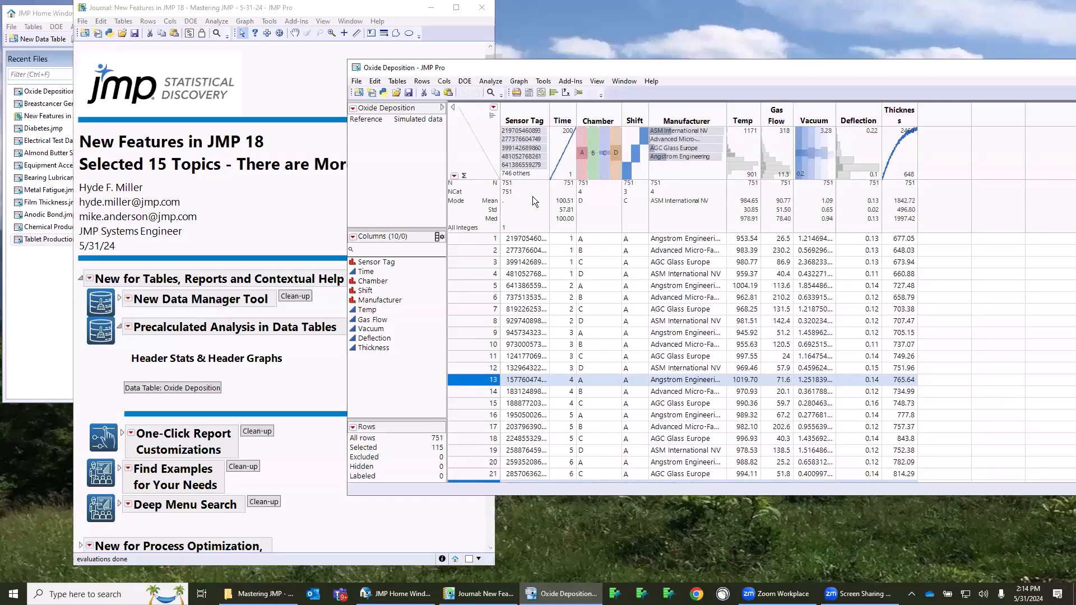
mouse_move(674, 220)
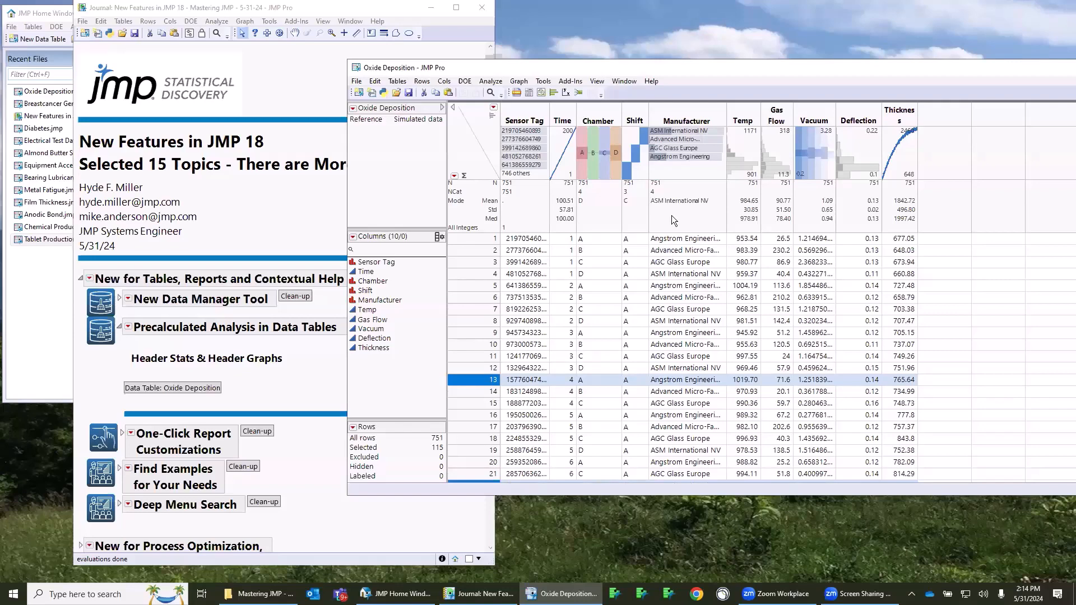
mouse_move(747, 208)
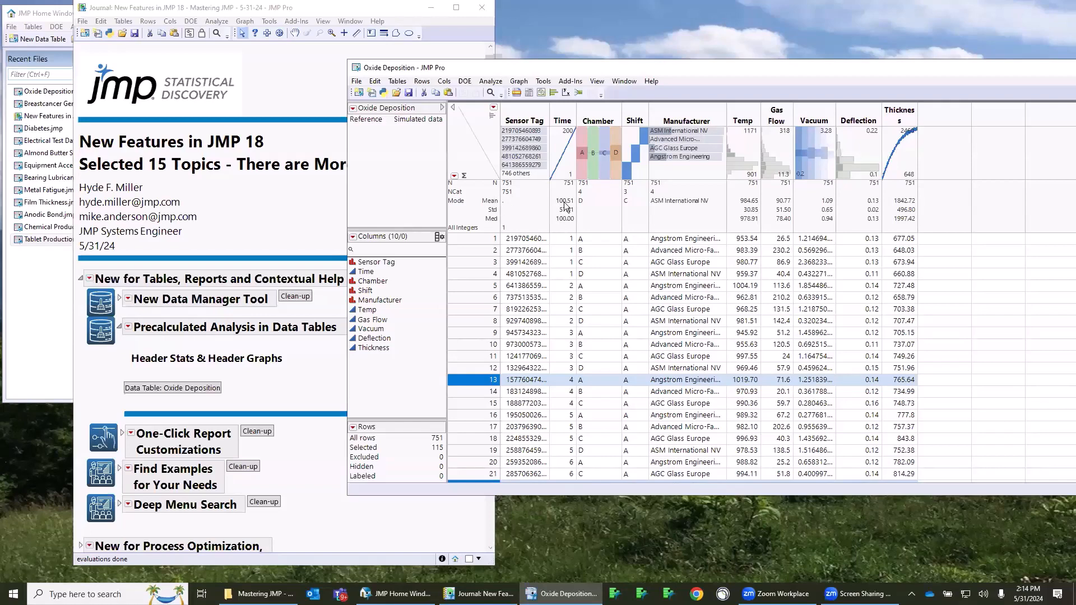
mouse_move(751, 206)
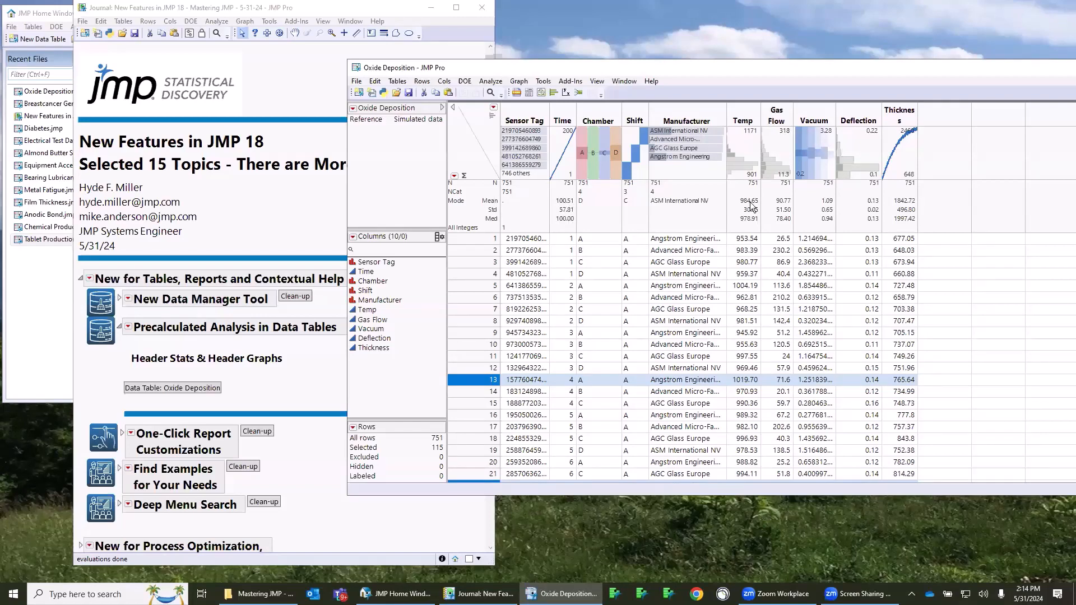
mouse_move(491, 188)
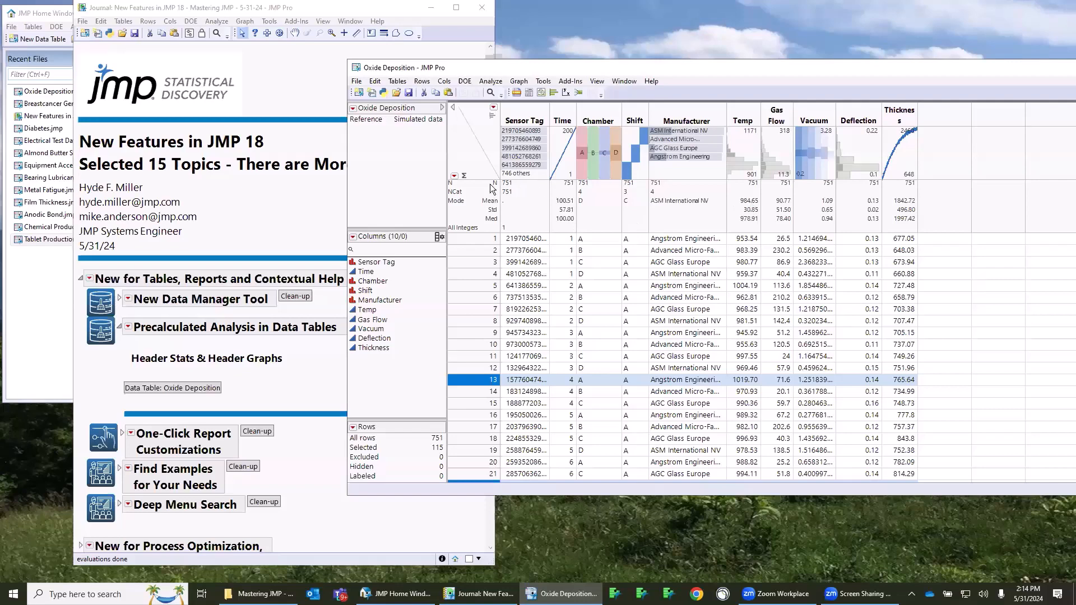
mouse_move(510, 191)
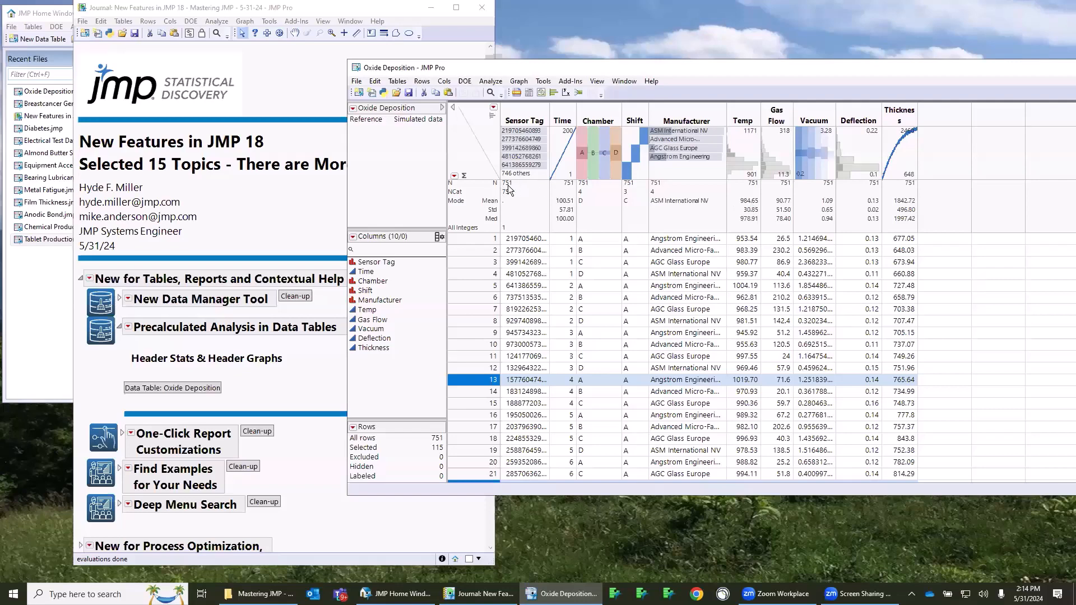
mouse_move(511, 194)
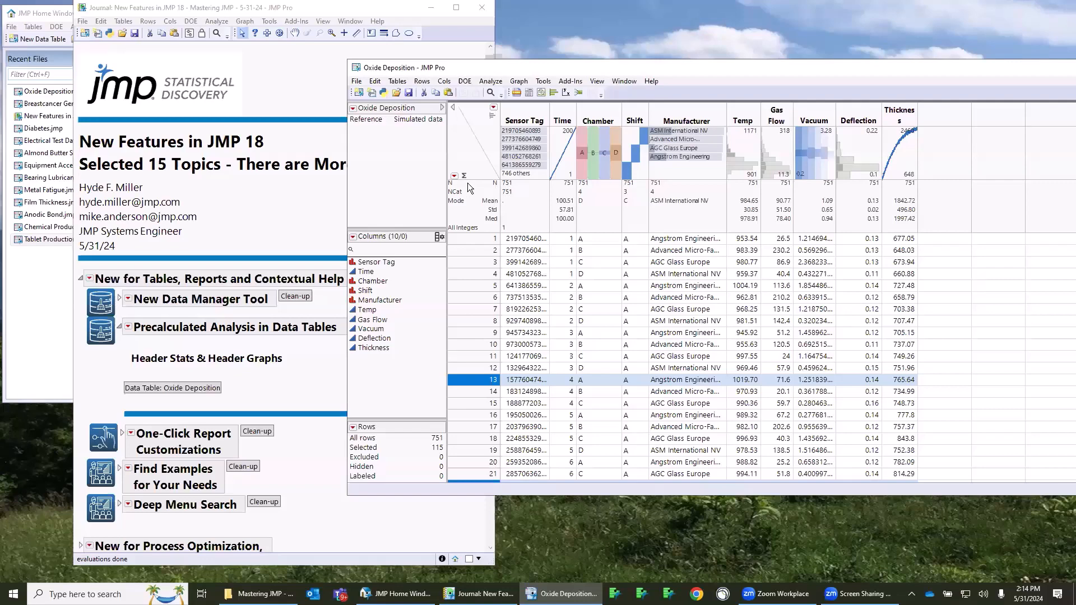
mouse_move(528, 210)
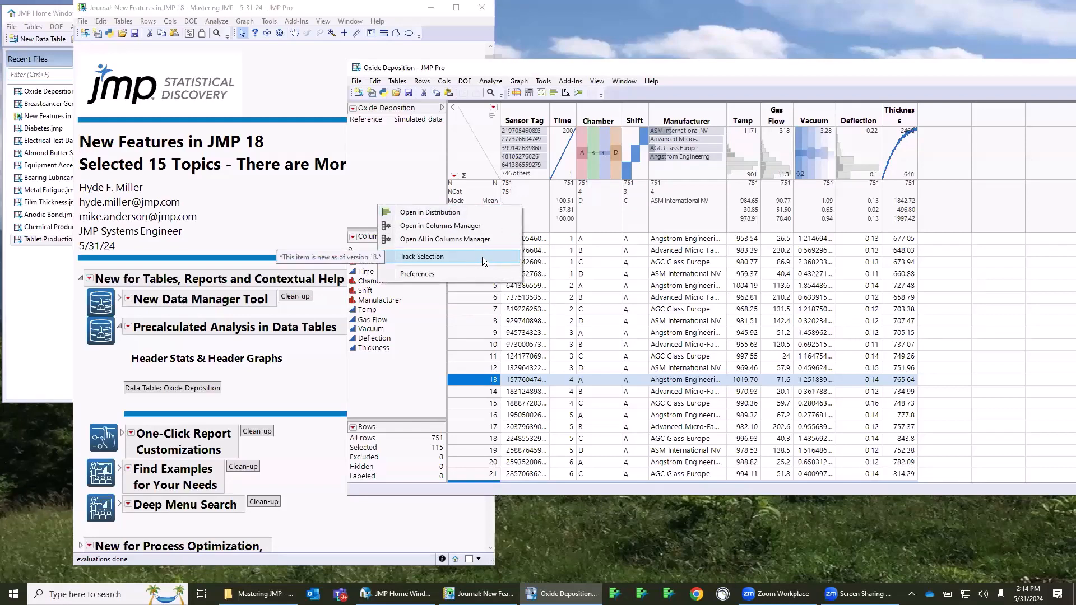
click(422, 256)
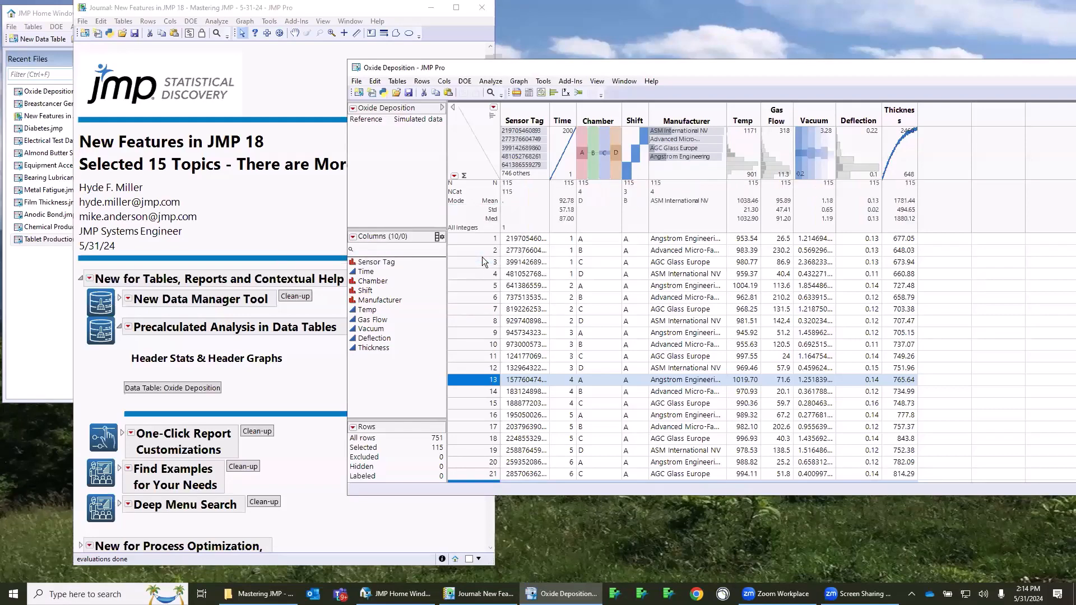
mouse_move(746, 207)
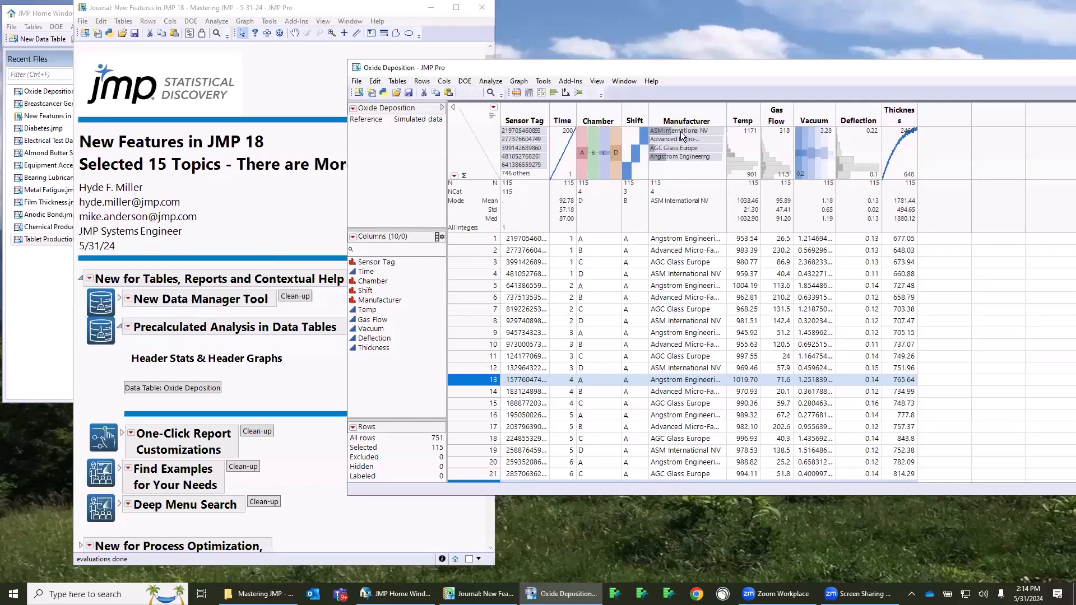
click(676, 139)
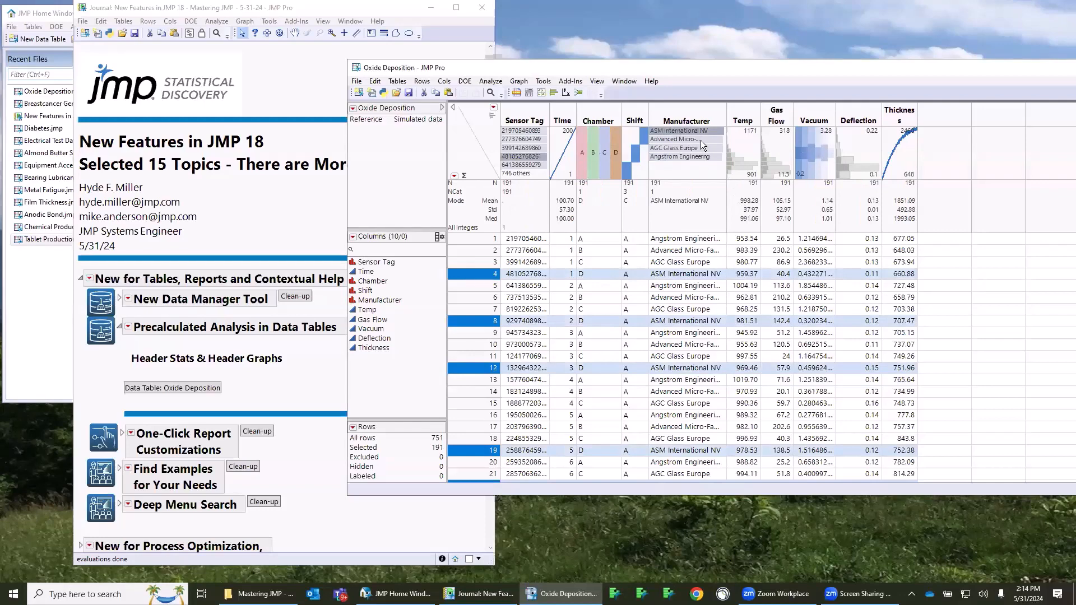
mouse_move(744, 209)
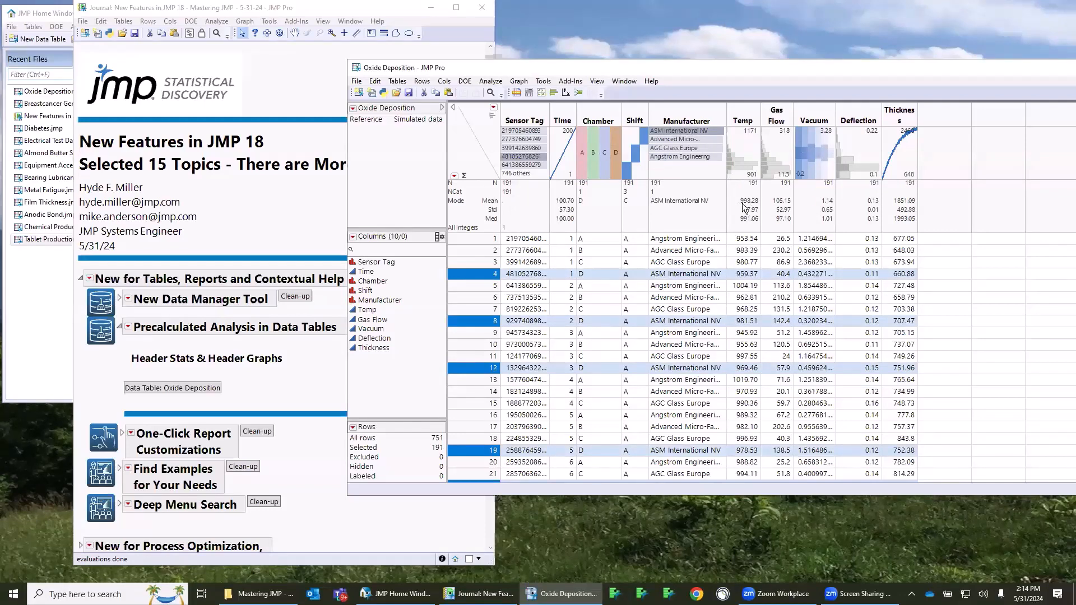
mouse_move(688, 145)
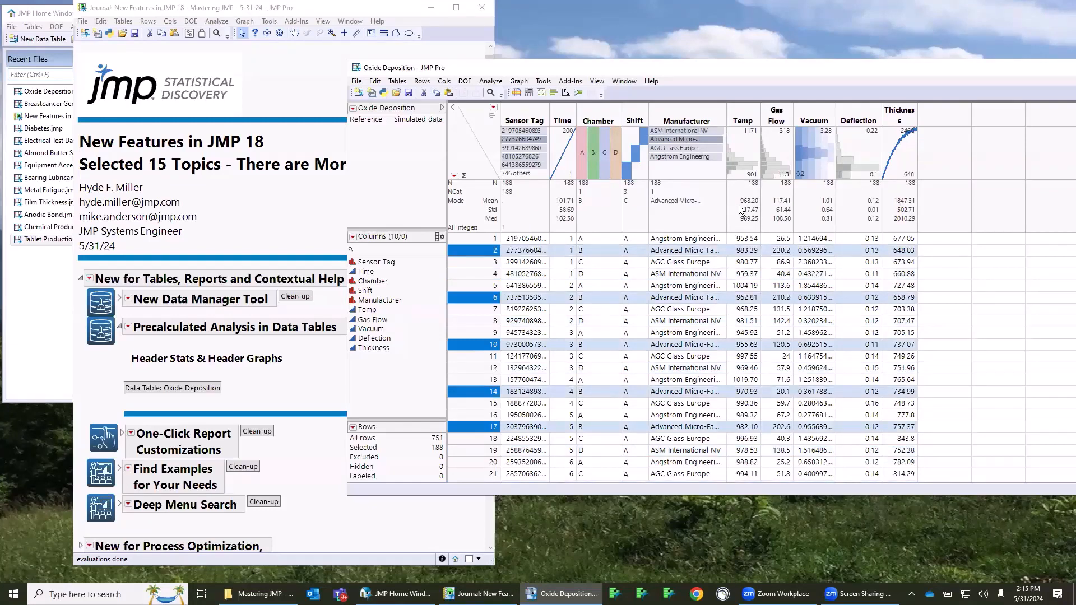
mouse_move(766, 195)
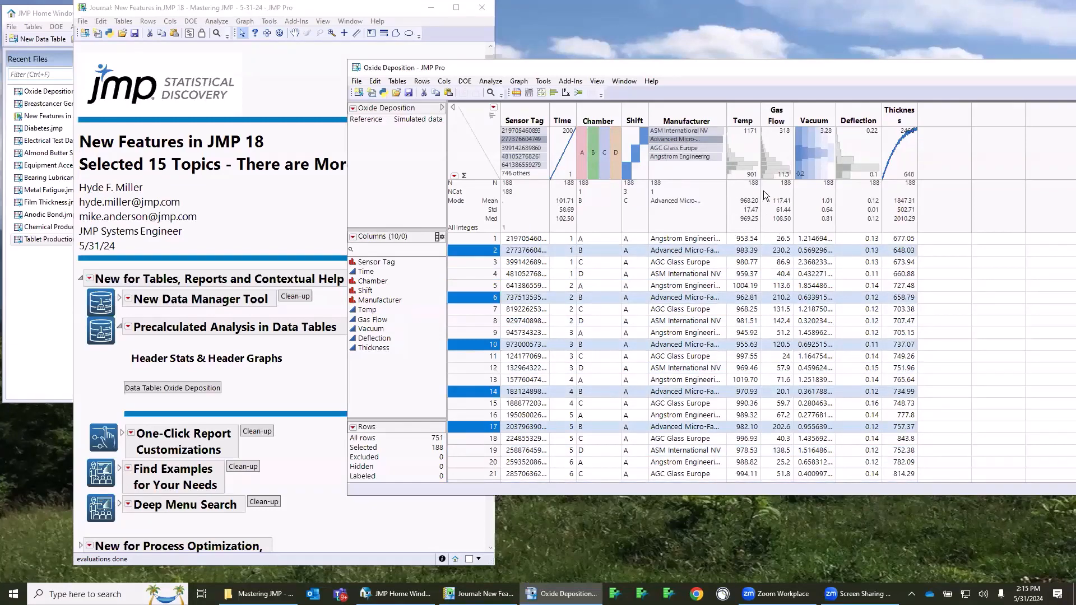
mouse_move(723, 237)
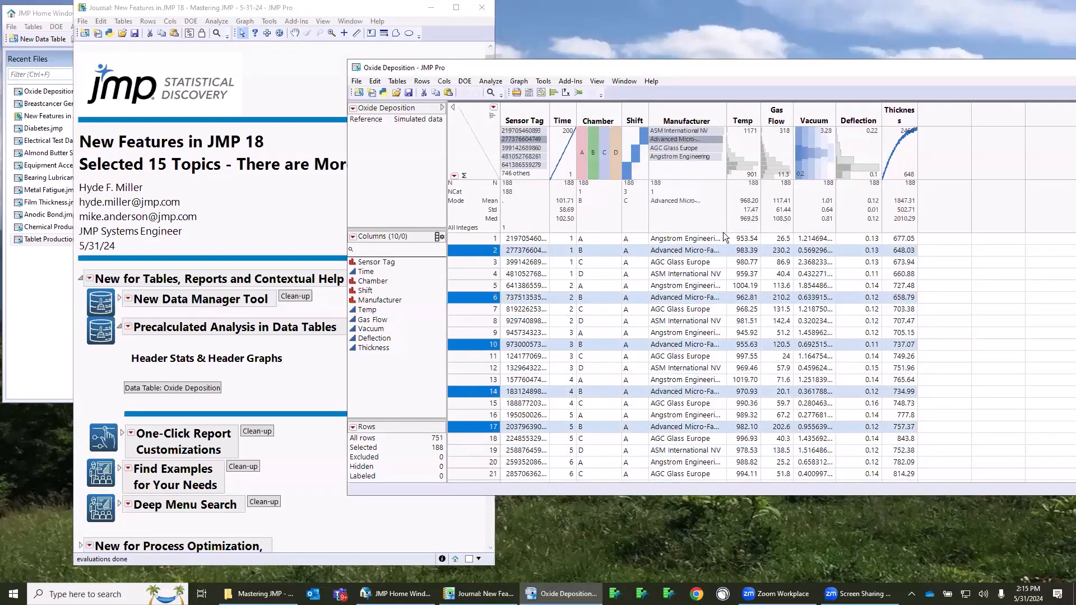
mouse_move(587, 278)
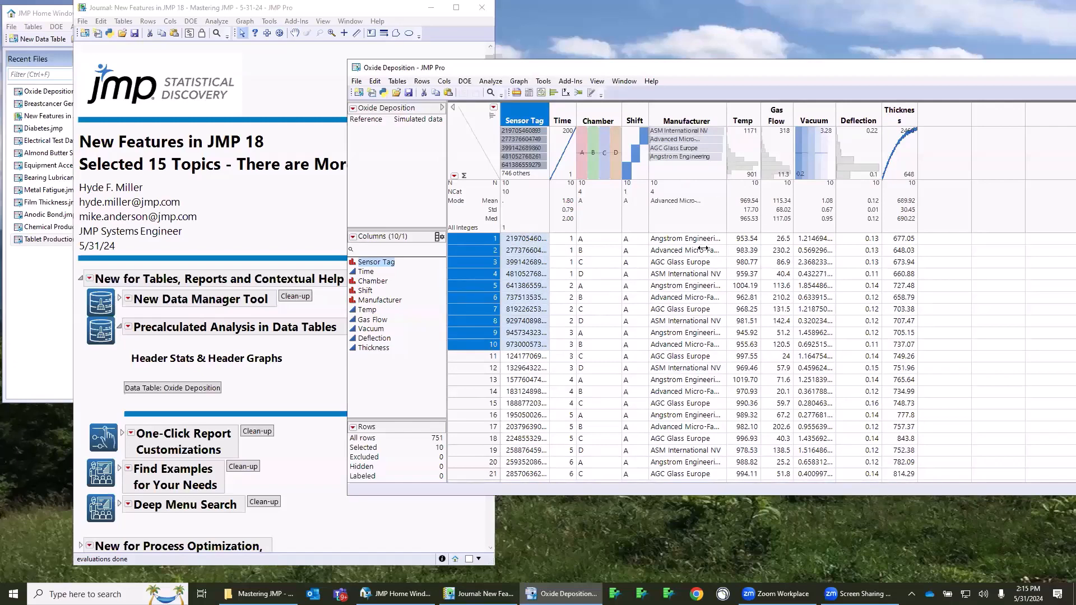
mouse_move(753, 214)
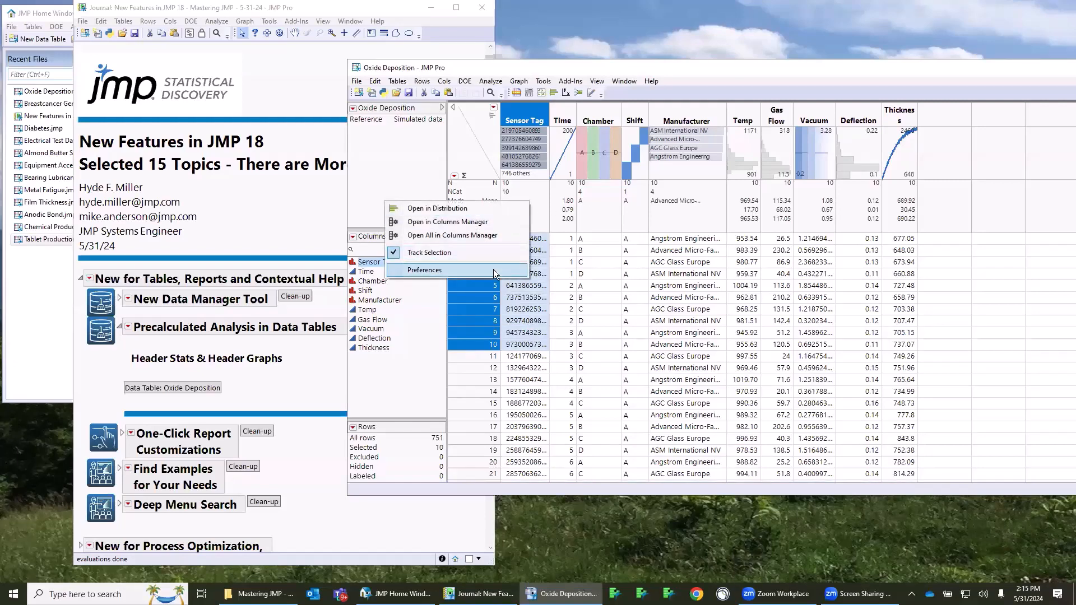
click(426, 270)
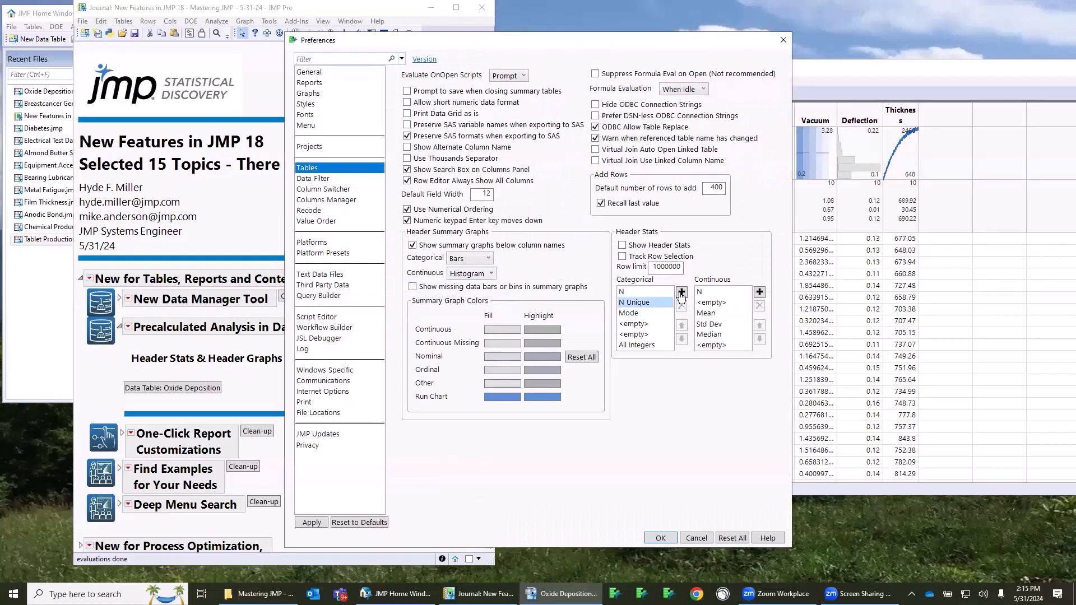
click(680, 291)
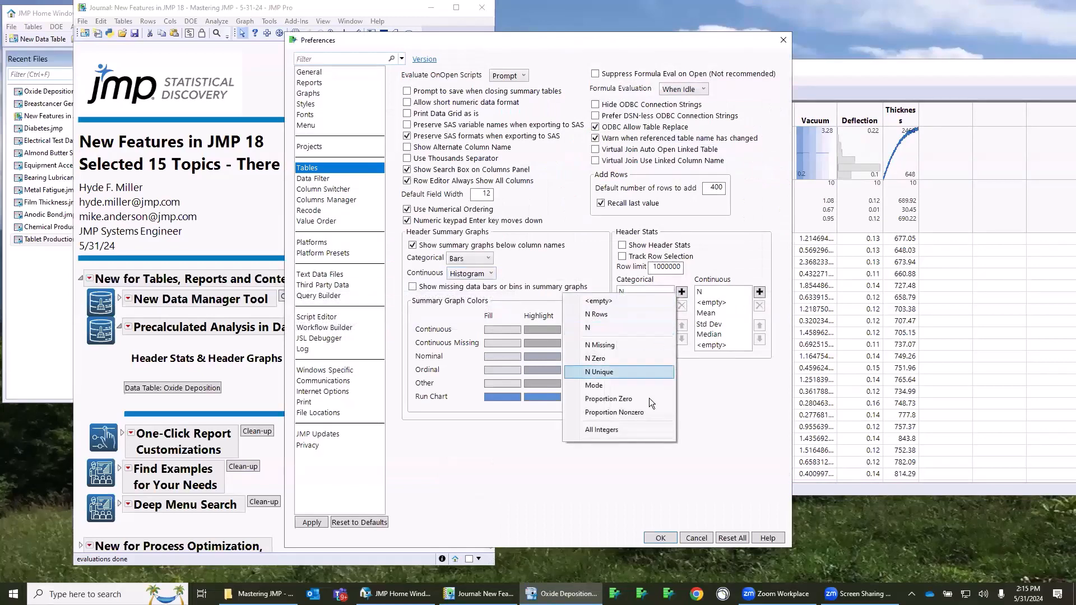
mouse_move(643, 329)
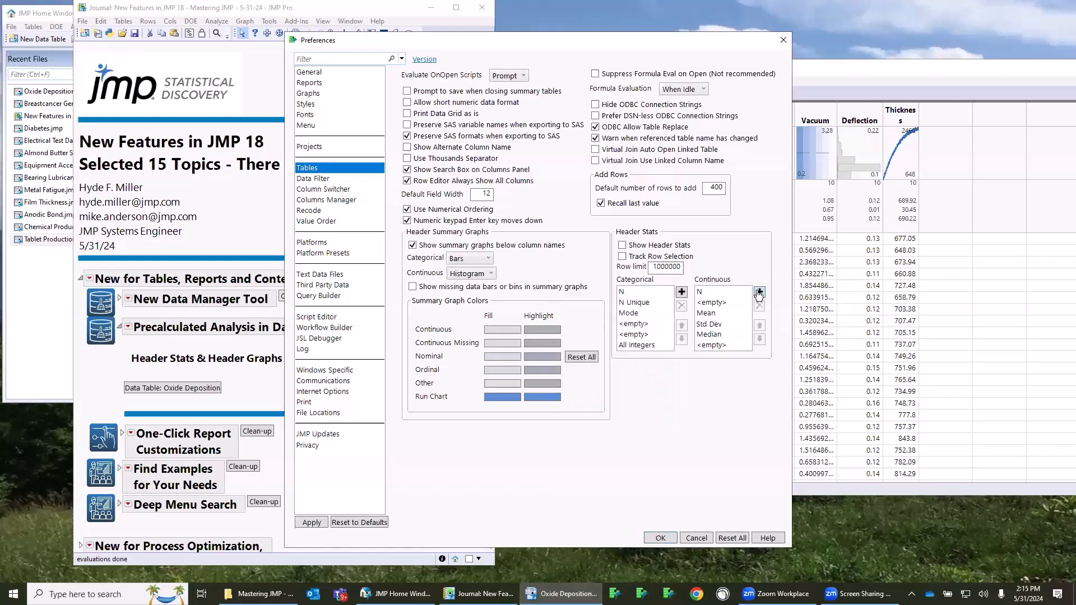
click(759, 292)
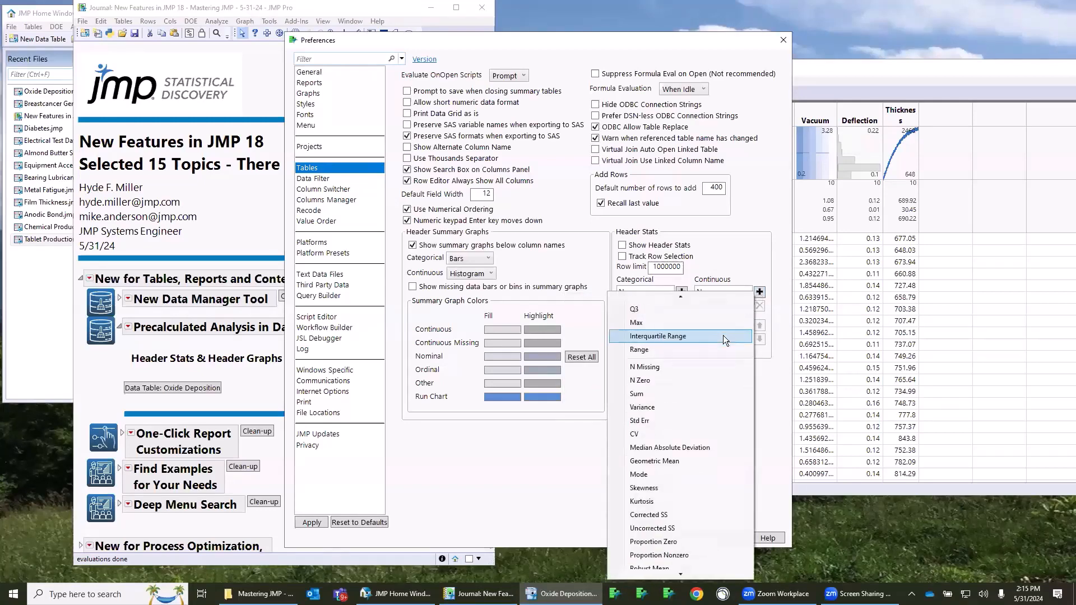
scroll(down, 3)
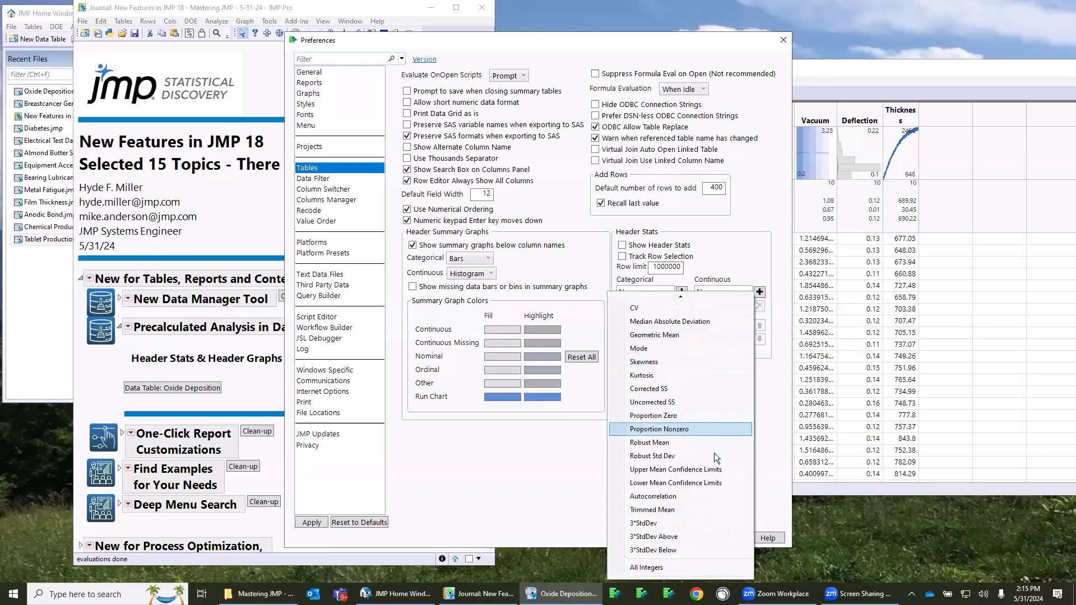
mouse_move(745, 258)
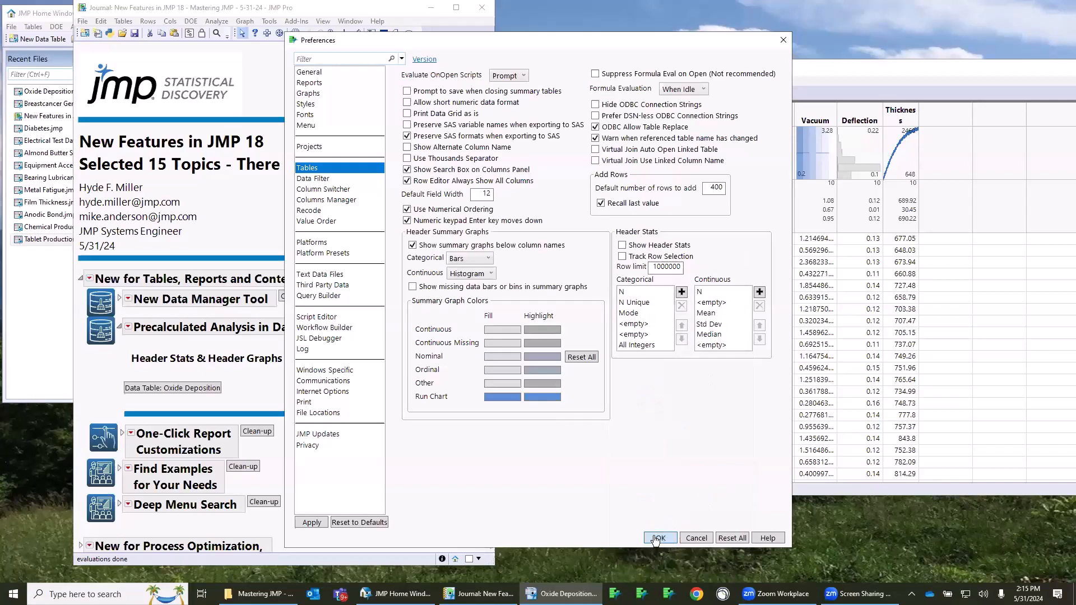
click(658, 538)
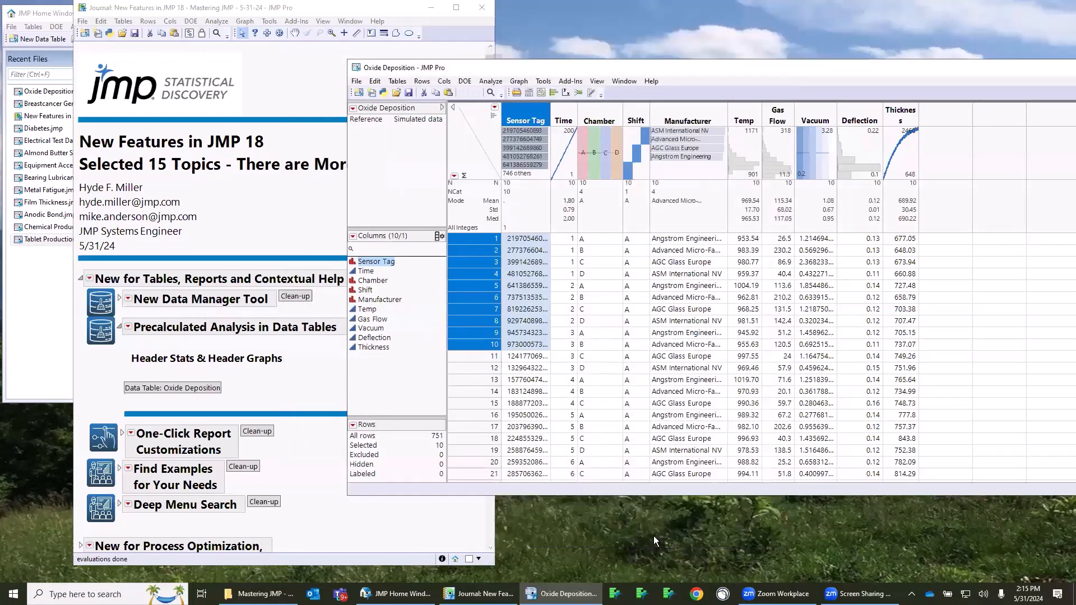
mouse_move(537, 488)
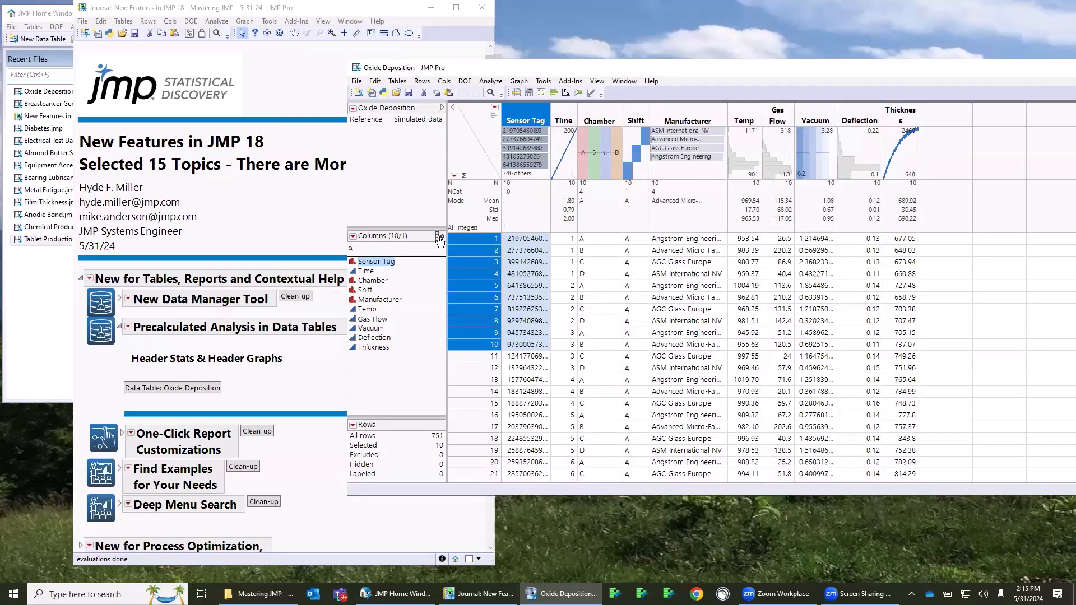
mouse_move(438, 237)
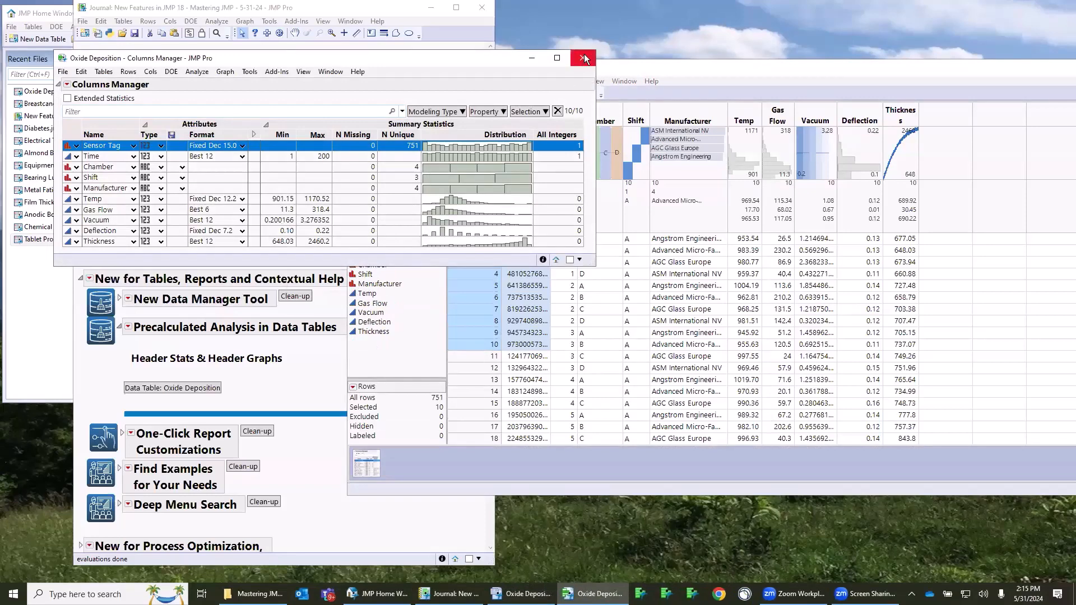
Close the Columns Manager view of the Oxide Deposition table
click(582, 58)
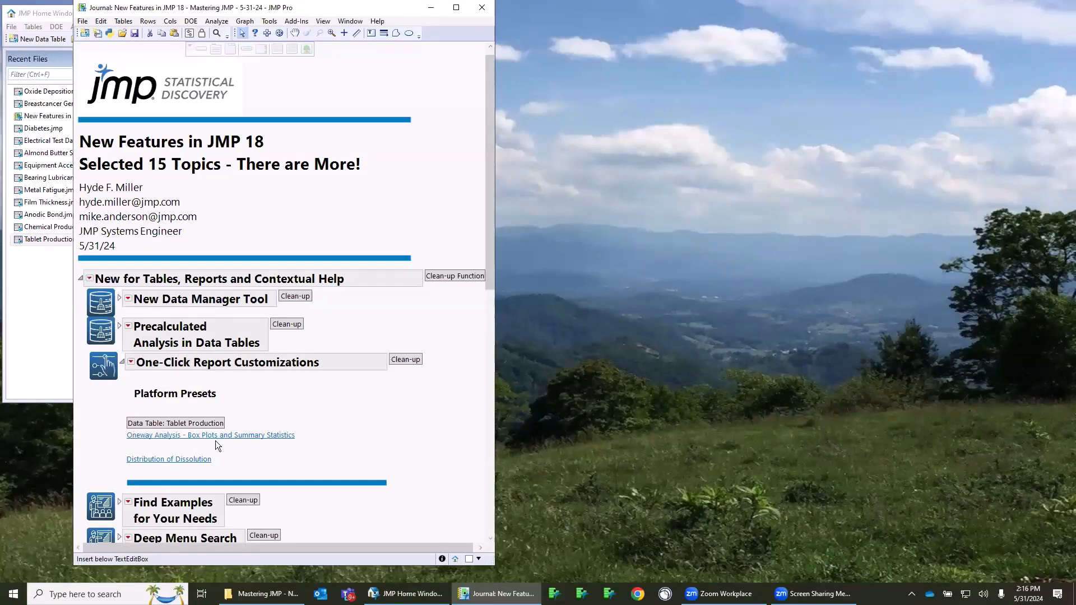
Open the Oneway report and apply the Presentation Normality Plots, then Compare Distributions sample presets
click(175, 423)
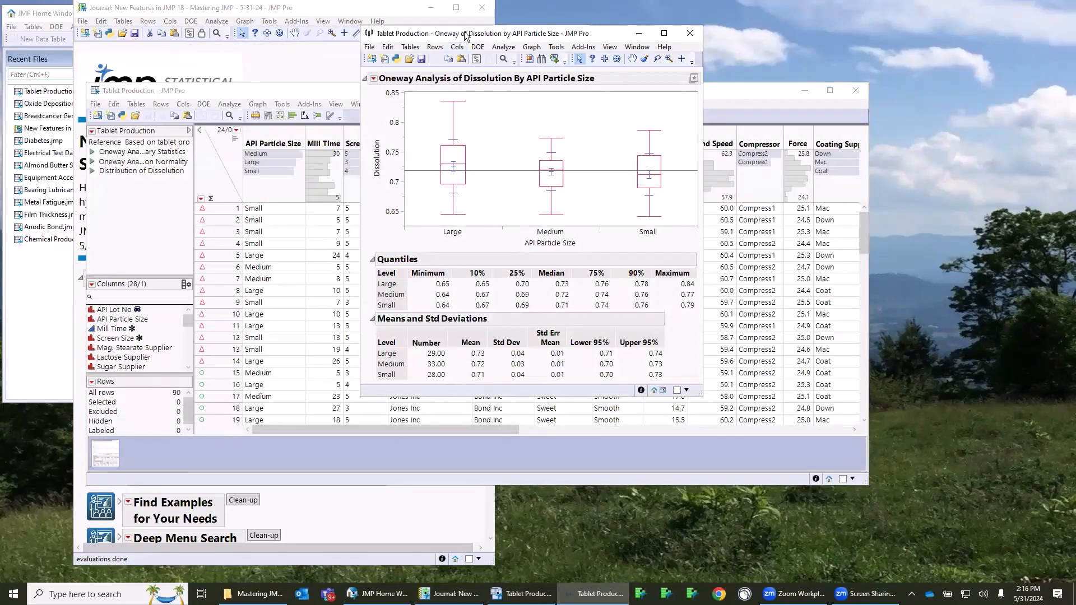
click(377, 77)
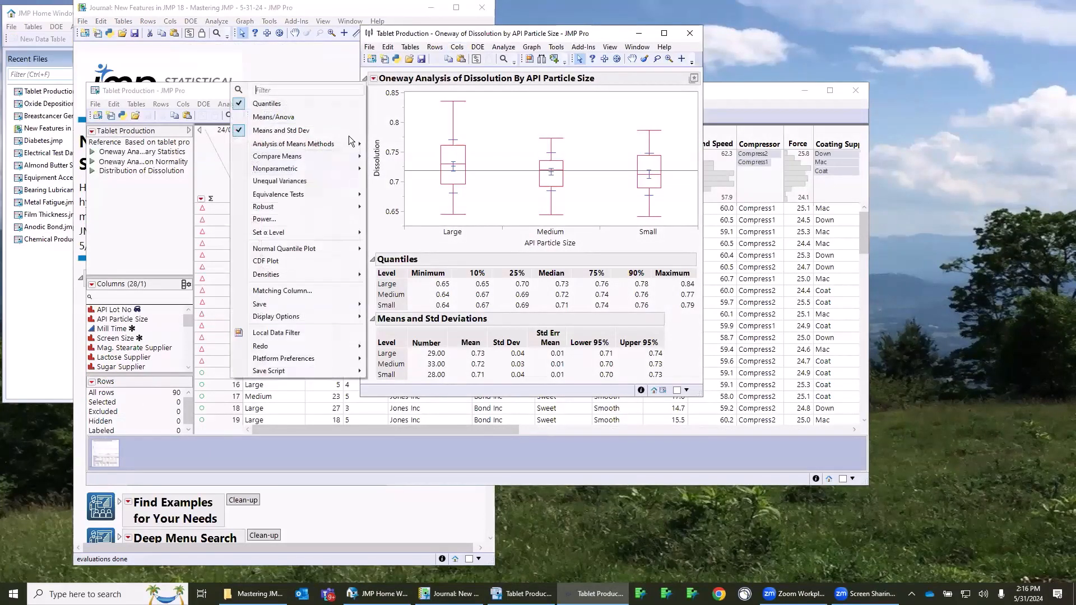
mouse_move(279, 180)
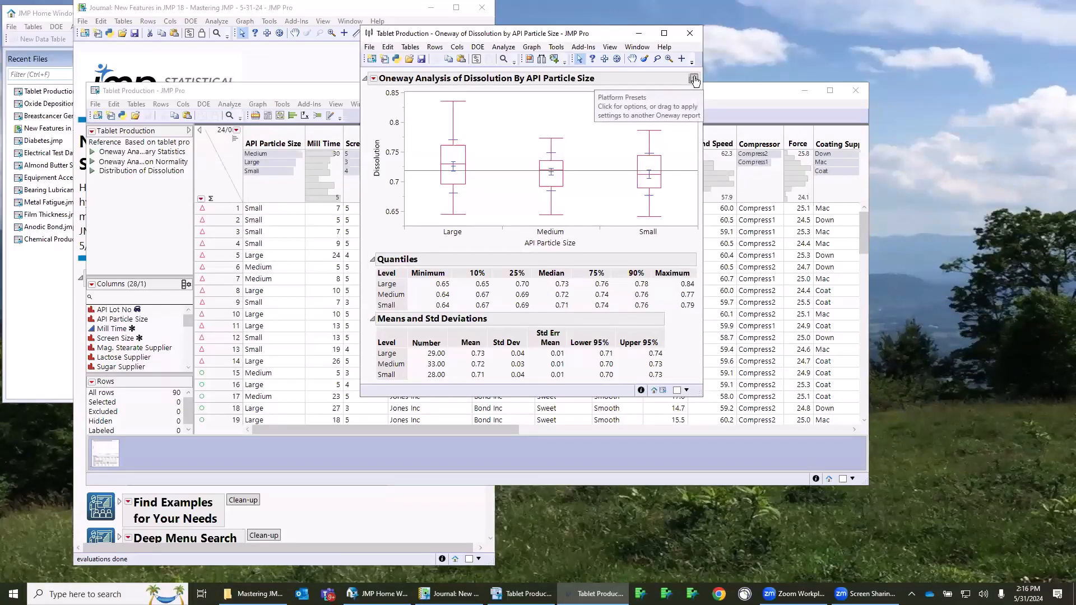
click(694, 78)
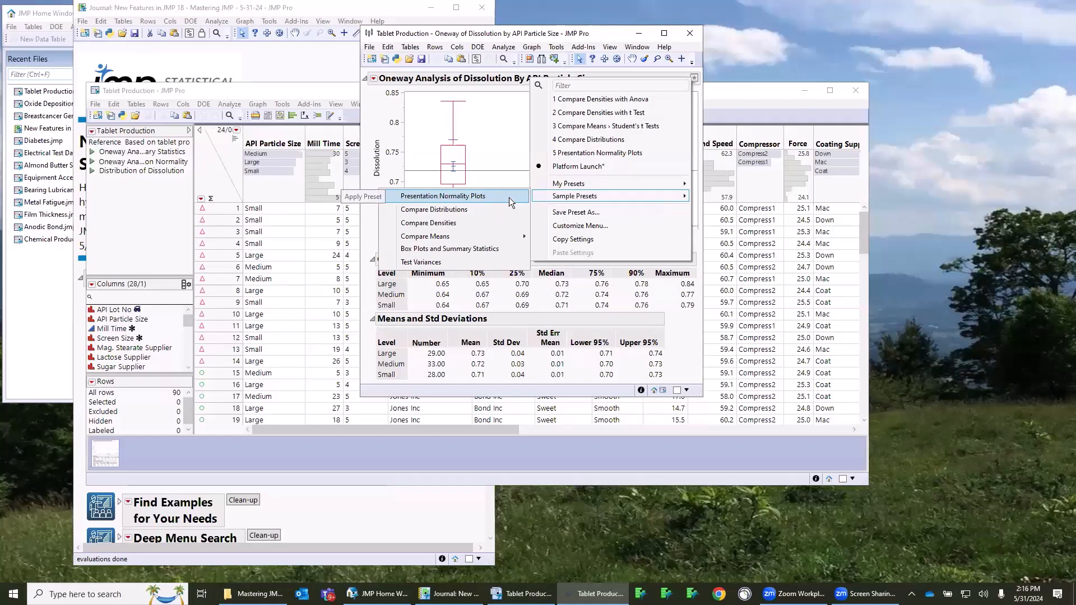
click(441, 195)
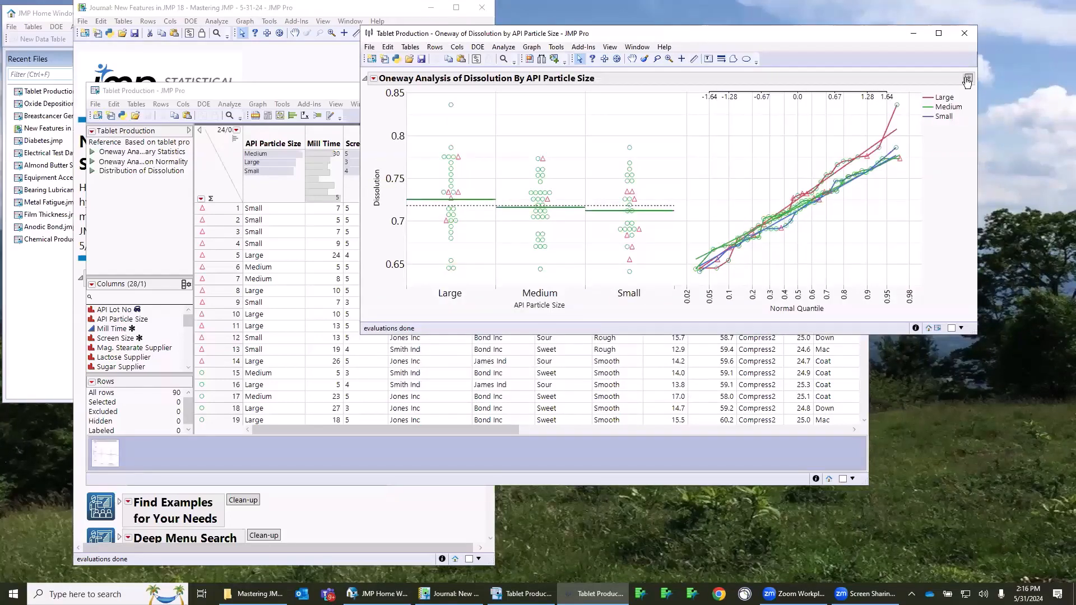
click(967, 78)
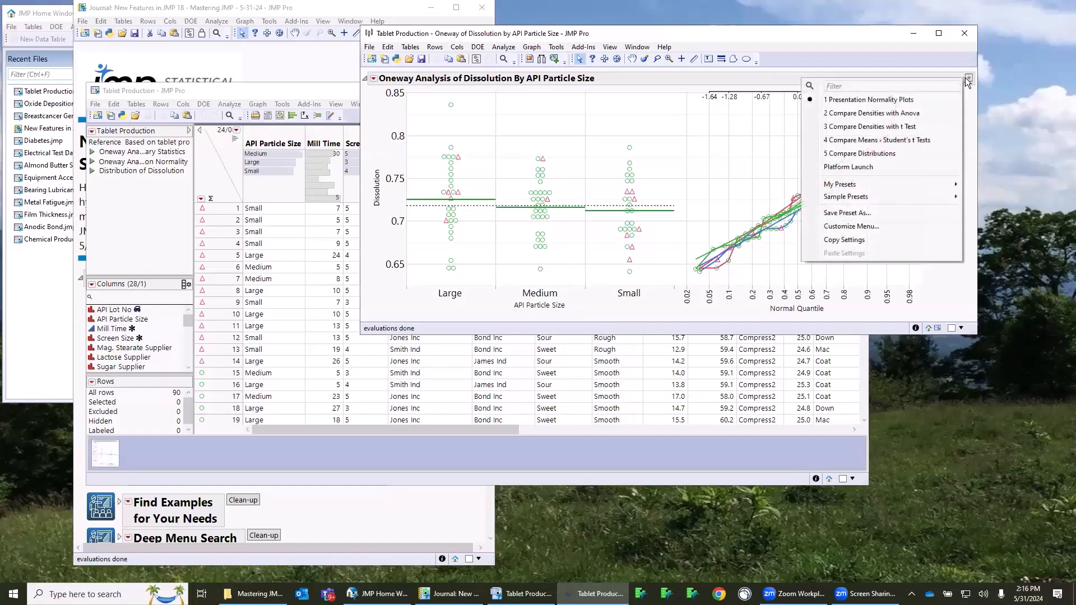
mouse_move(846, 196)
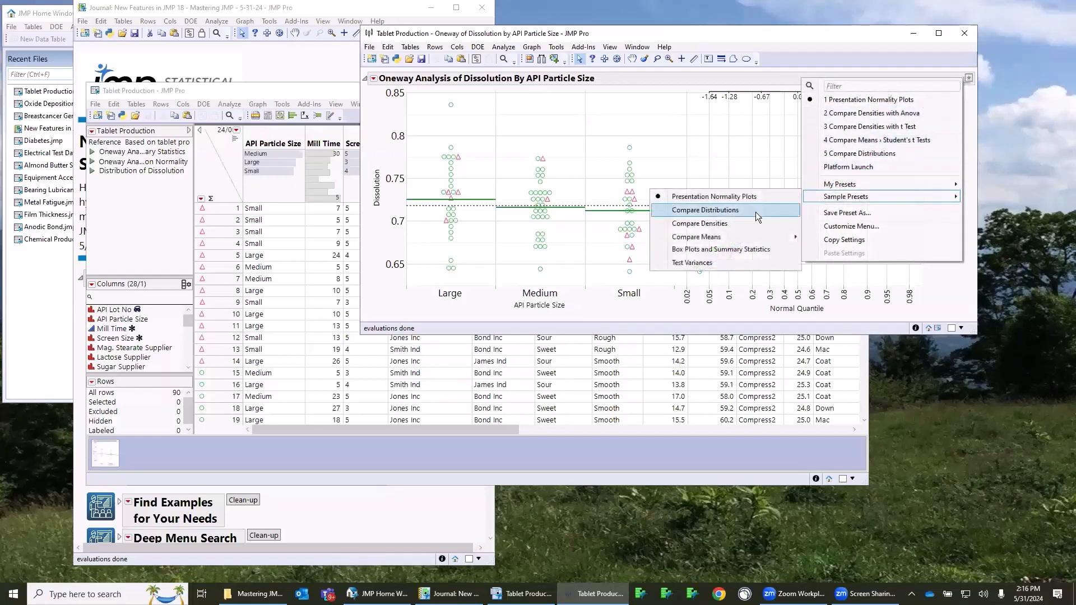
click(700, 223)
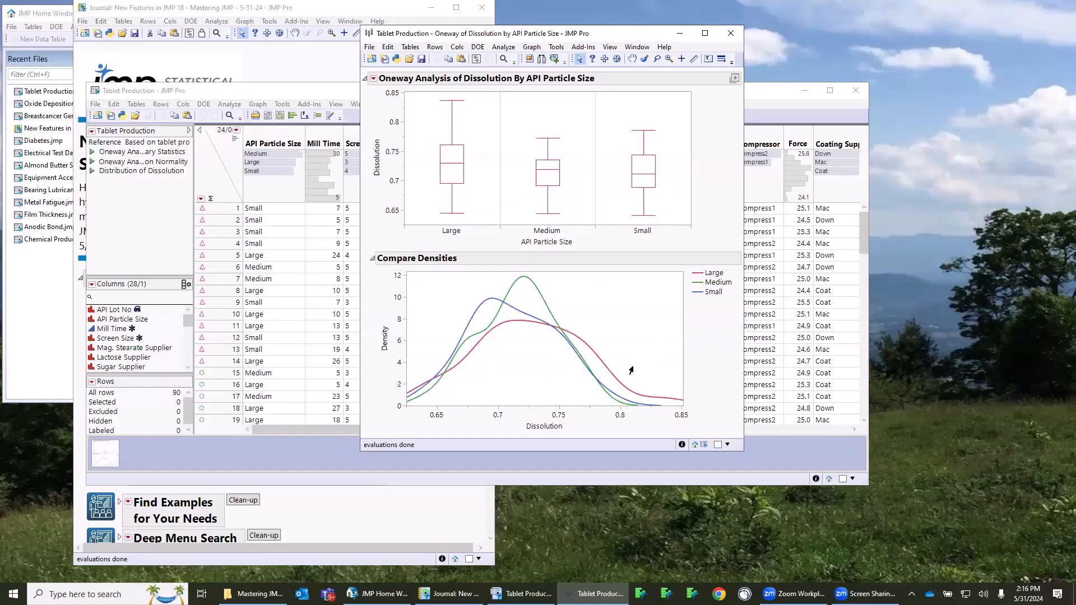
mouse_move(552, 280)
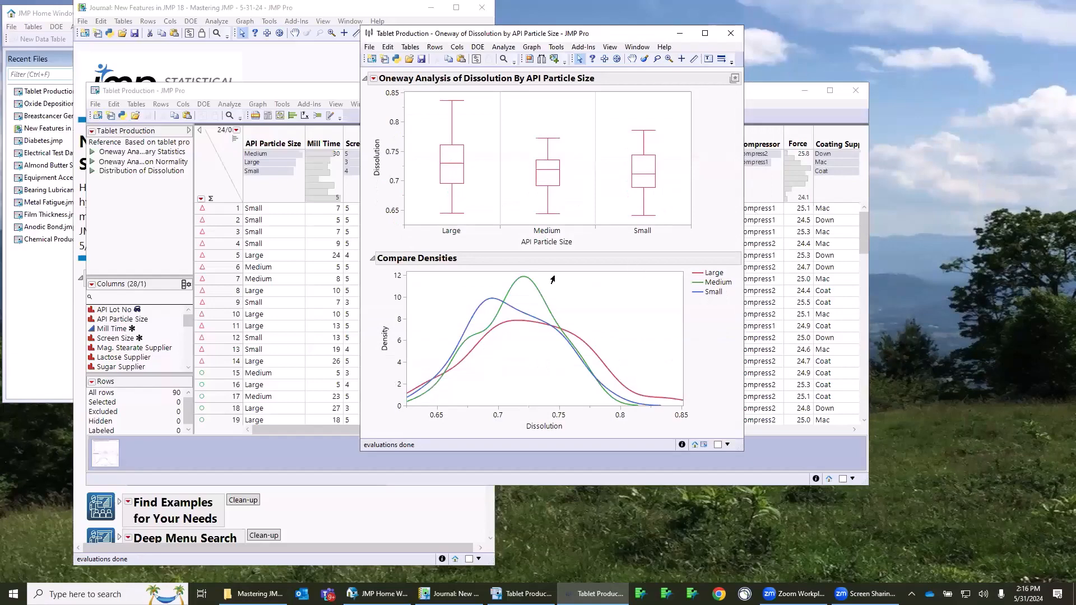
mouse_move(733, 80)
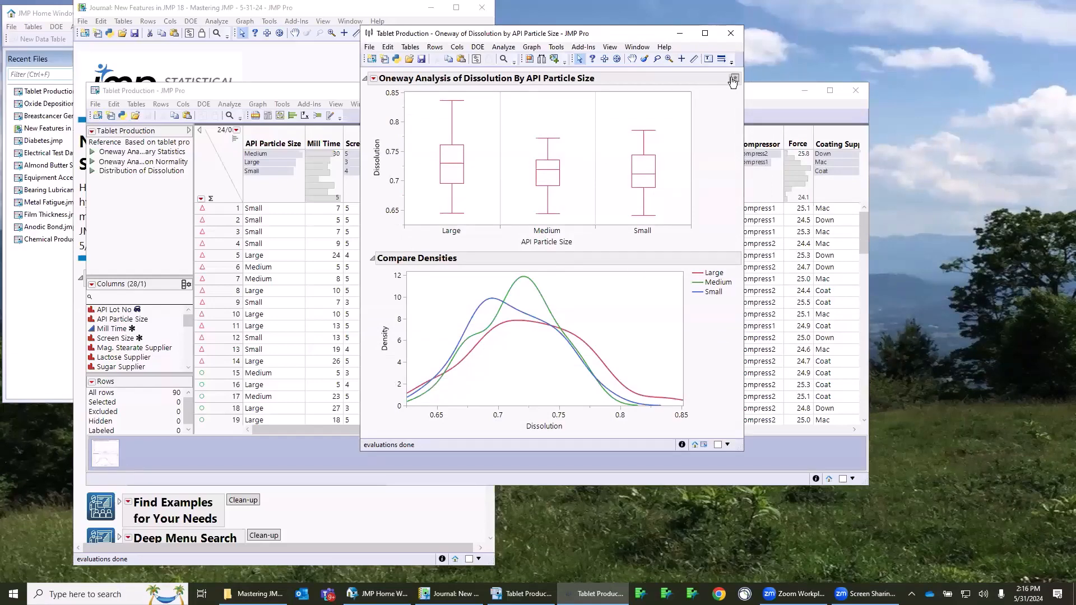
Switch to the saved personal presets and apply Compare Densities with Anova to the Dissolution analysis
click(733, 78)
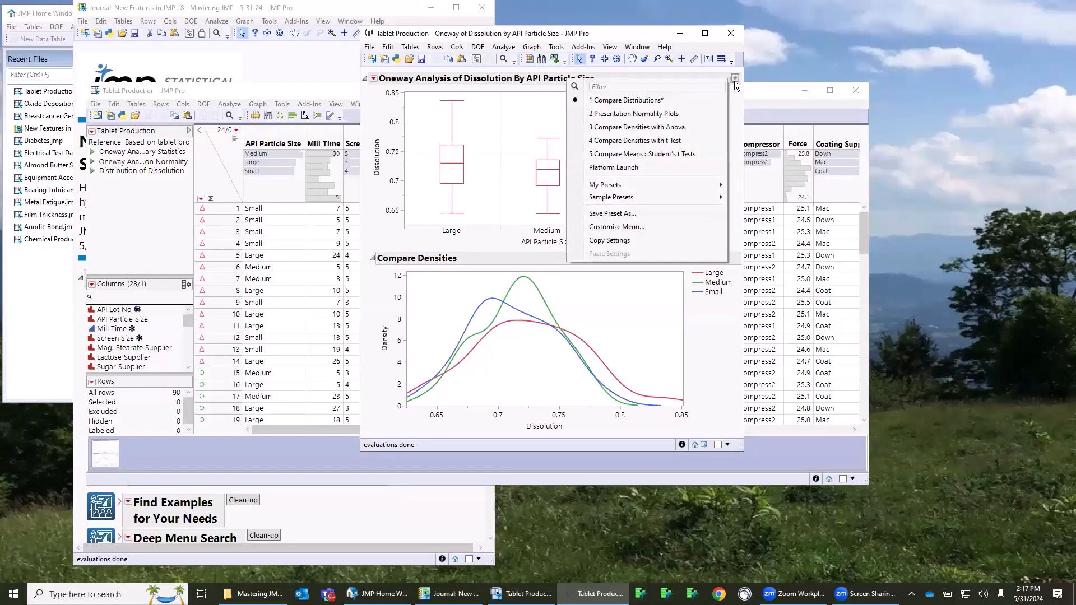
click(611, 197)
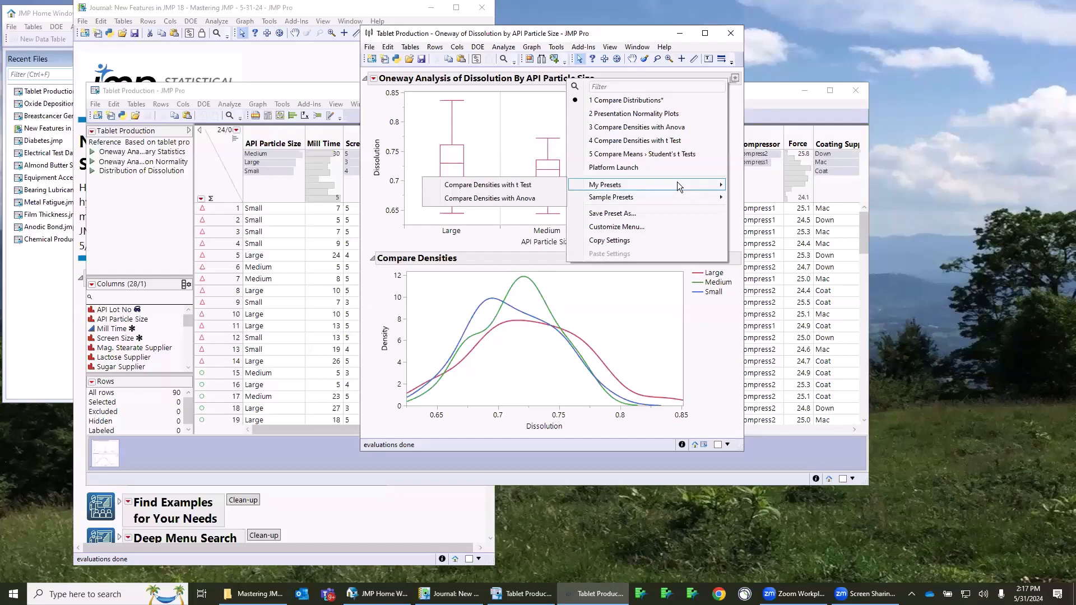
mouse_move(490, 198)
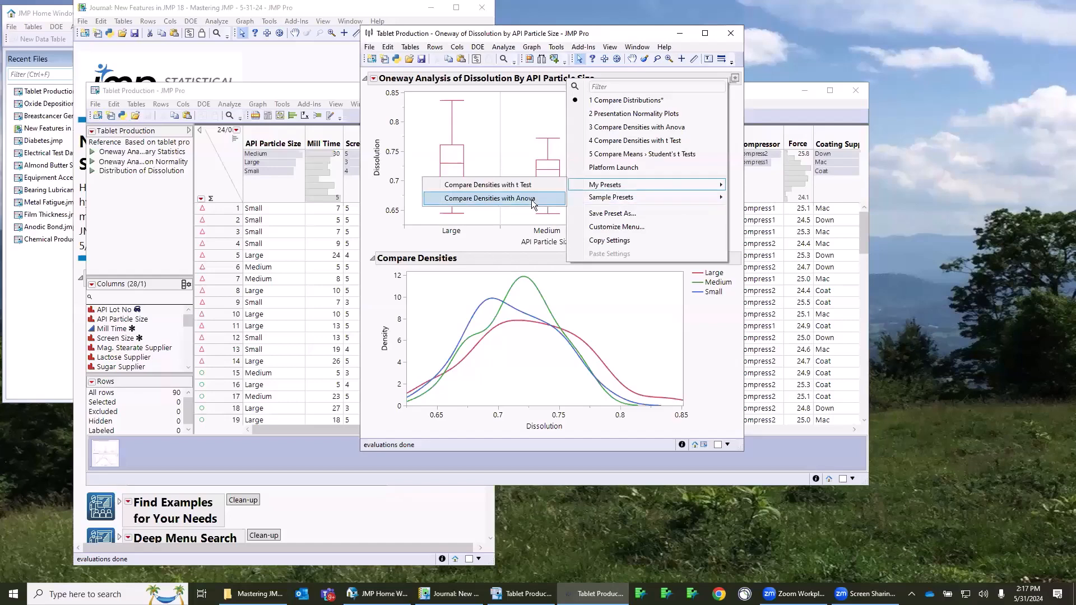
click(489, 199)
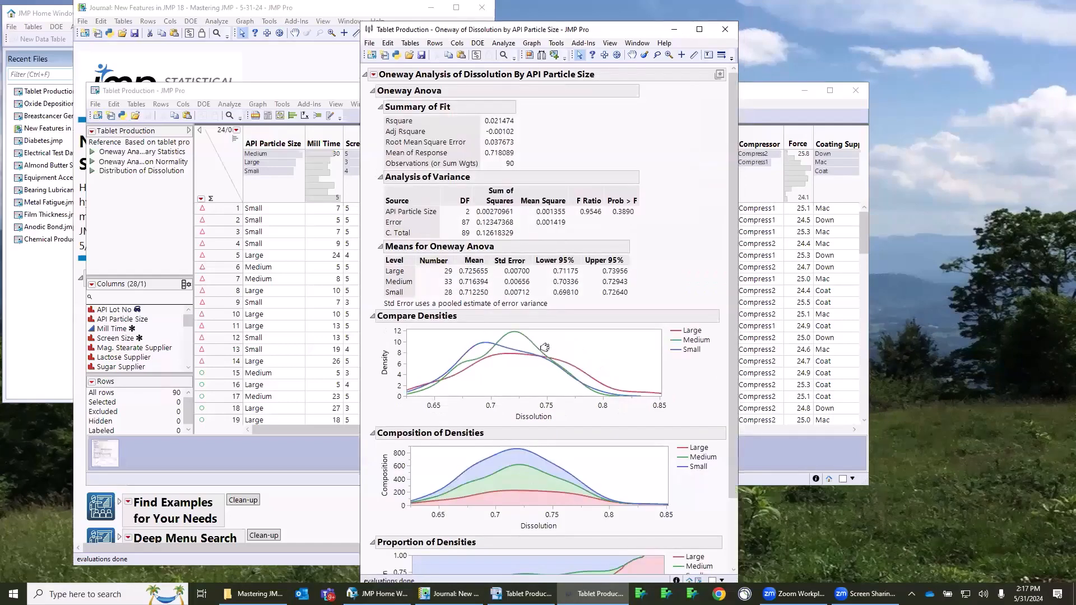
mouse_move(677, 204)
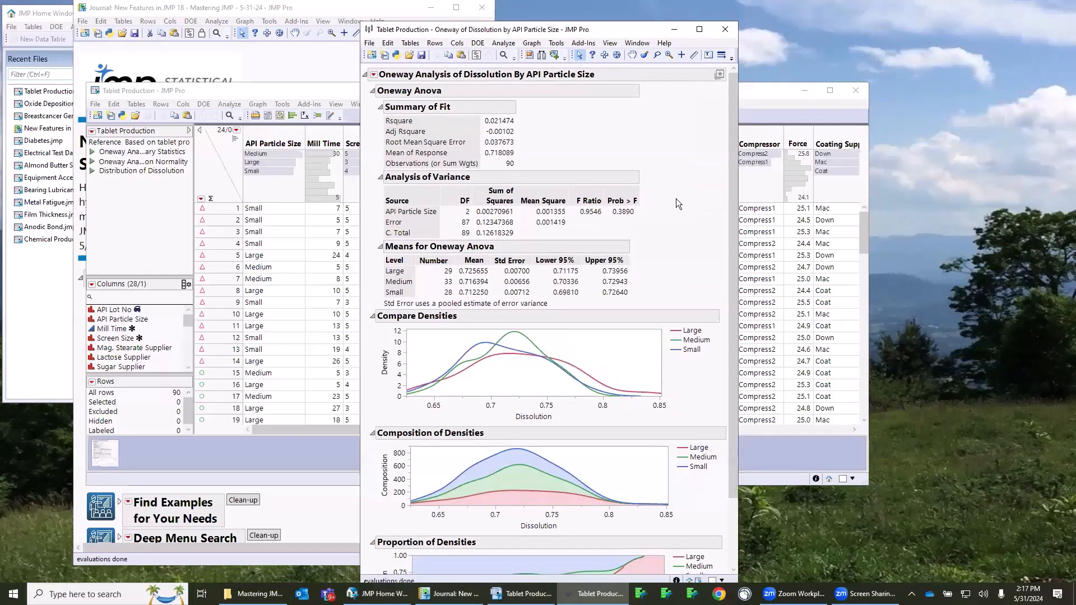
mouse_move(423, 393)
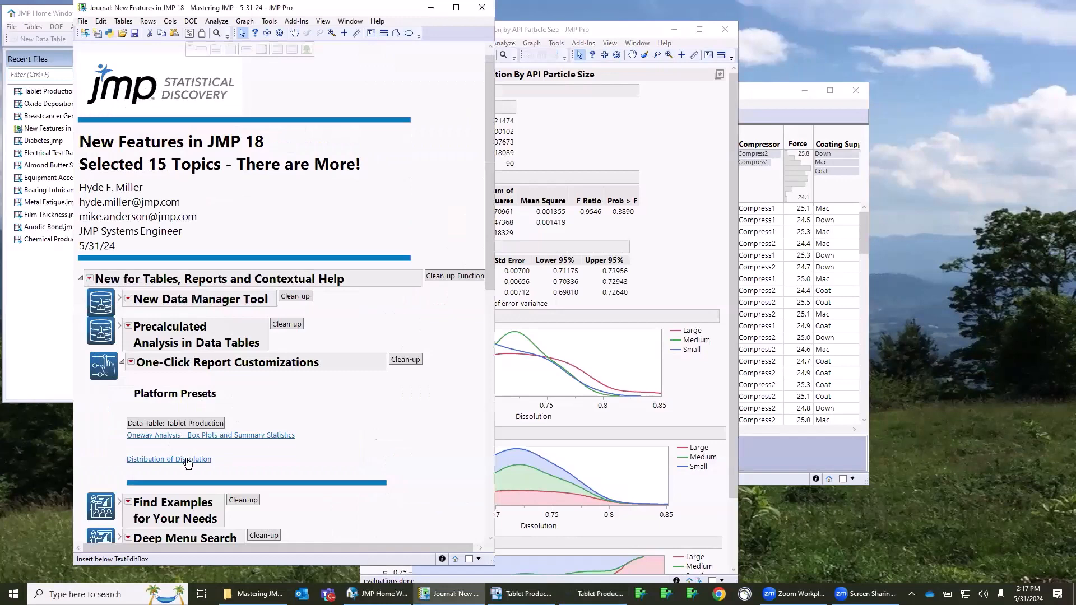
Open the Distribution of Dissolution report and bring up its saved platform presets menu
click(168, 459)
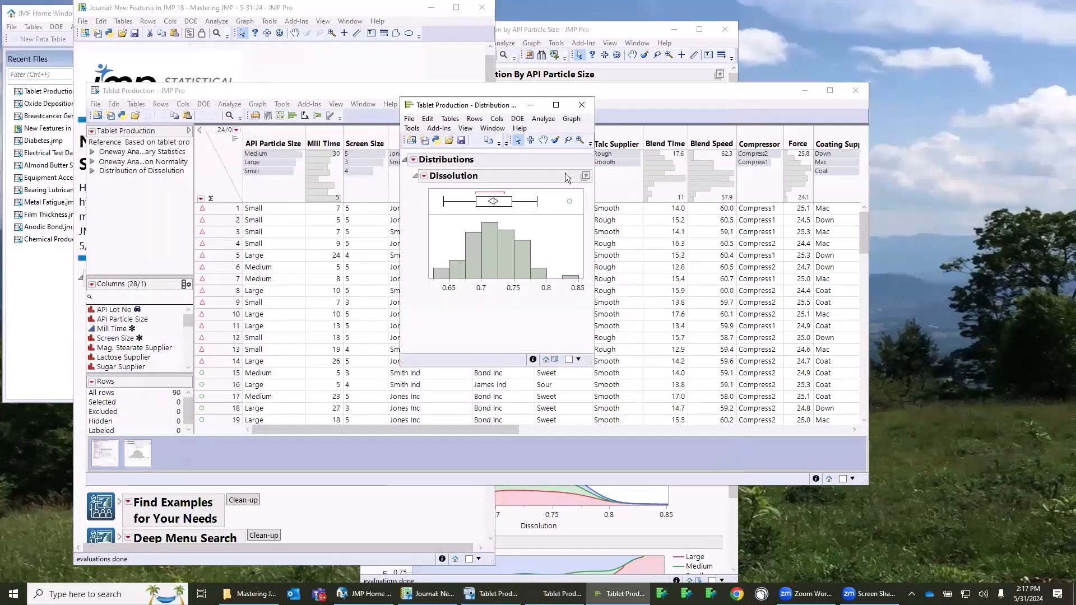
click(585, 175)
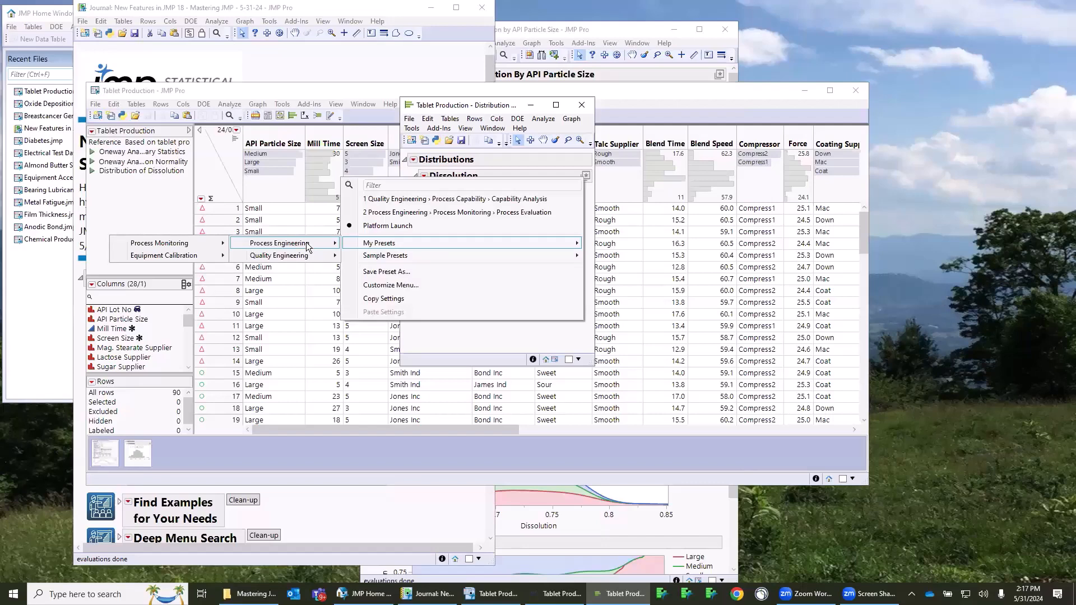
mouse_move(280, 244)
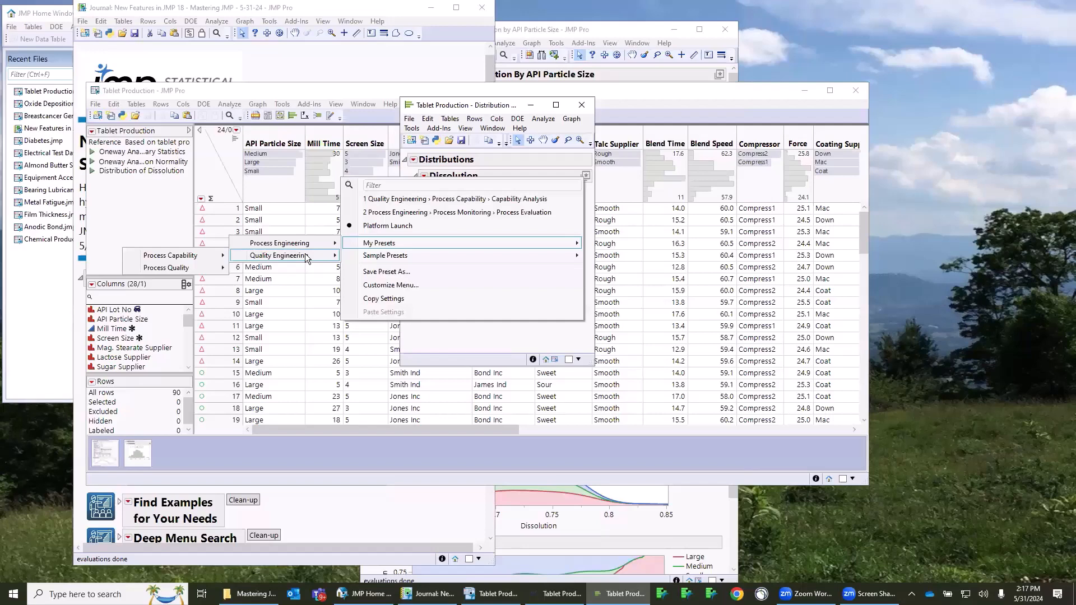
mouse_move(230, 269)
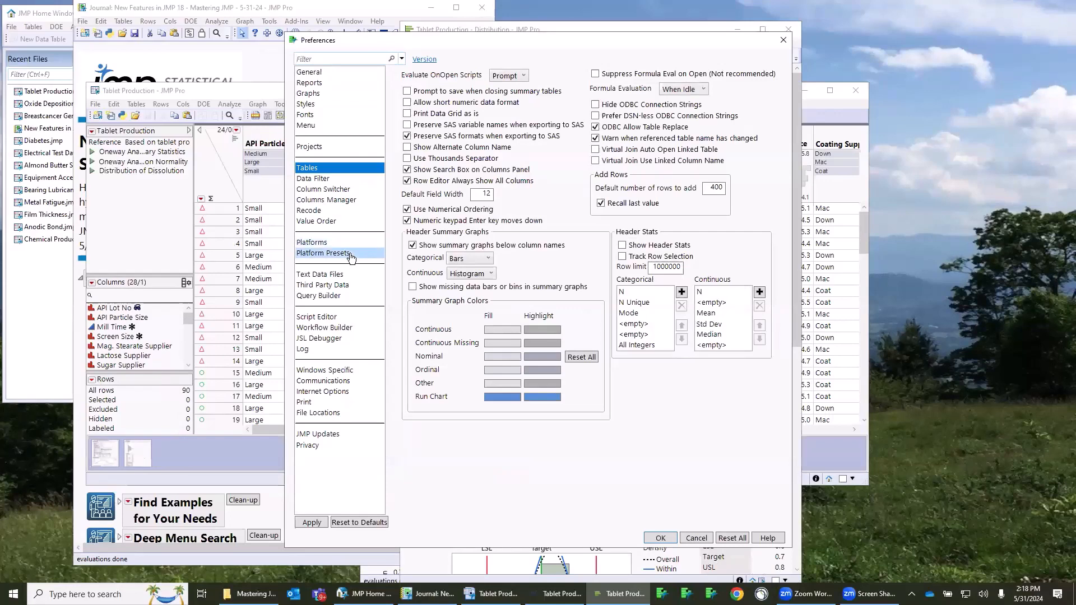
In Preferences show Platform Presets and browse the Process Quality and Process Engineering groups
click(323, 254)
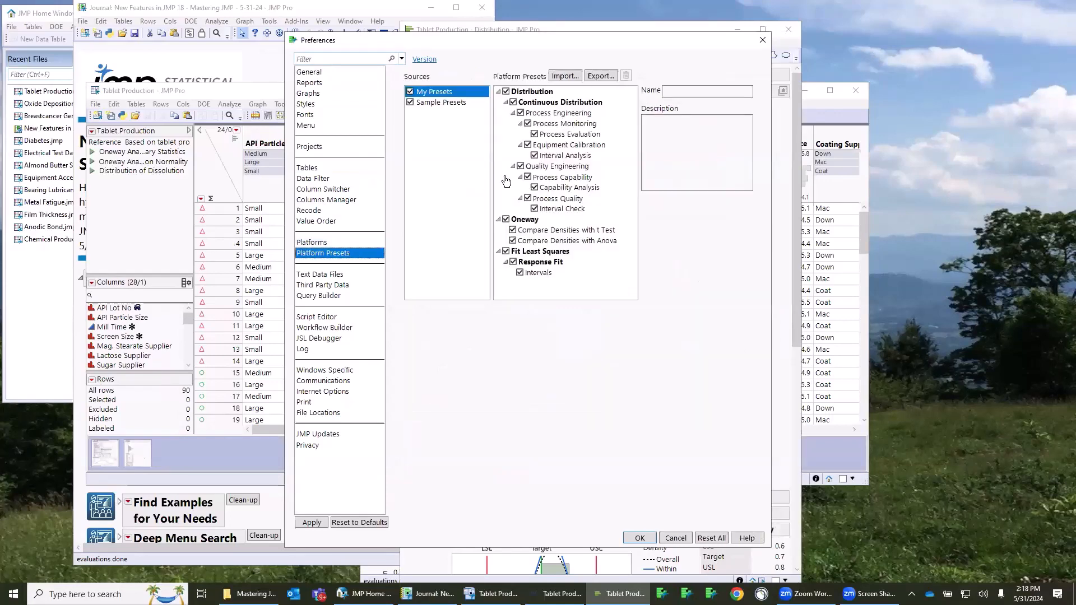
click(555, 199)
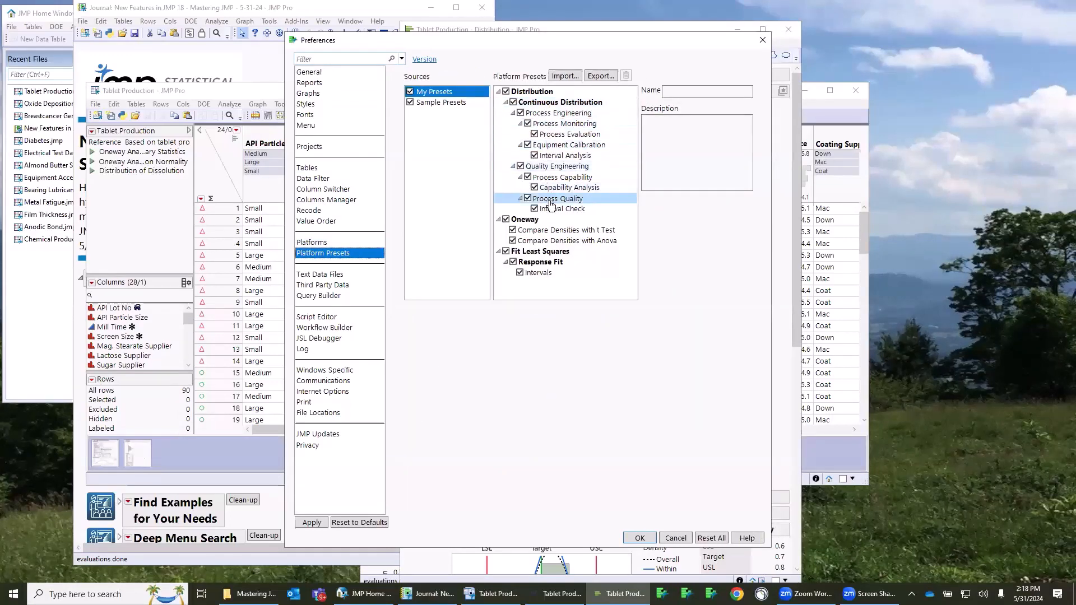
click(566, 155)
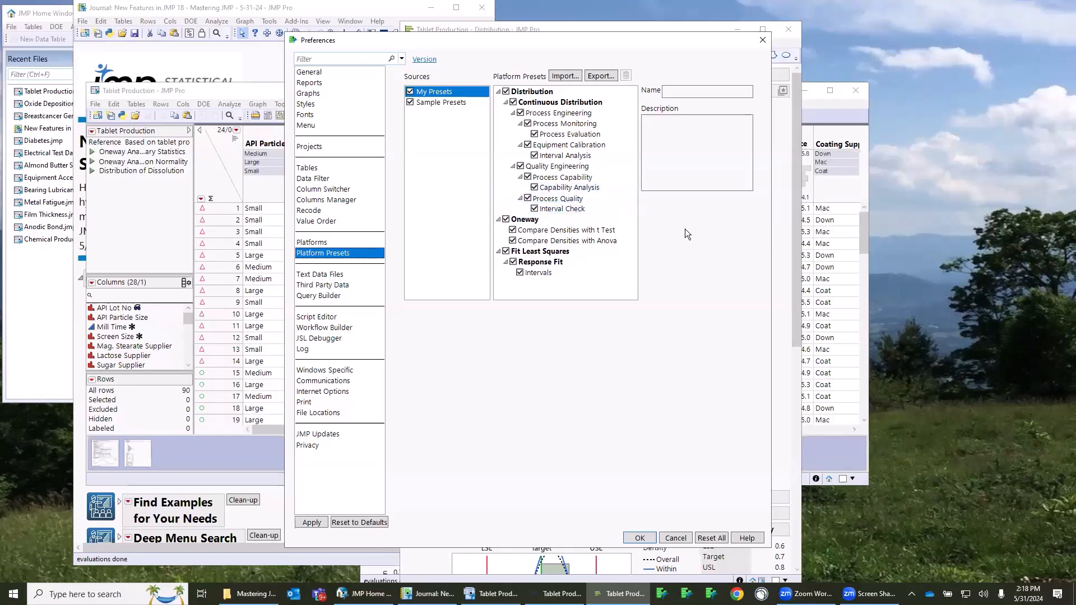
click(528, 90)
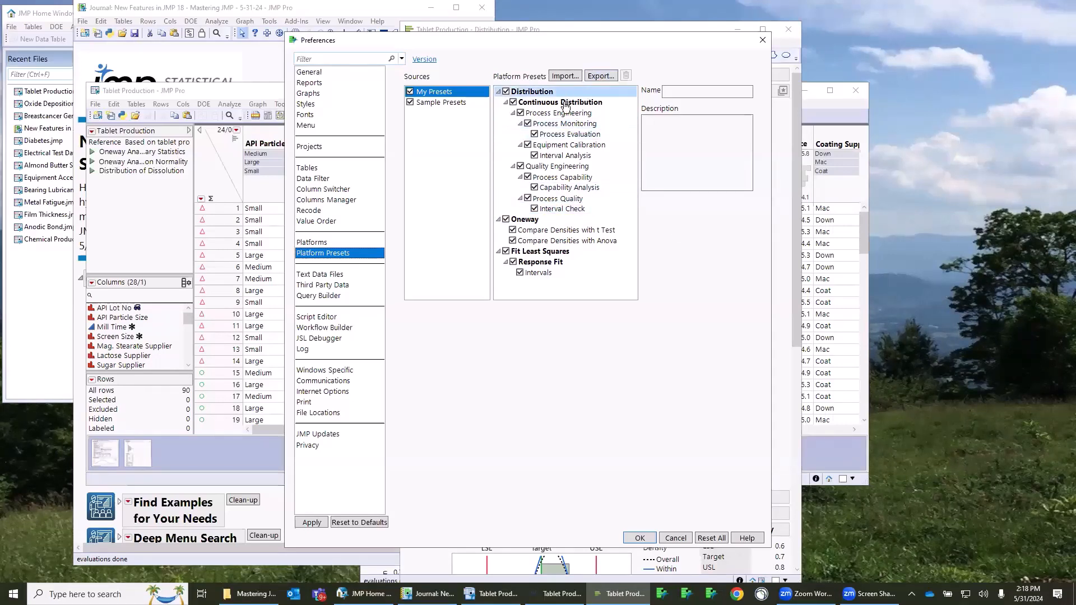
click(559, 112)
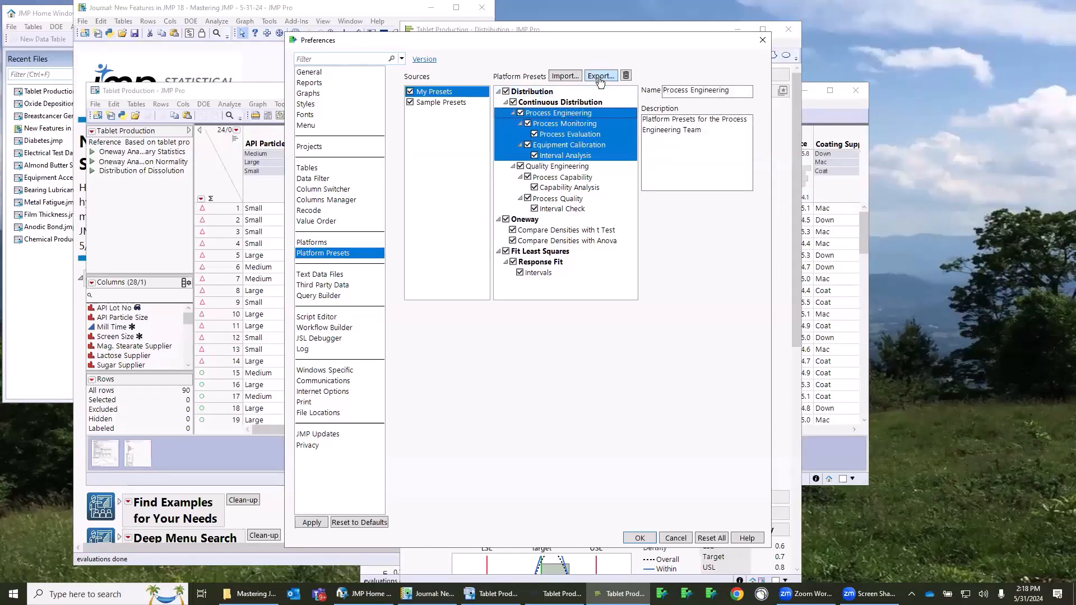
Start exporting the Process Engineering presets, cancel the save, and accept the preferences
click(598, 76)
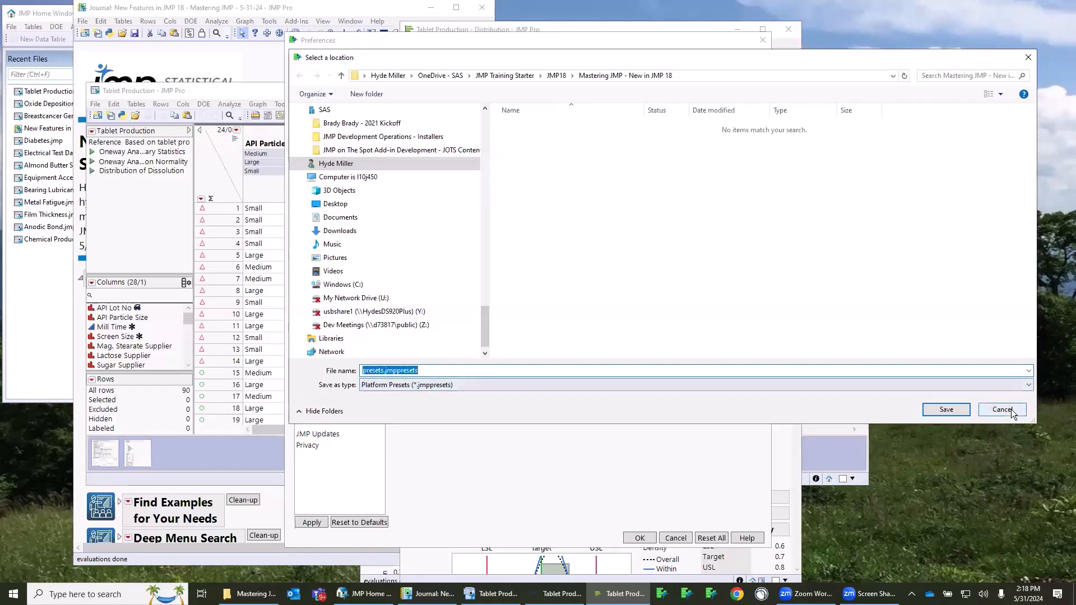
click(1001, 409)
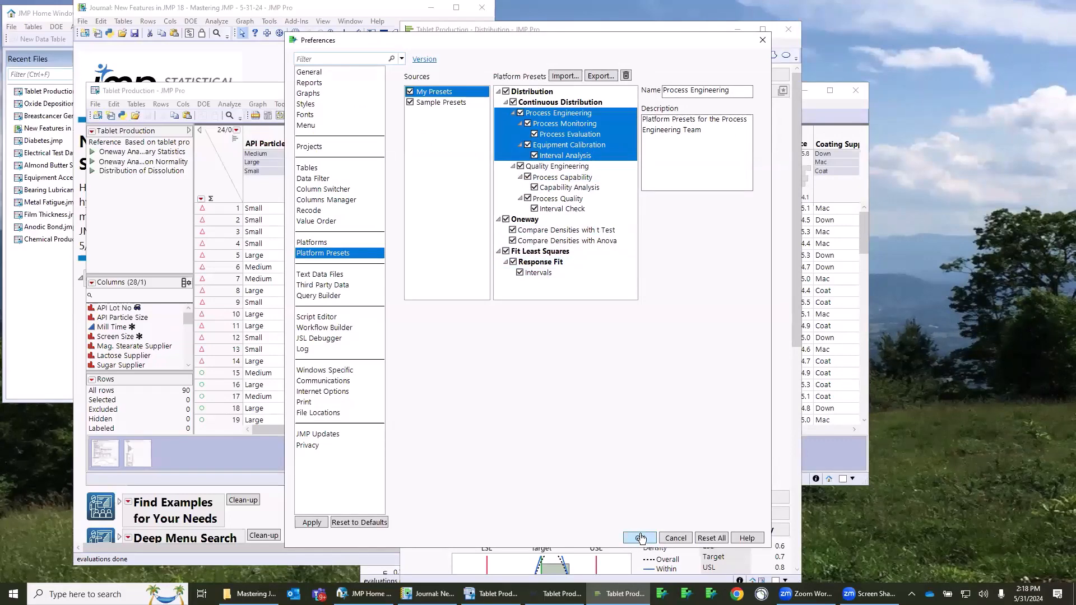
click(638, 536)
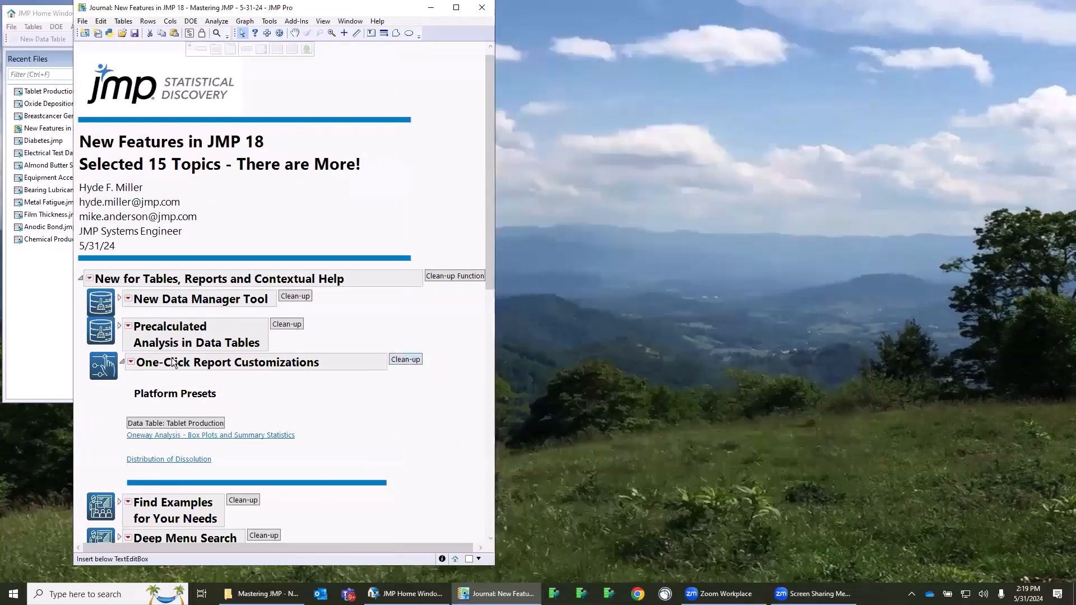
Collapse One-Click Report Customizations, expand Find Examples, and launch the Sample Index
click(124, 361)
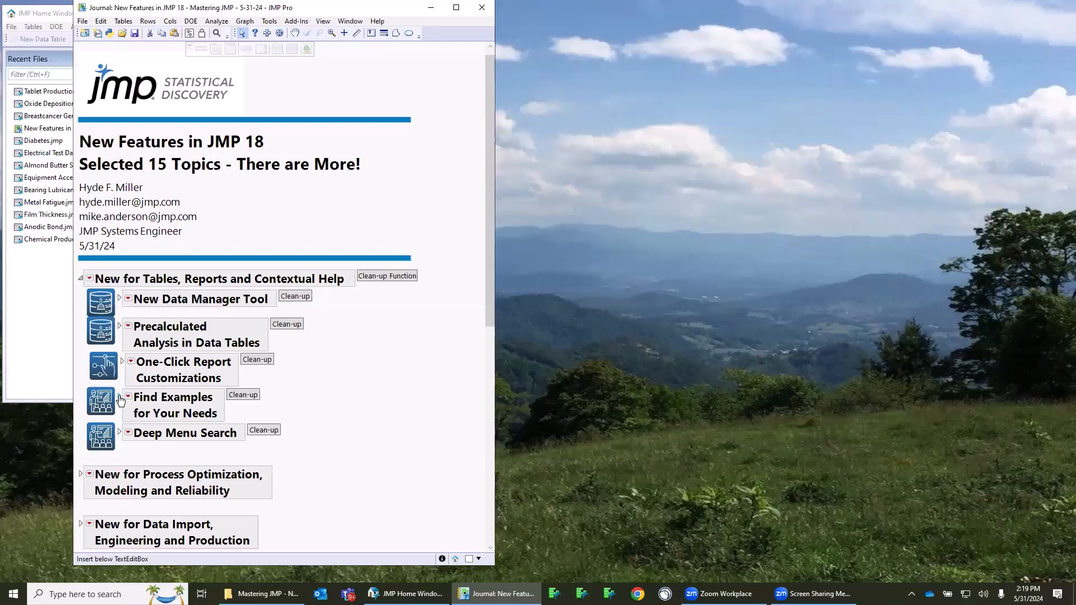
click(128, 397)
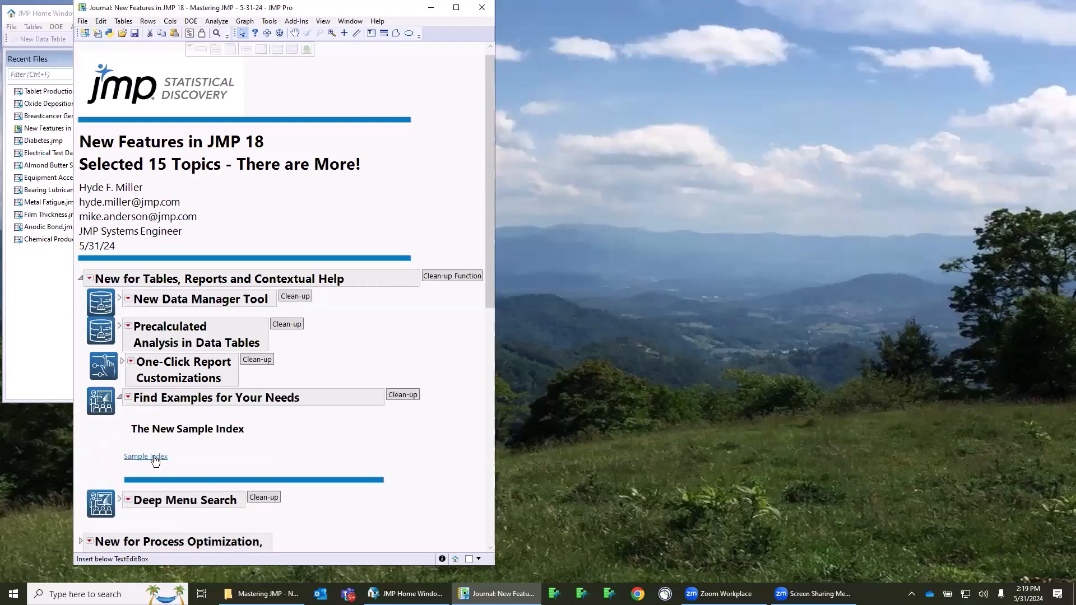
click(145, 456)
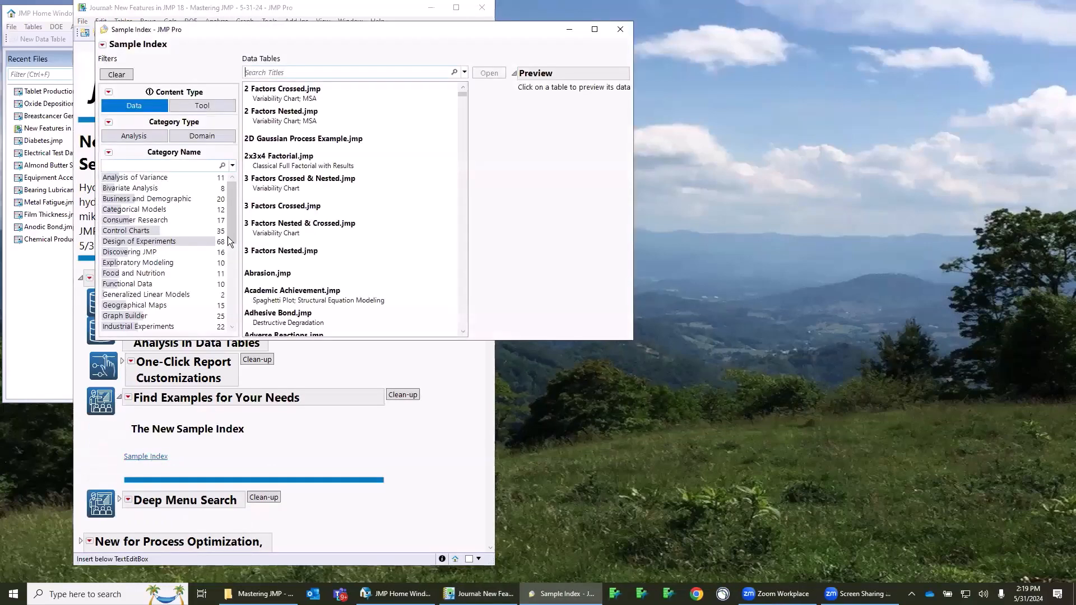
mouse_move(307, 57)
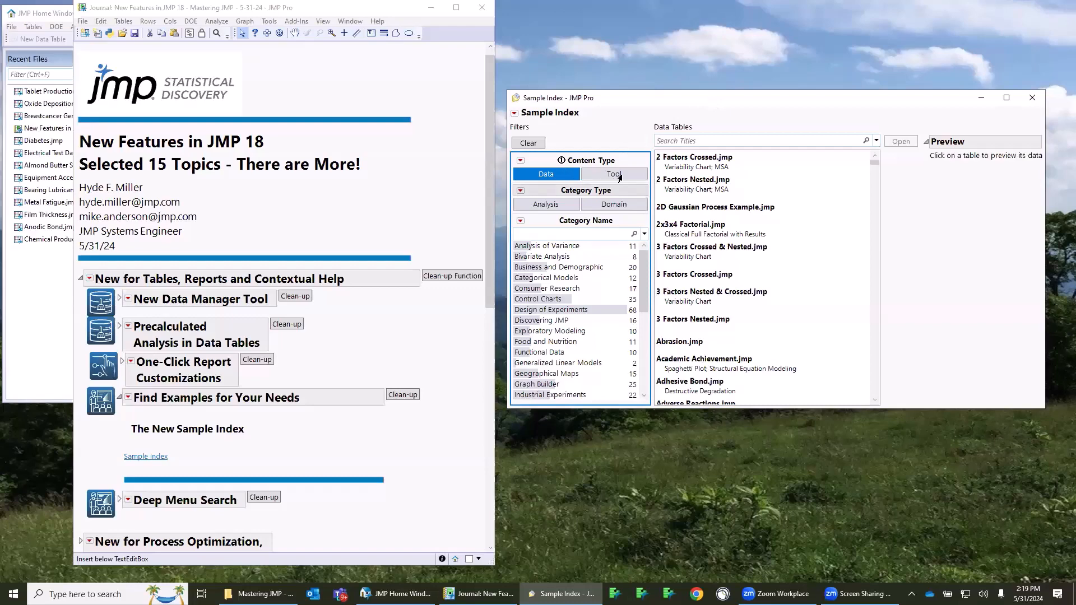
Group sample tables by analysis type and filter to Bivariate Analysis tables
click(546, 174)
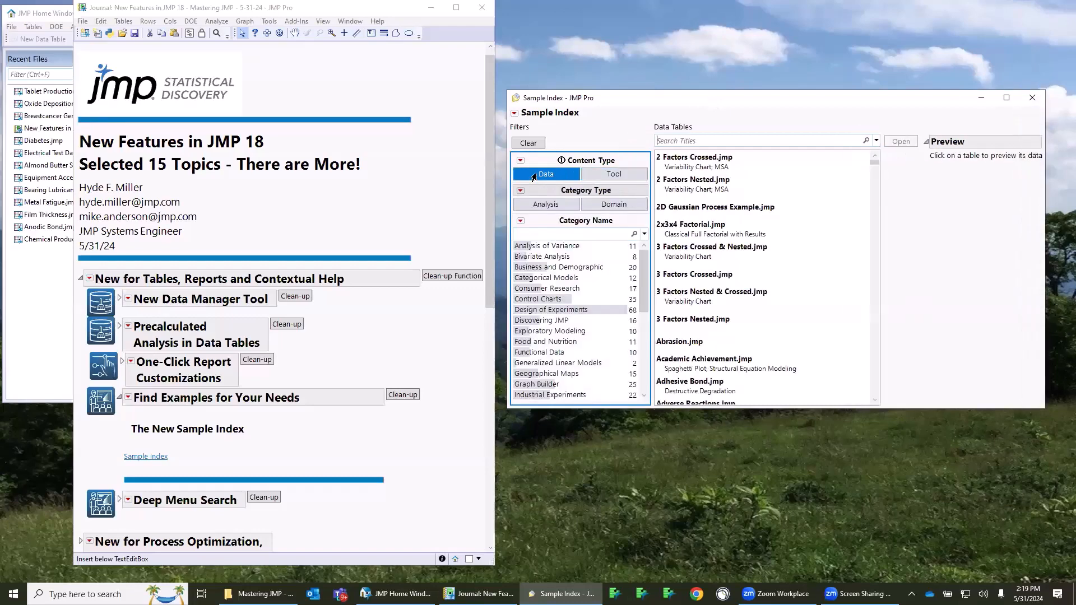
click(545, 204)
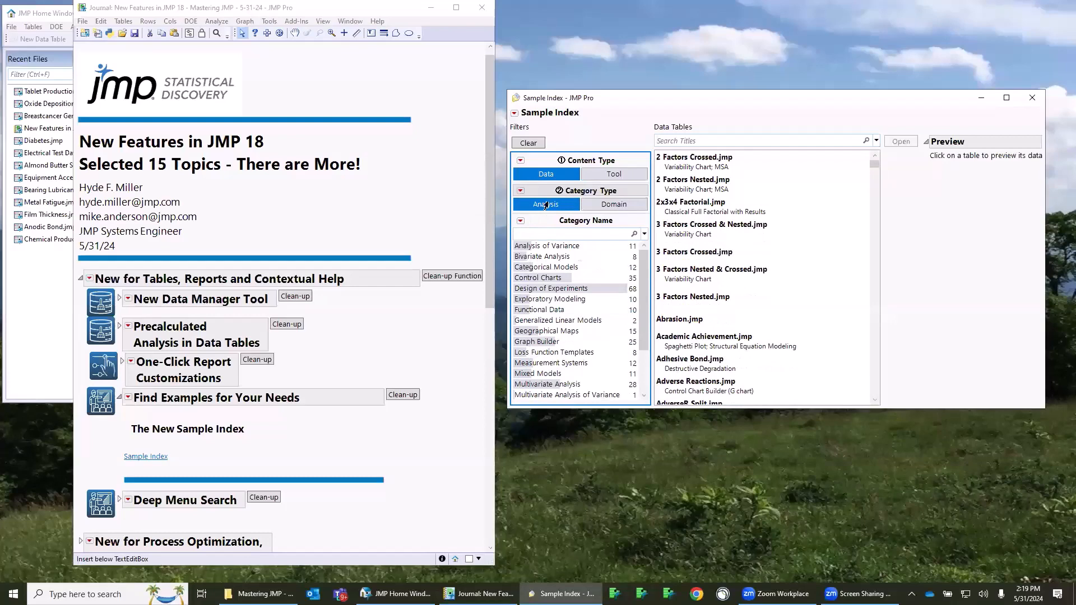
click(543, 256)
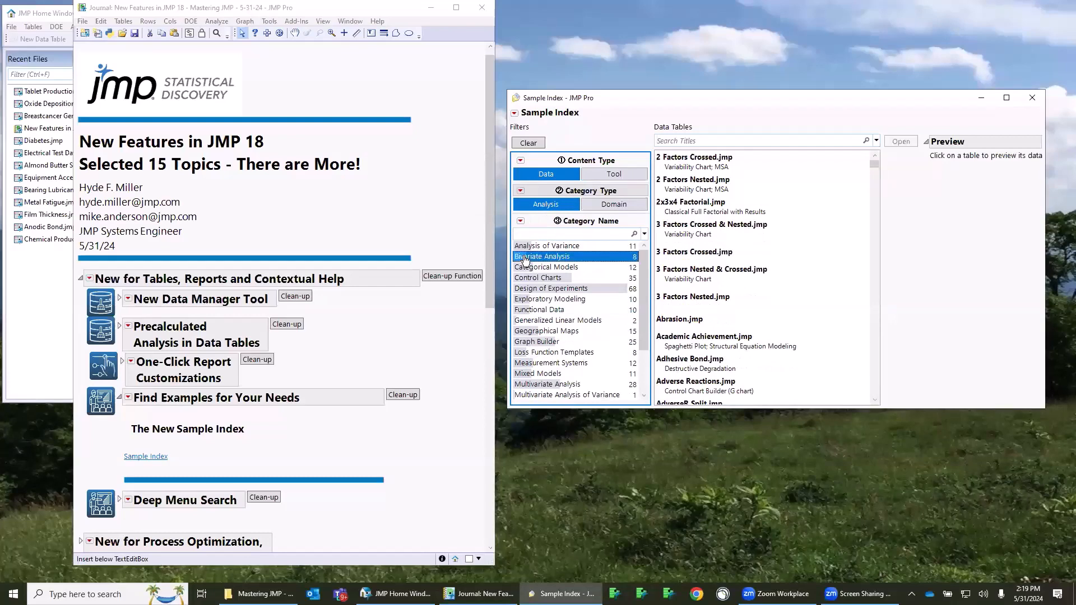
click(543, 256)
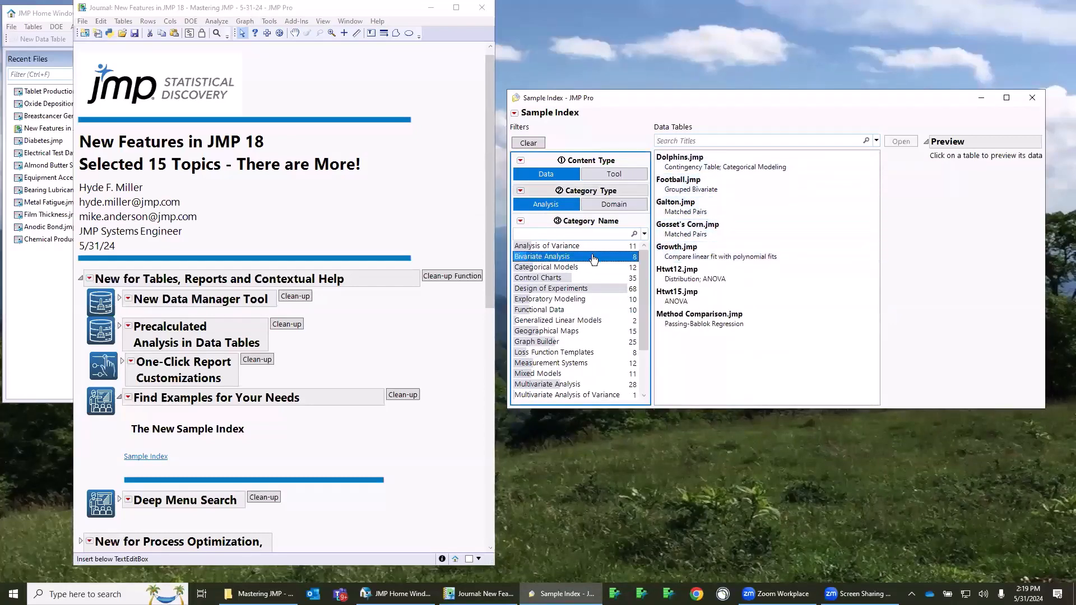
Group by subject domain, filter to Life Sciences tables, then return to analysis categories
click(613, 204)
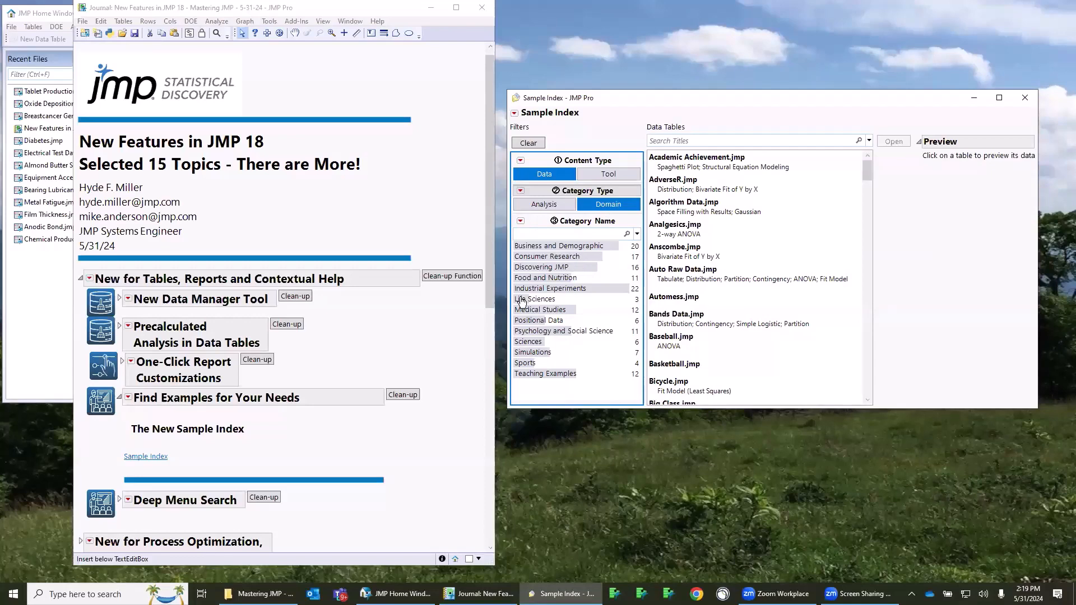
click(535, 298)
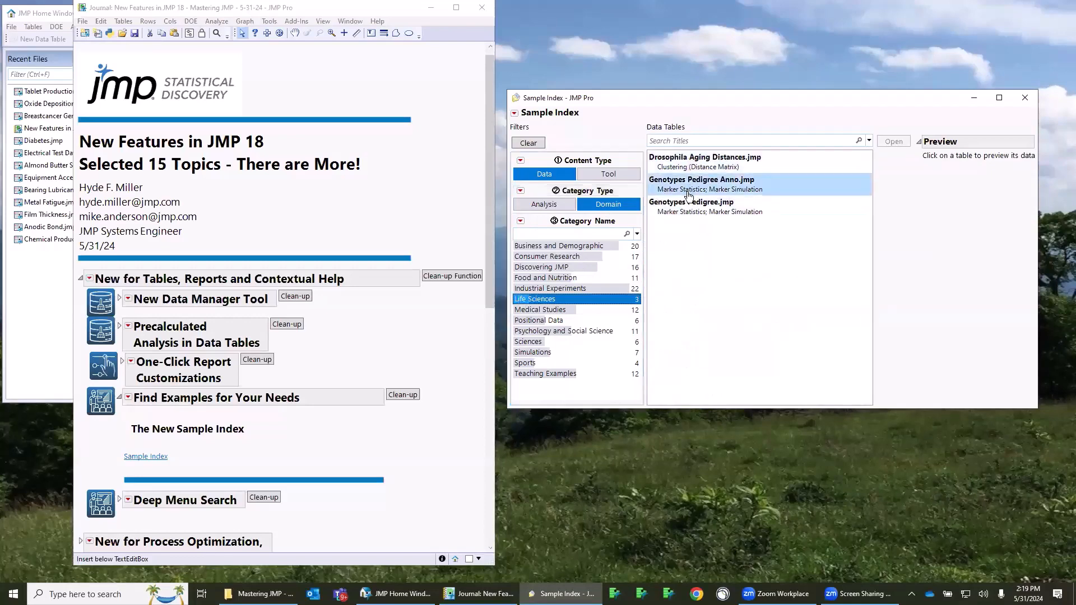
click(690, 207)
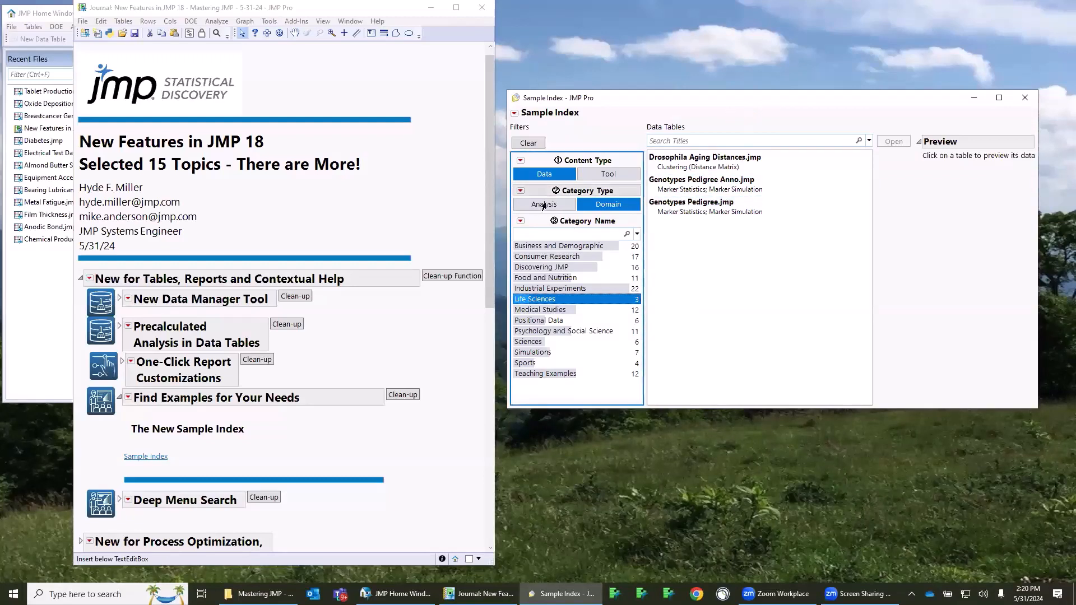
click(543, 204)
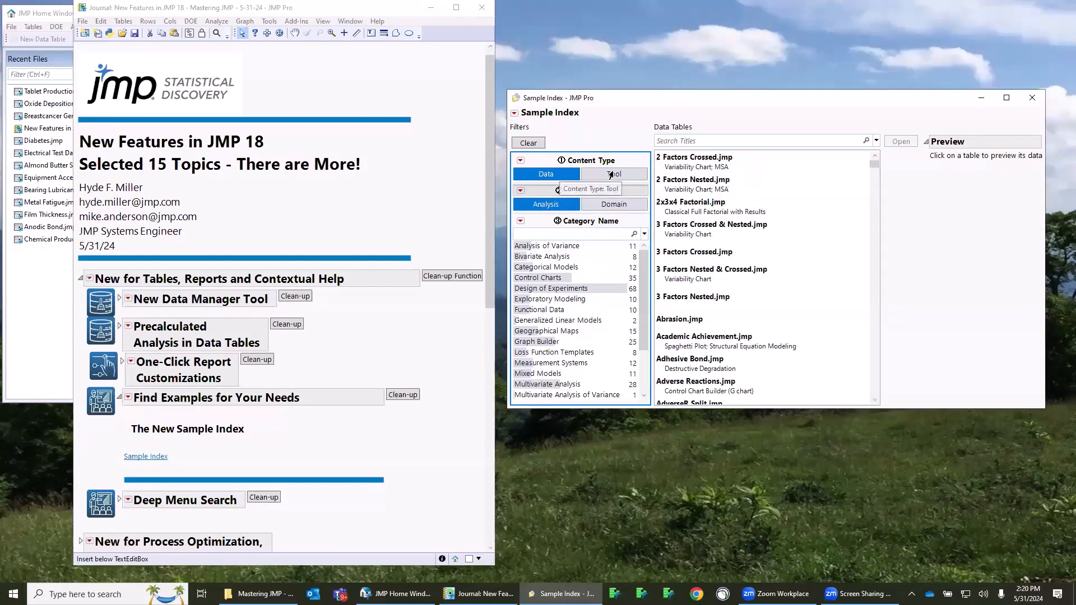
Switch the Sample Index to tools and list the Teaching Demos then Teaching Modules scripts
click(594, 174)
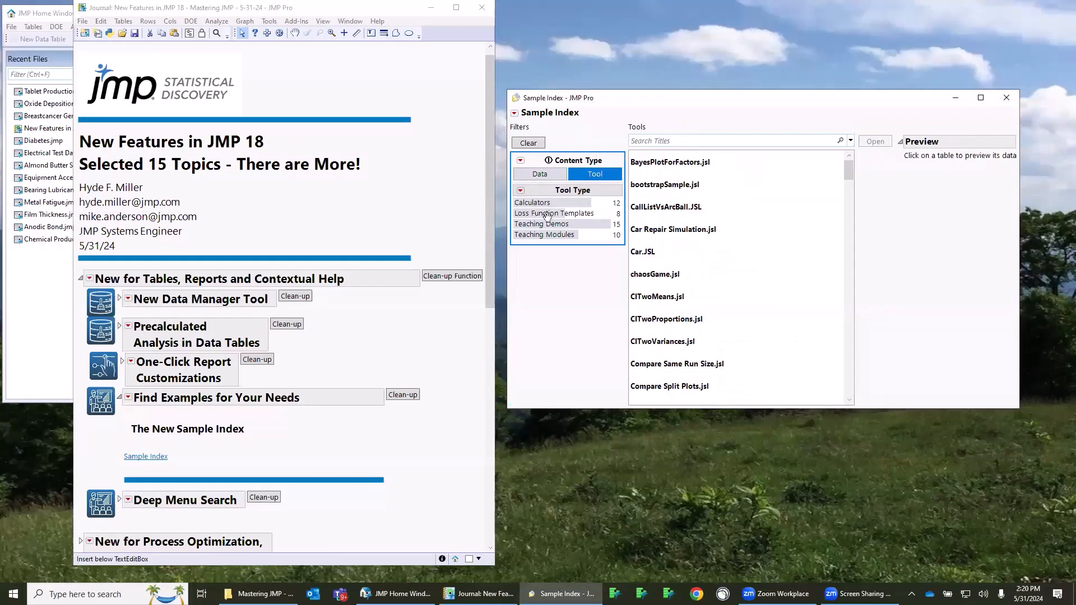
click(541, 224)
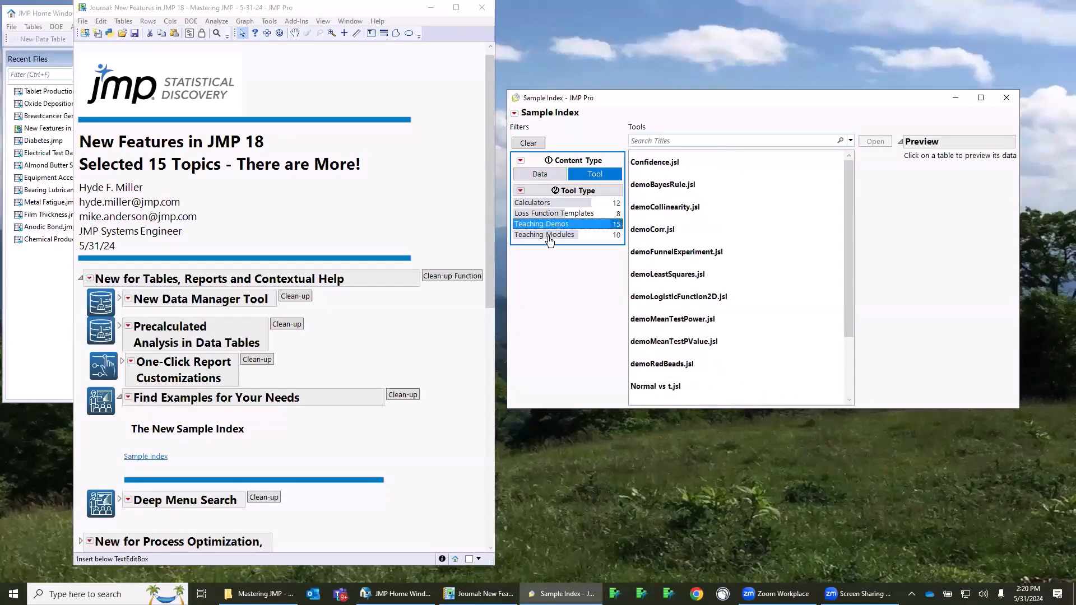
click(545, 234)
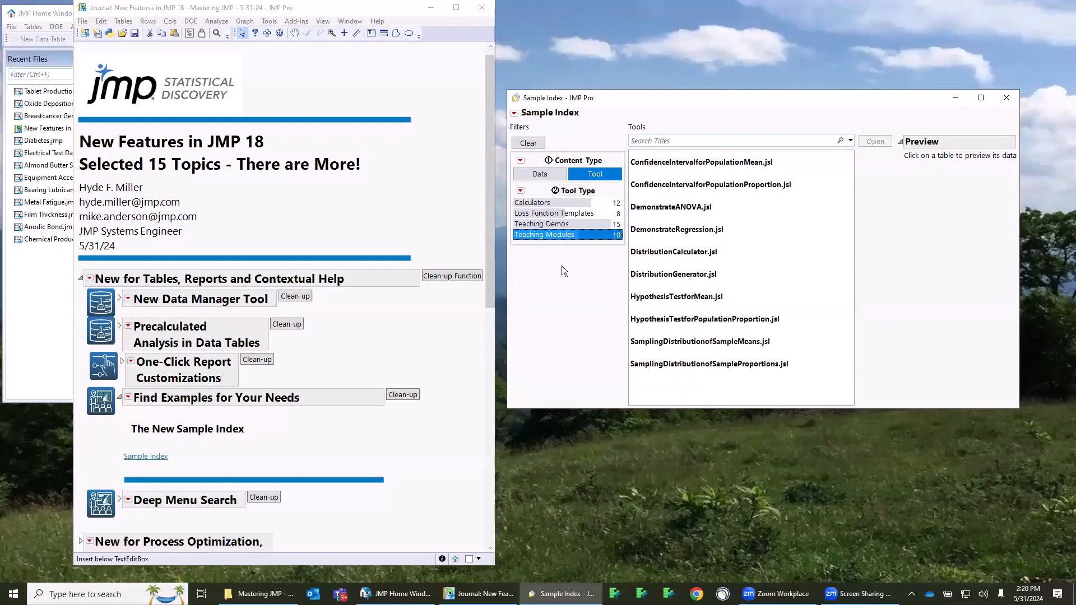
mouse_move(541, 174)
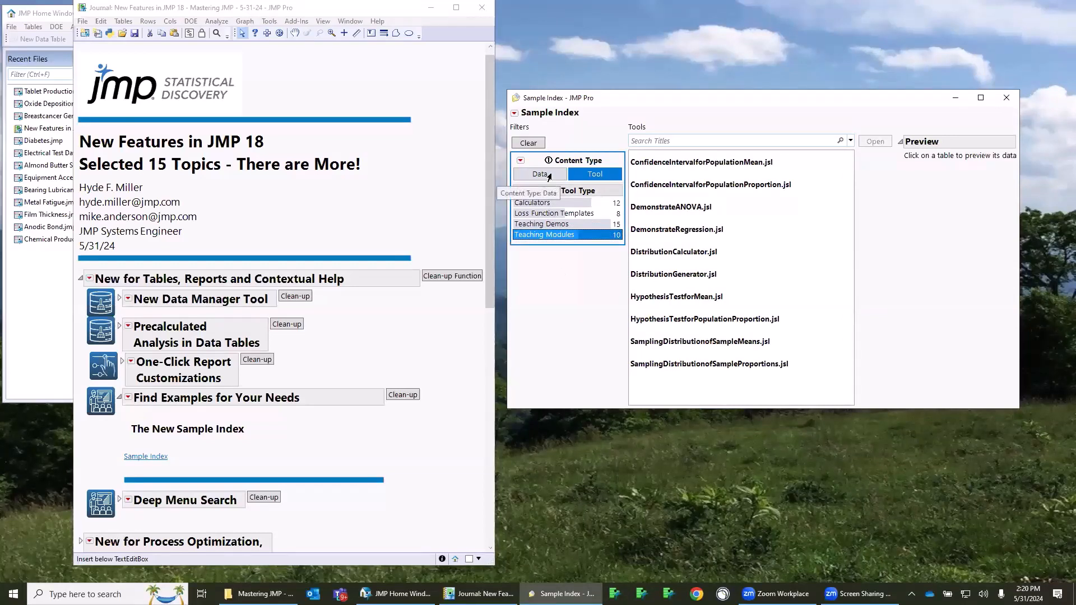
Return to sample data tables and filter to the Analysis of Variance list
click(546, 174)
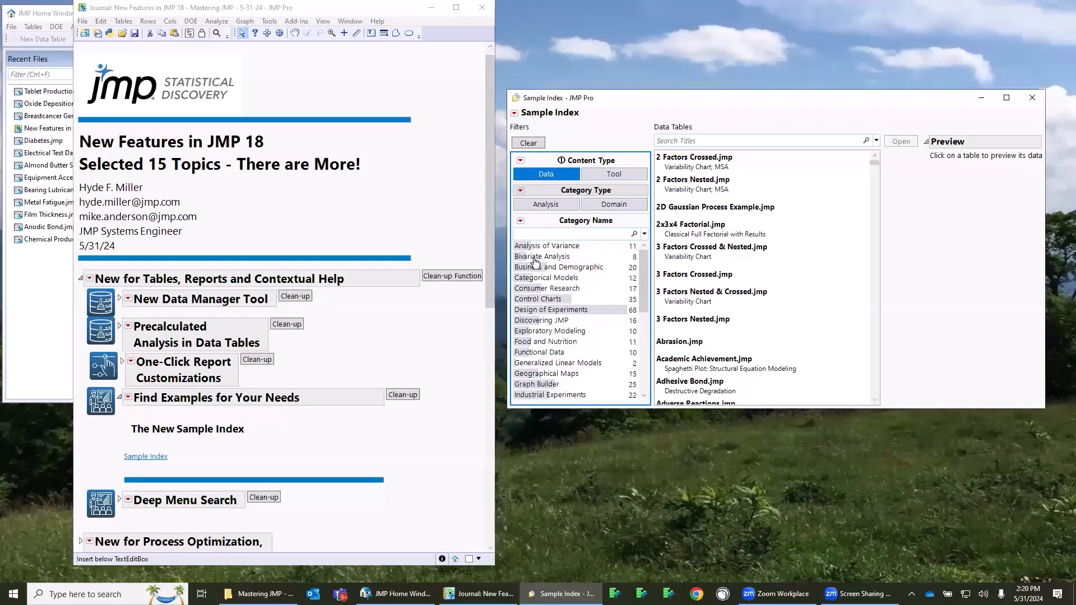
click(547, 245)
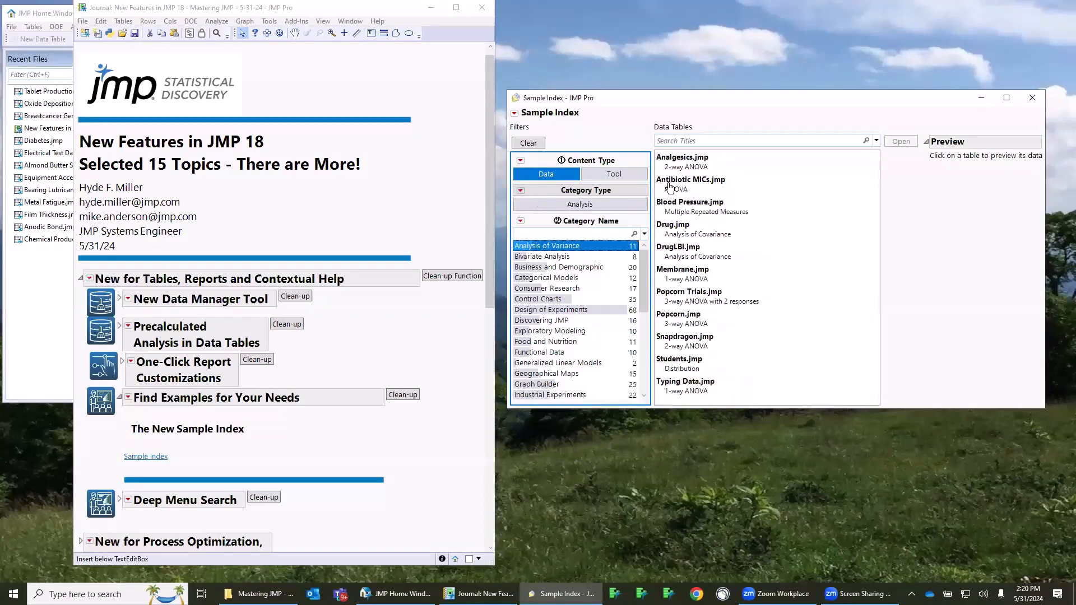
click(682, 162)
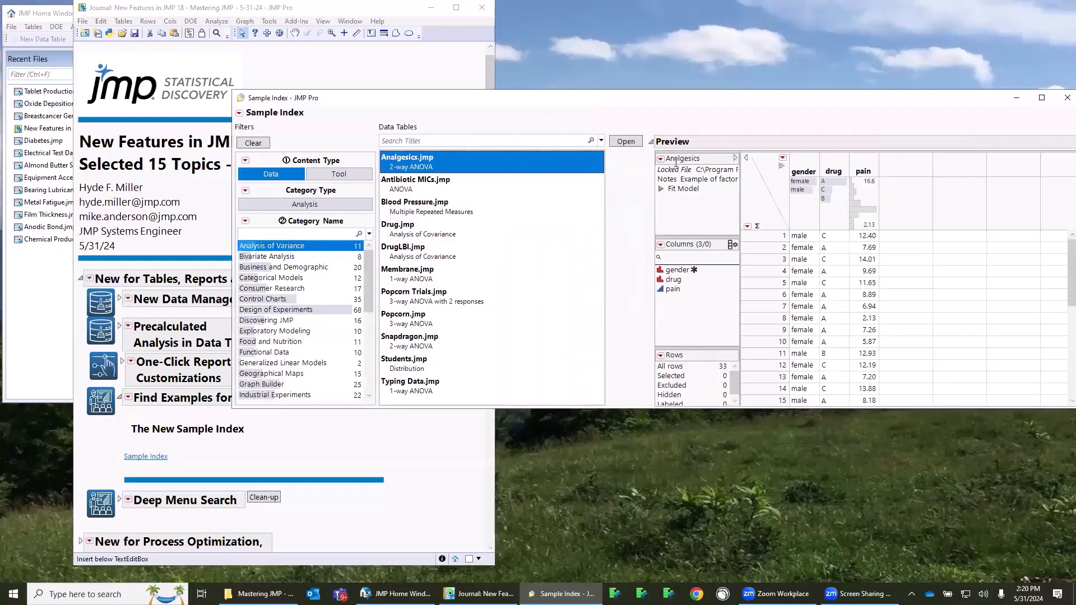
mouse_move(857, 317)
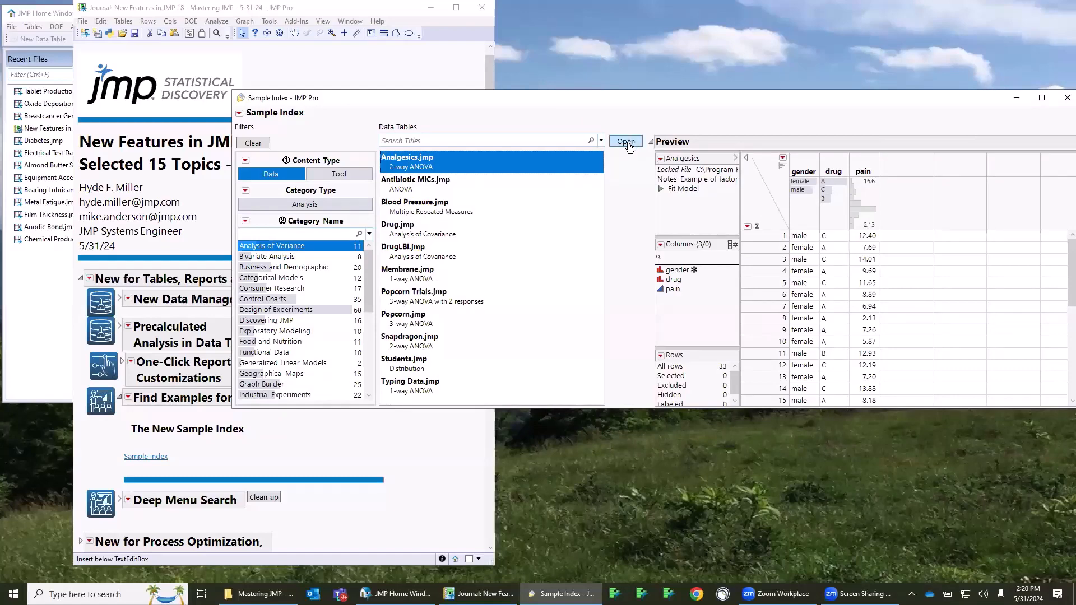
Open the Analgesics sample table, bring it forward, and show the Help menu
click(625, 141)
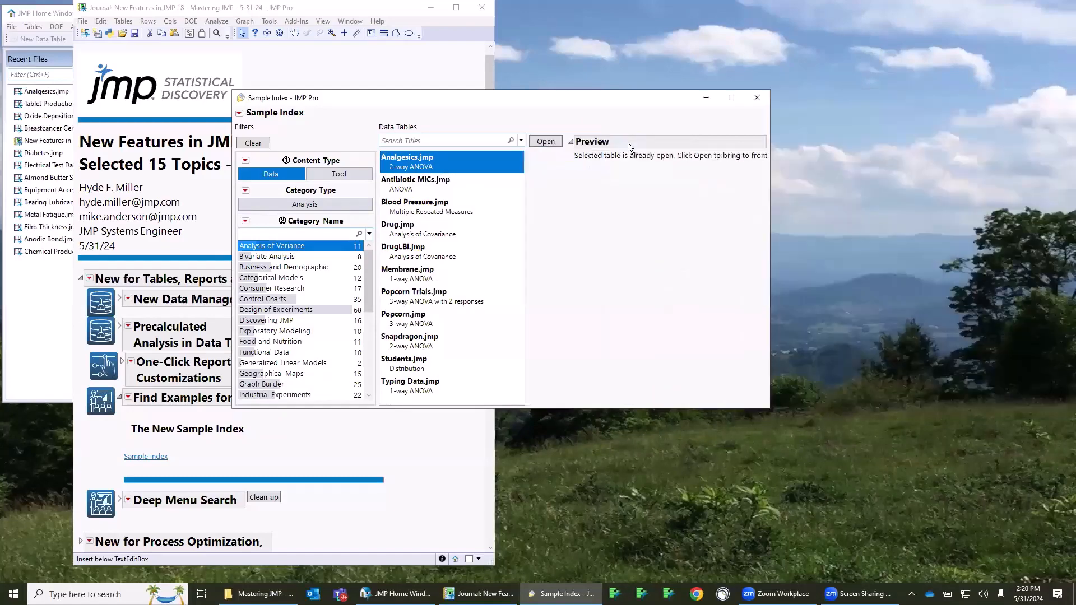
click(545, 141)
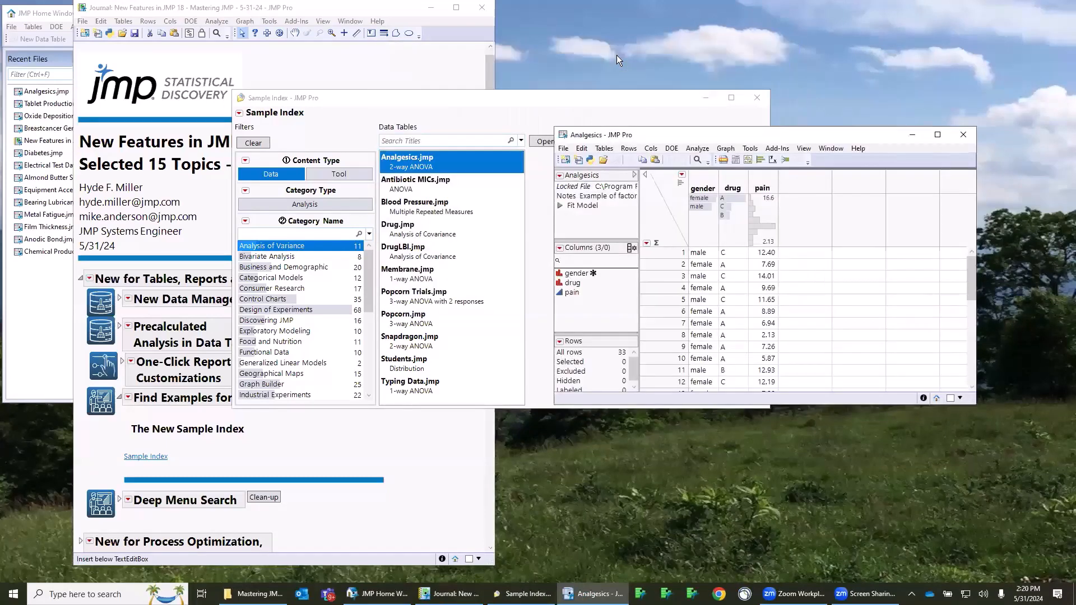
mouse_move(795, 139)
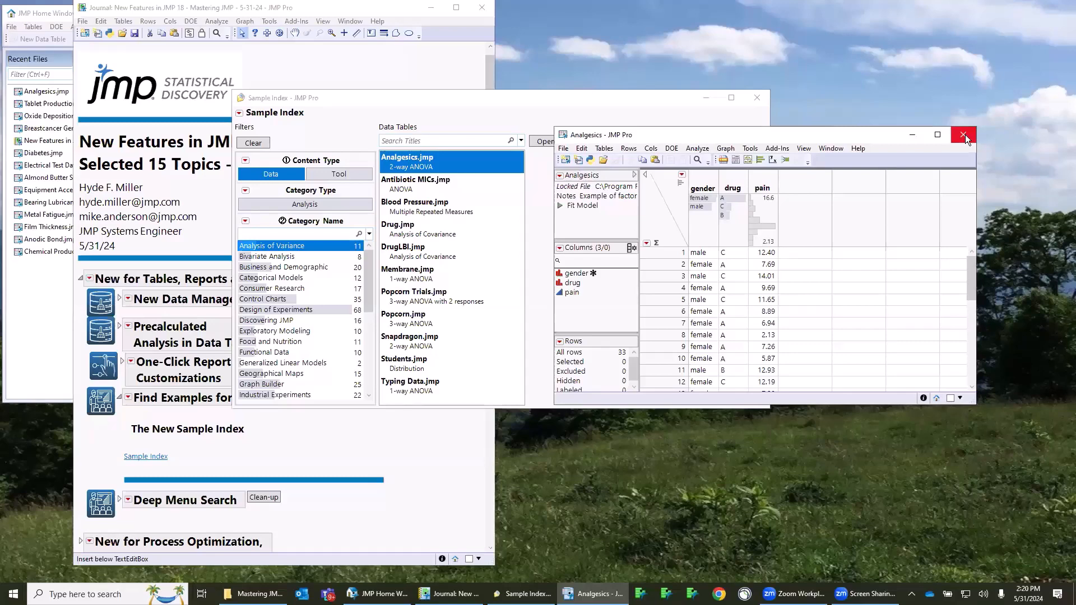
mouse_move(964, 135)
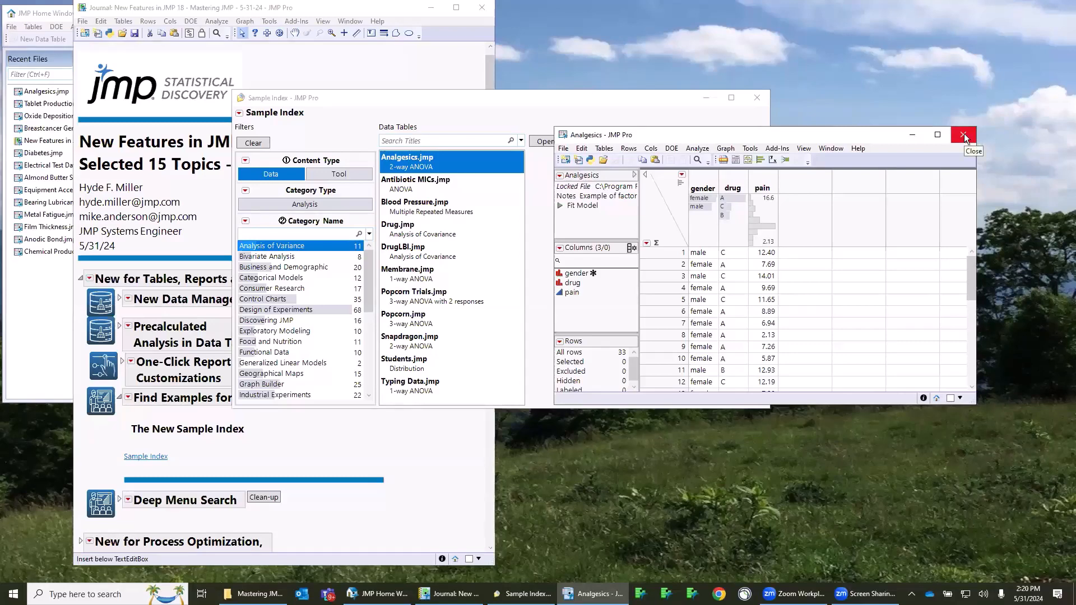
mouse_move(383, 418)
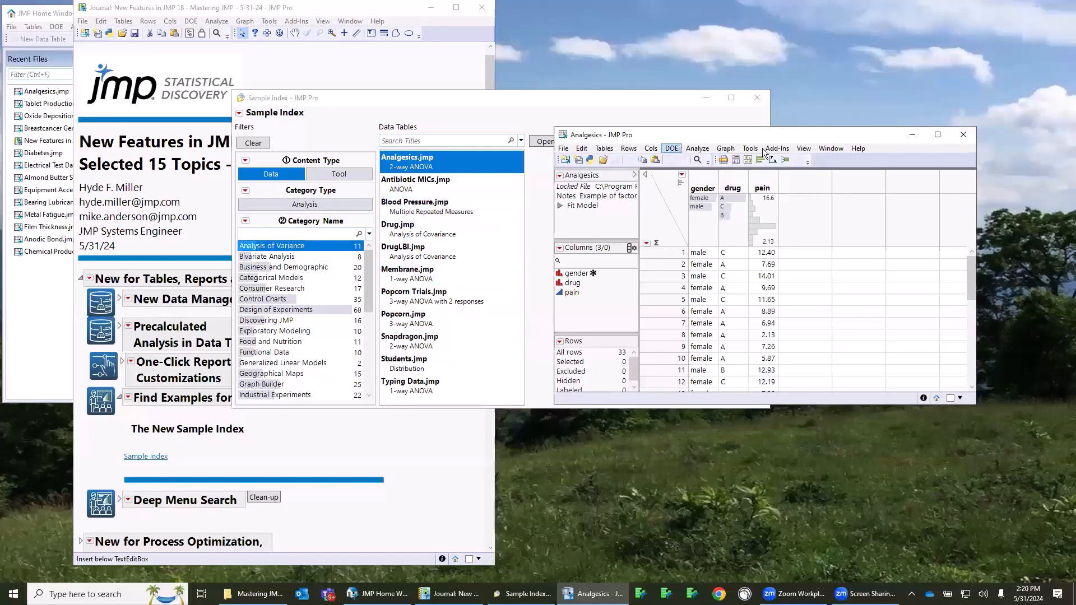
click(857, 148)
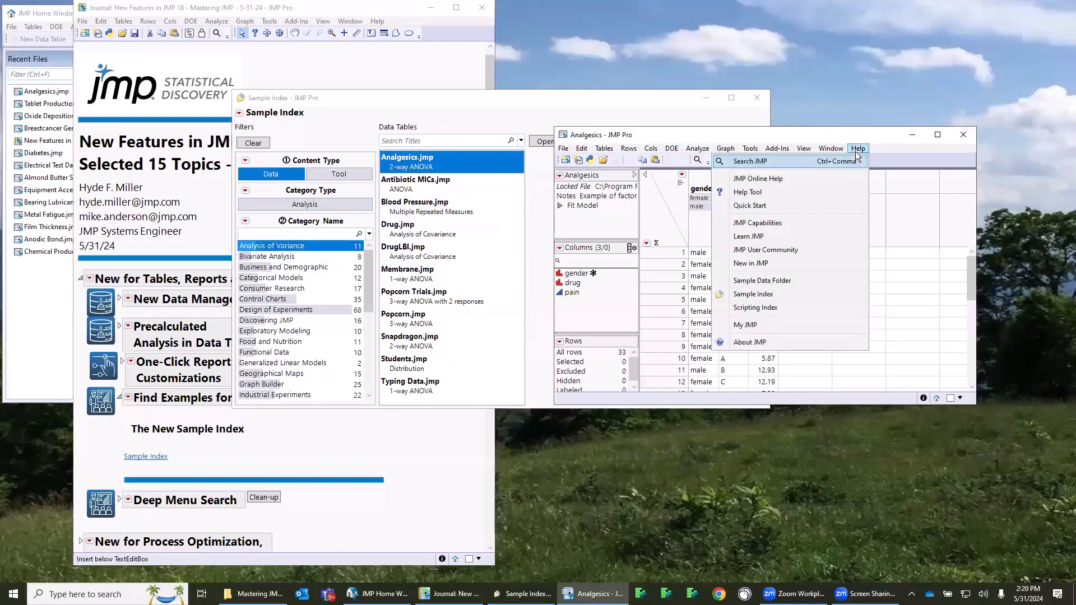
mouse_move(789, 293)
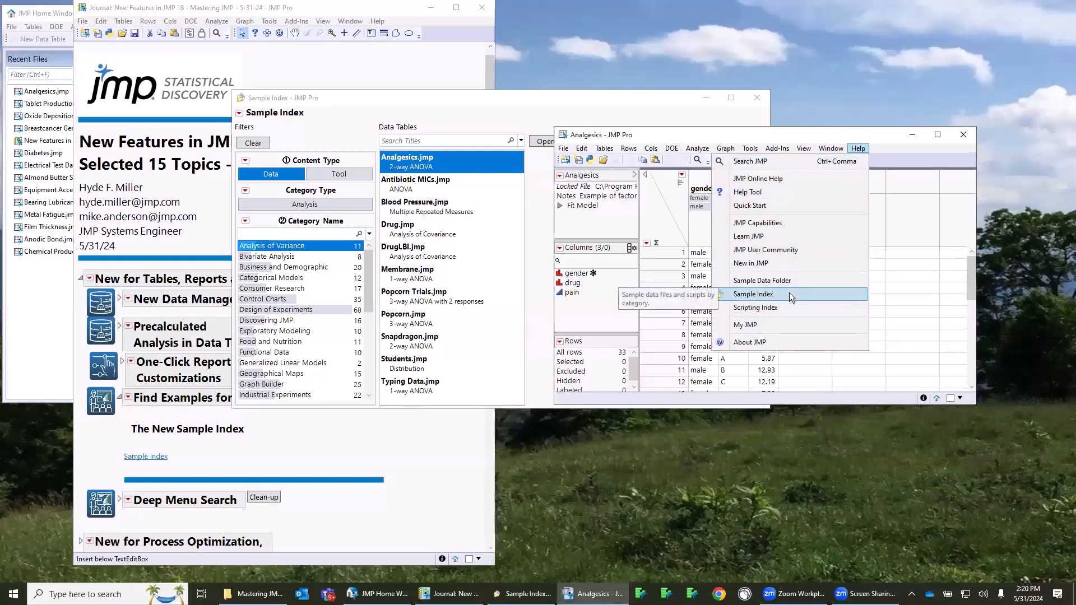
mouse_move(614, 256)
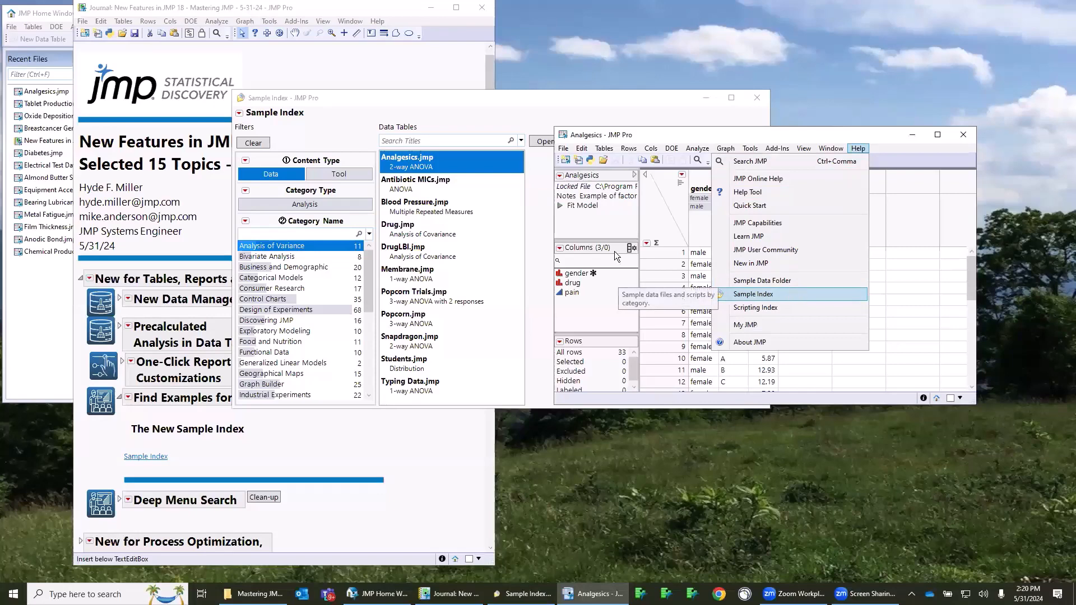
mouse_move(909, 143)
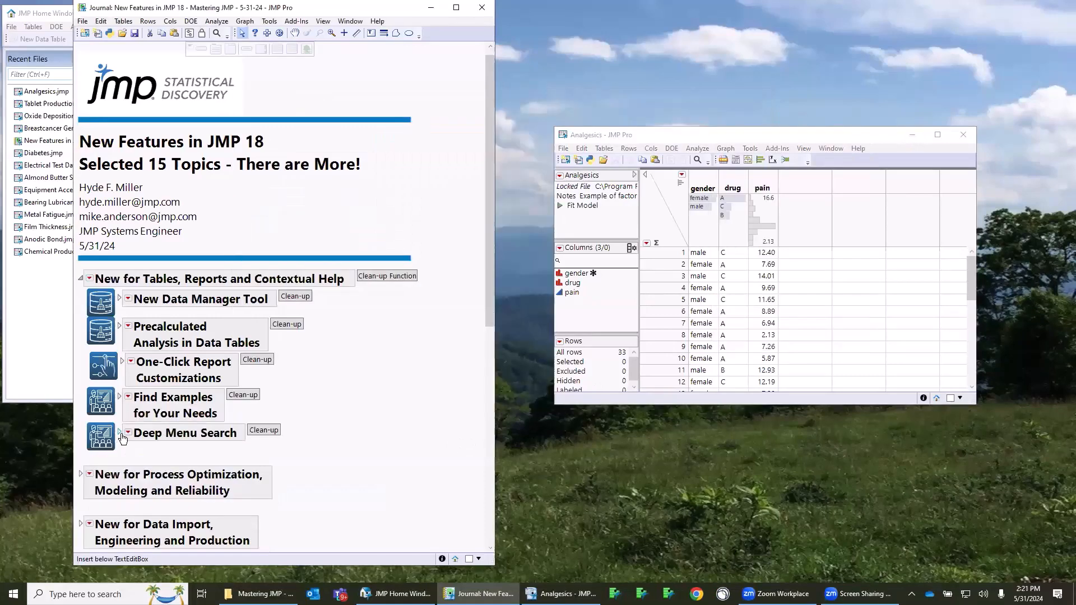
mouse_move(171, 440)
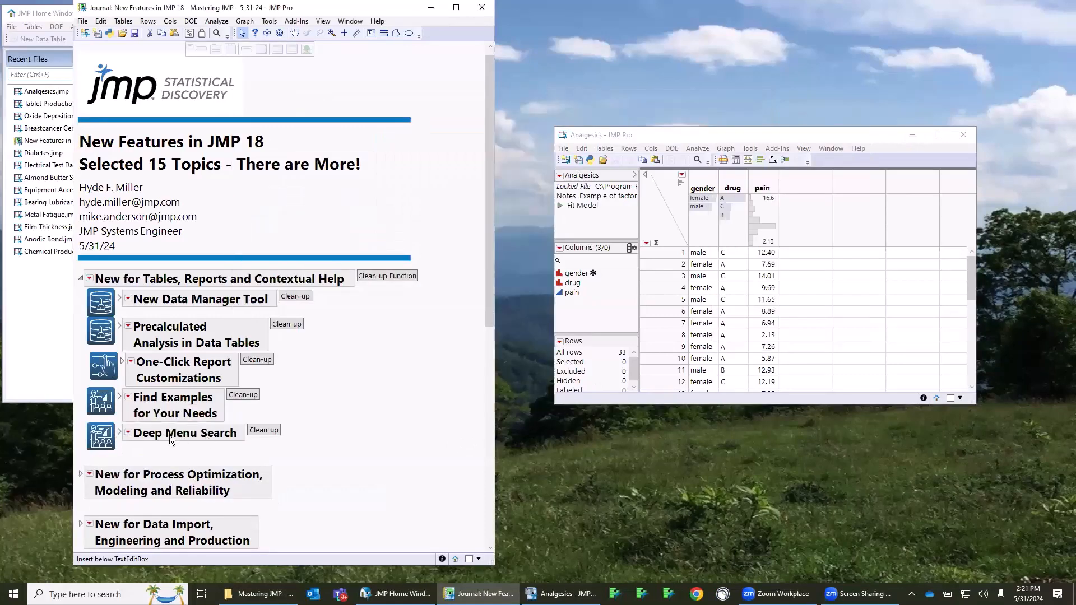
Expand Deep Menu Search and open the Chemical Production table with its Oneway report
click(128, 433)
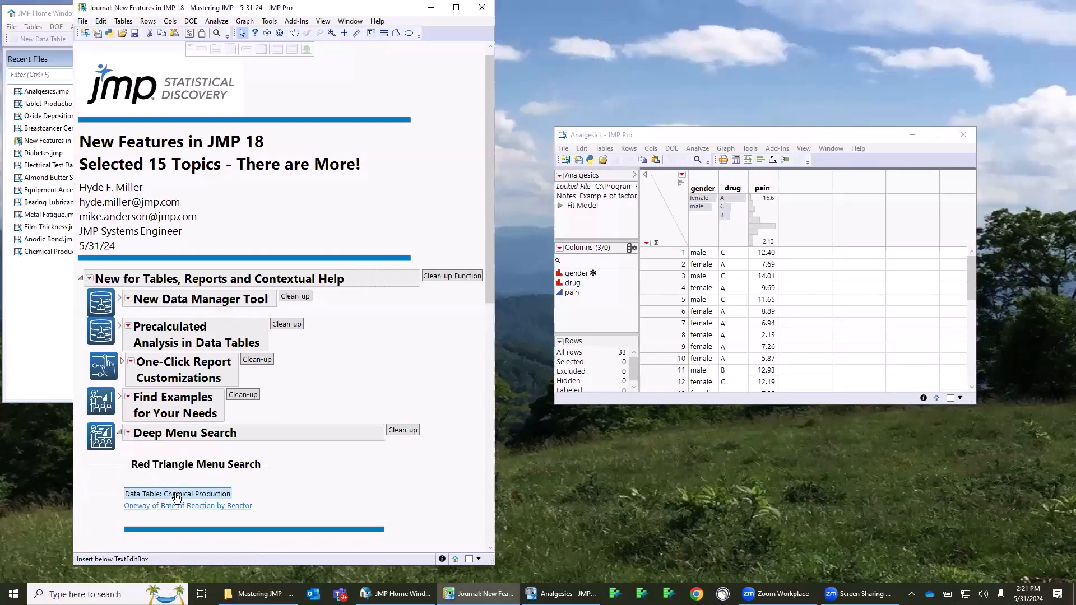
click(187, 505)
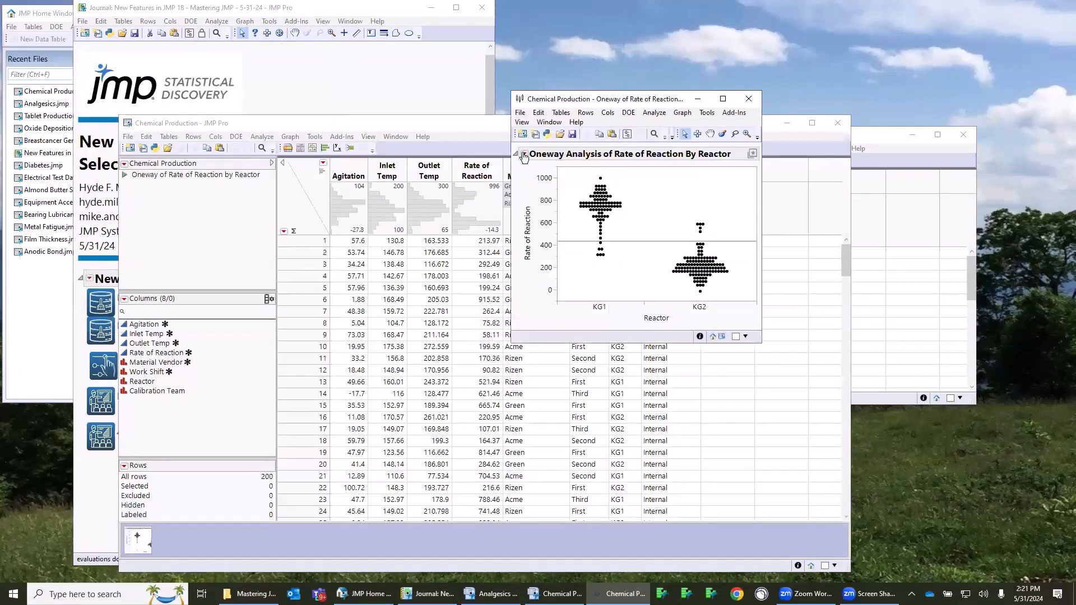
Search the Oneway red-triangle menu for 'Wilc' and request the Wilcoxon Exact Test
click(524, 154)
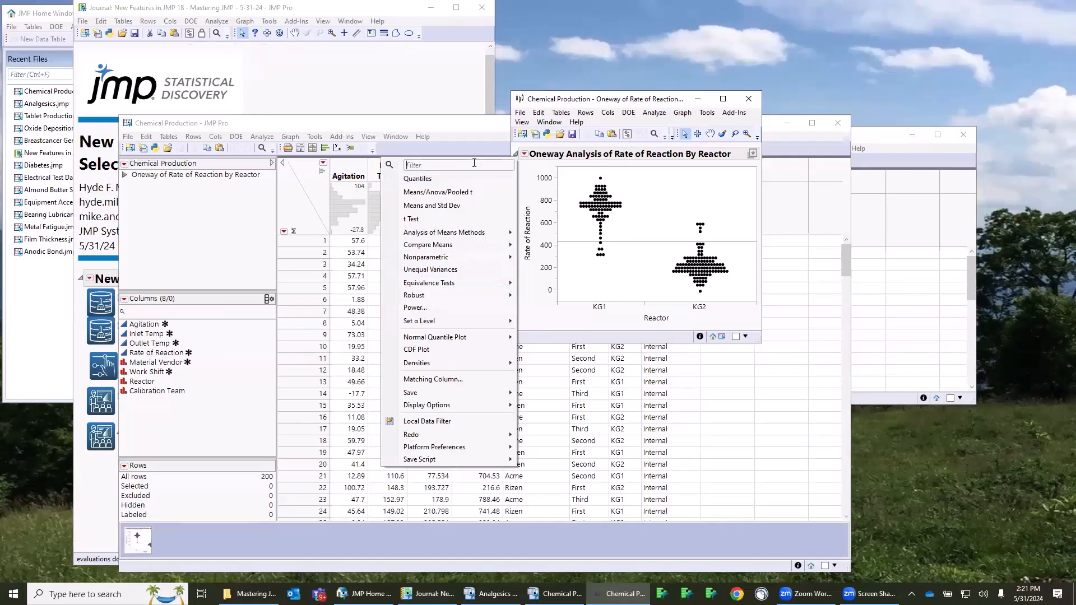
mouse_move(446, 295)
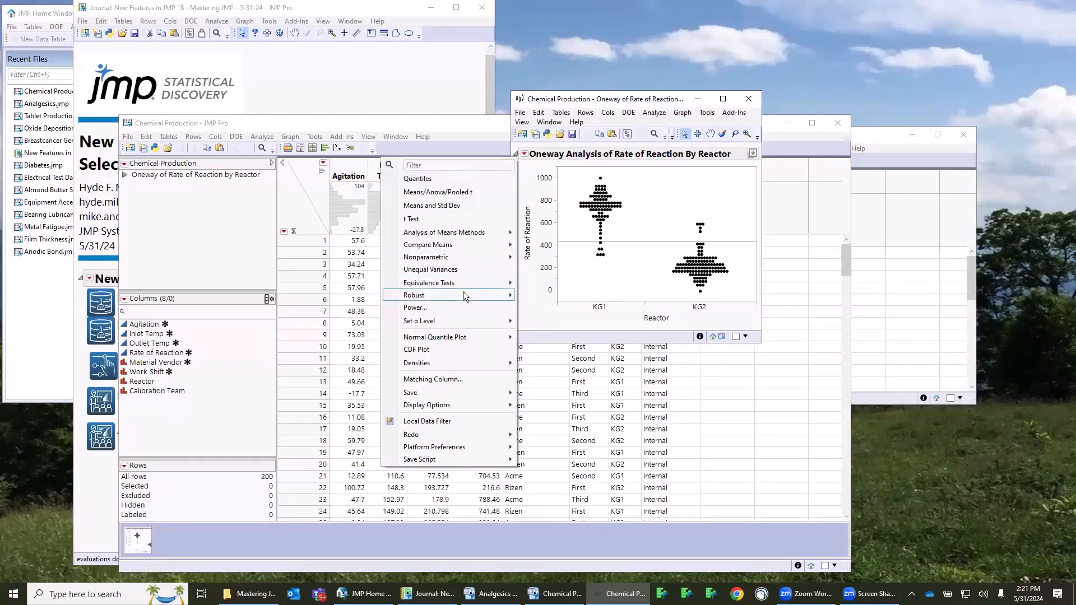
mouse_move(453, 164)
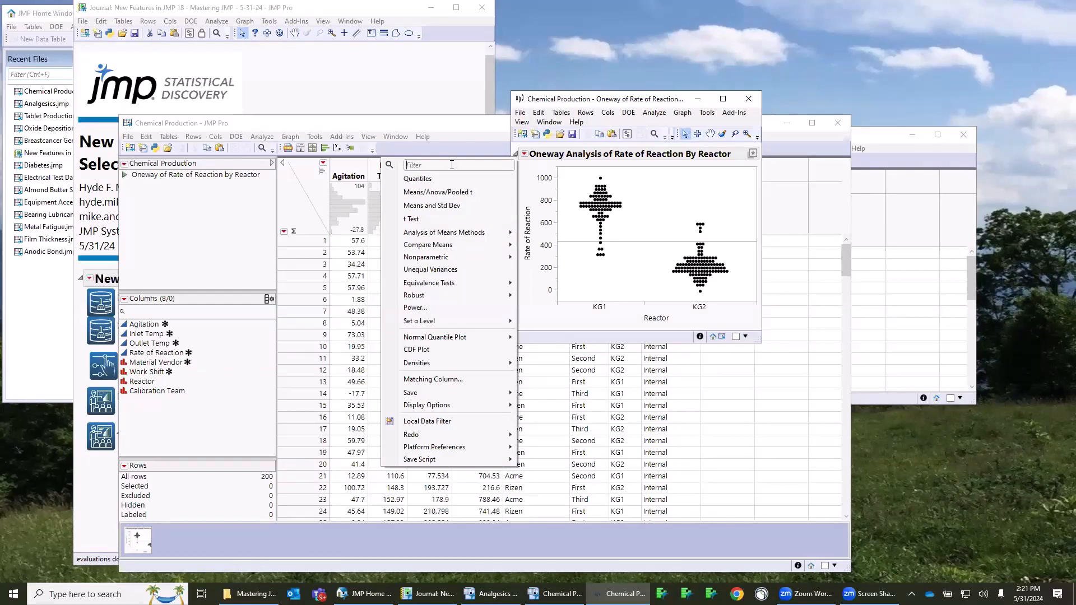
text(Wilcox)
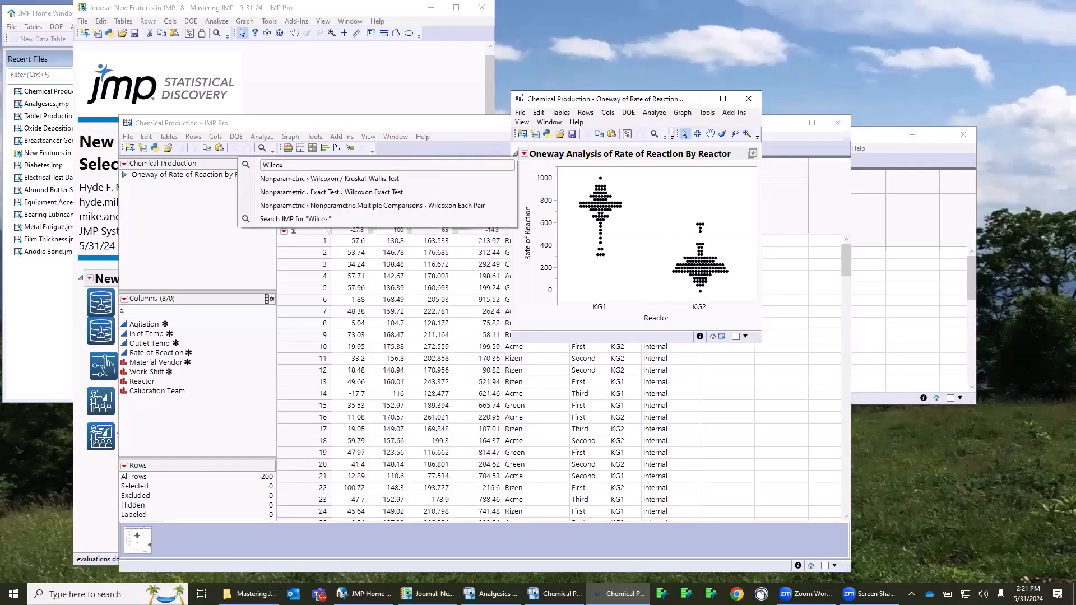
mouse_move(387, 178)
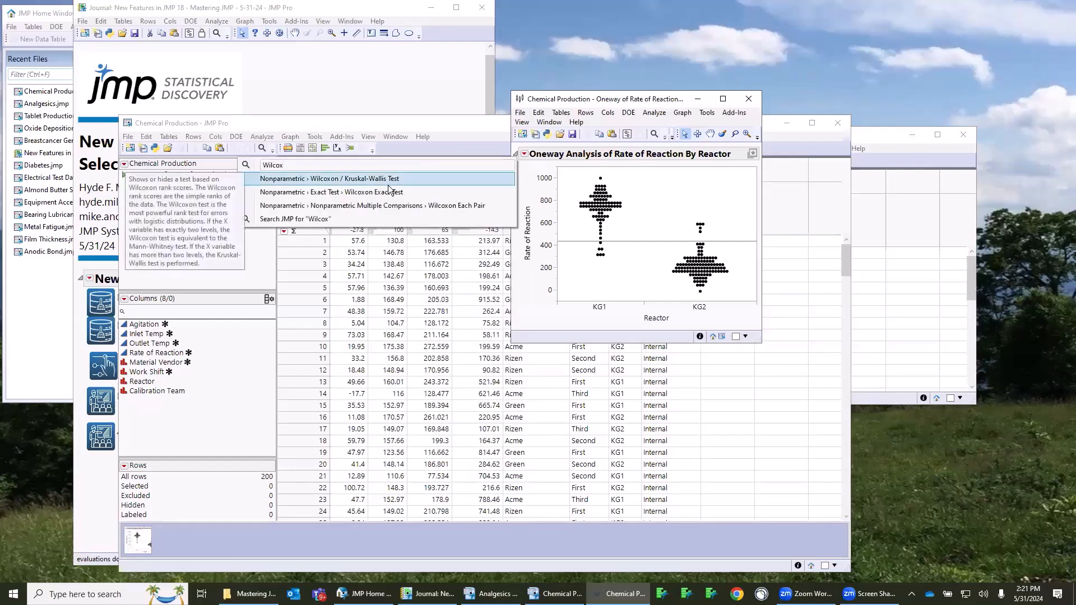
mouse_move(388, 205)
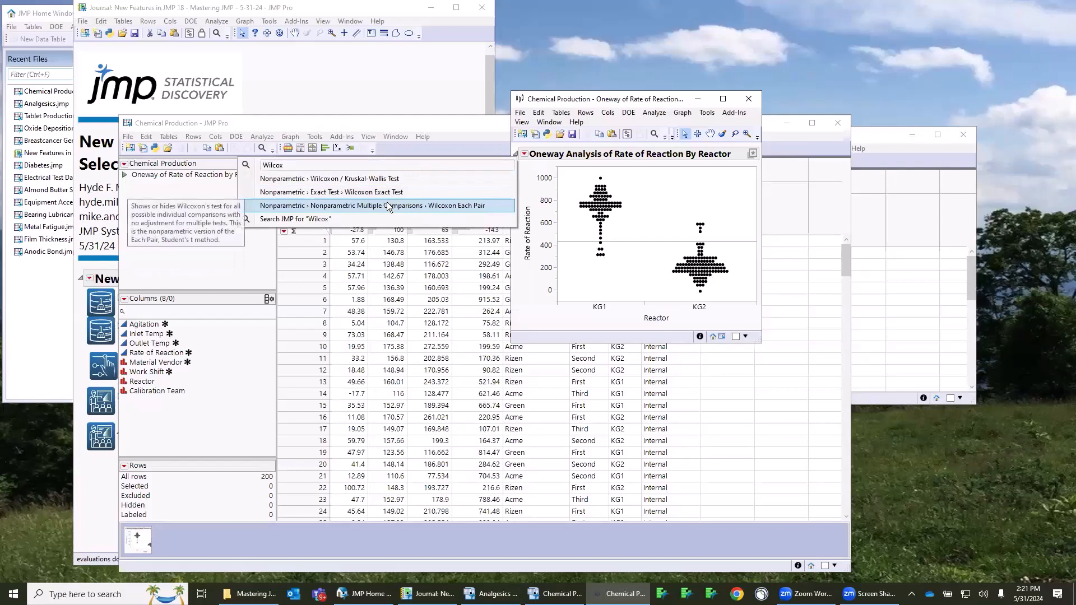
mouse_move(376, 184)
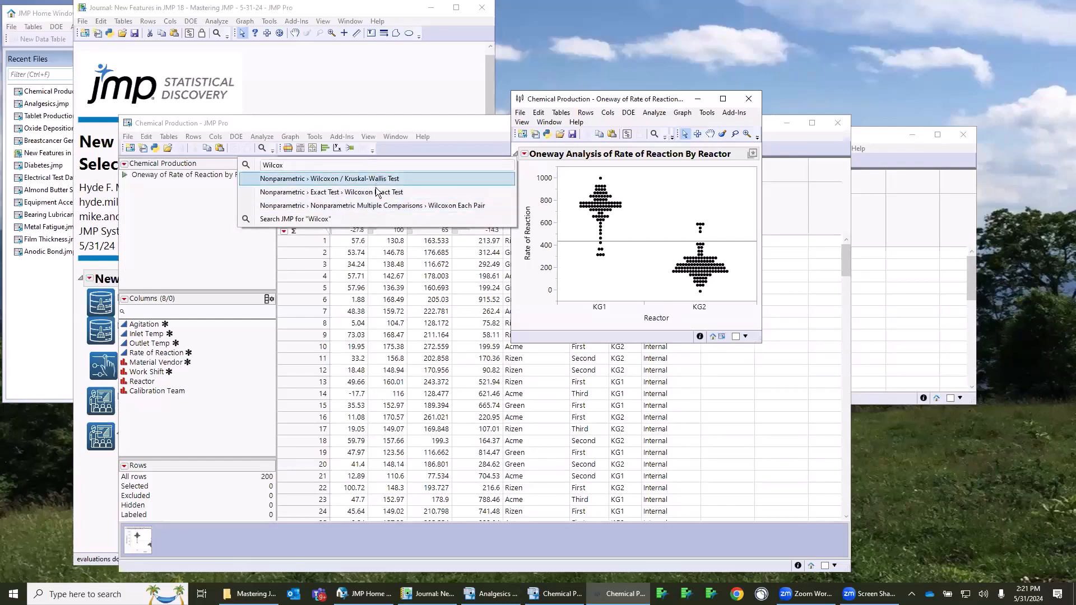
mouse_move(374, 191)
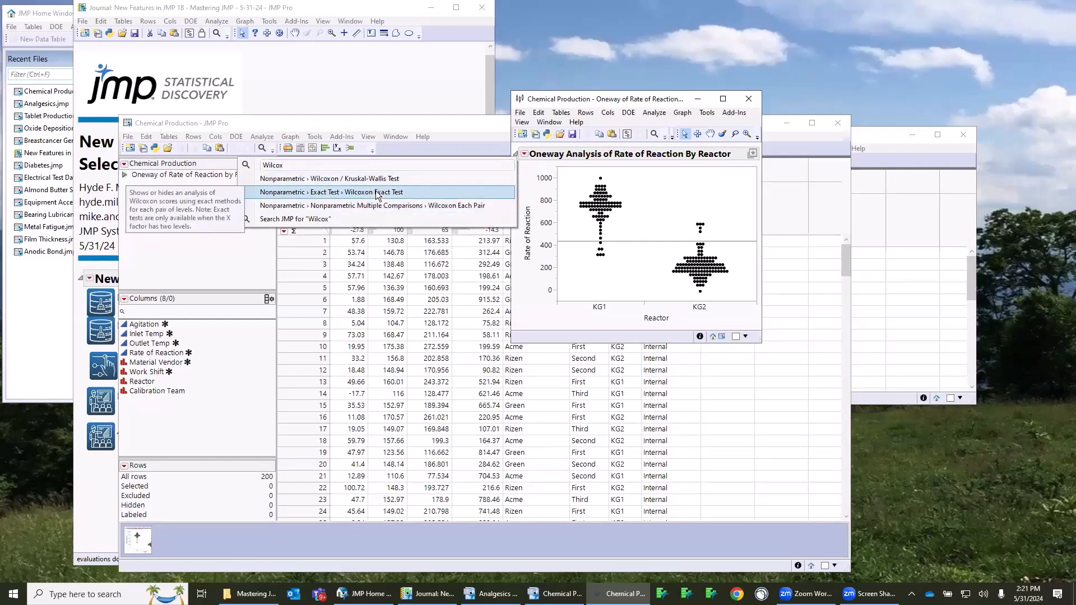
mouse_move(360, 198)
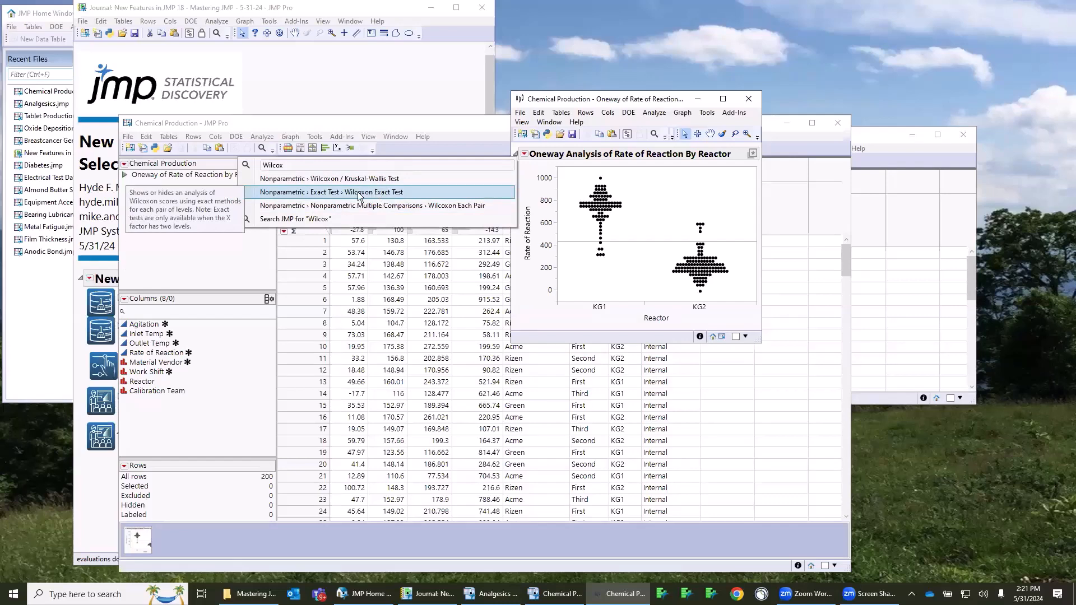
click(357, 192)
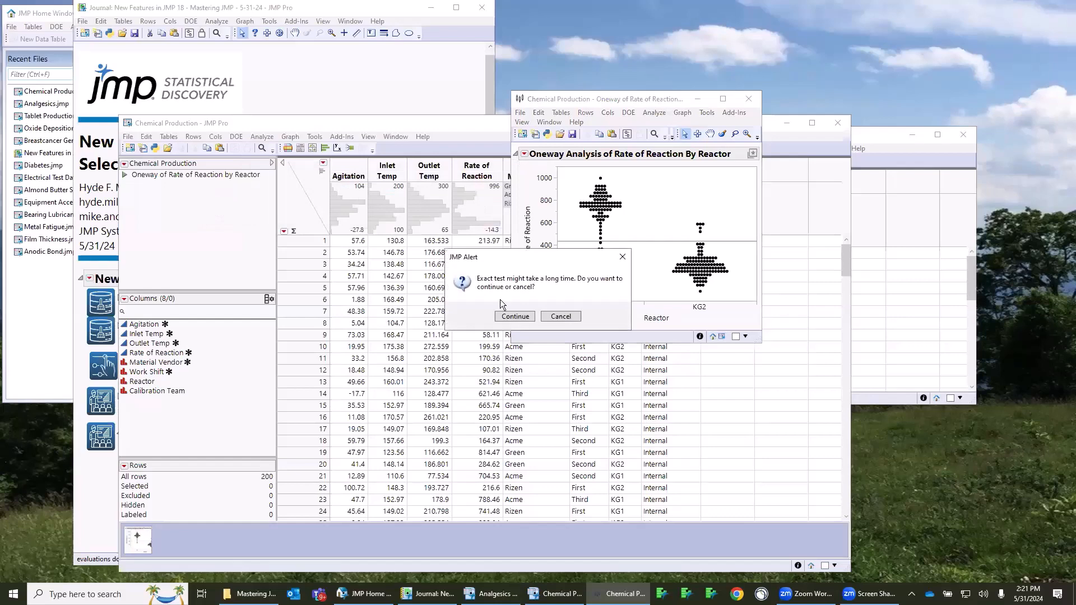
Continue the slow exact test and reopen the Oneway analysis options
click(515, 316)
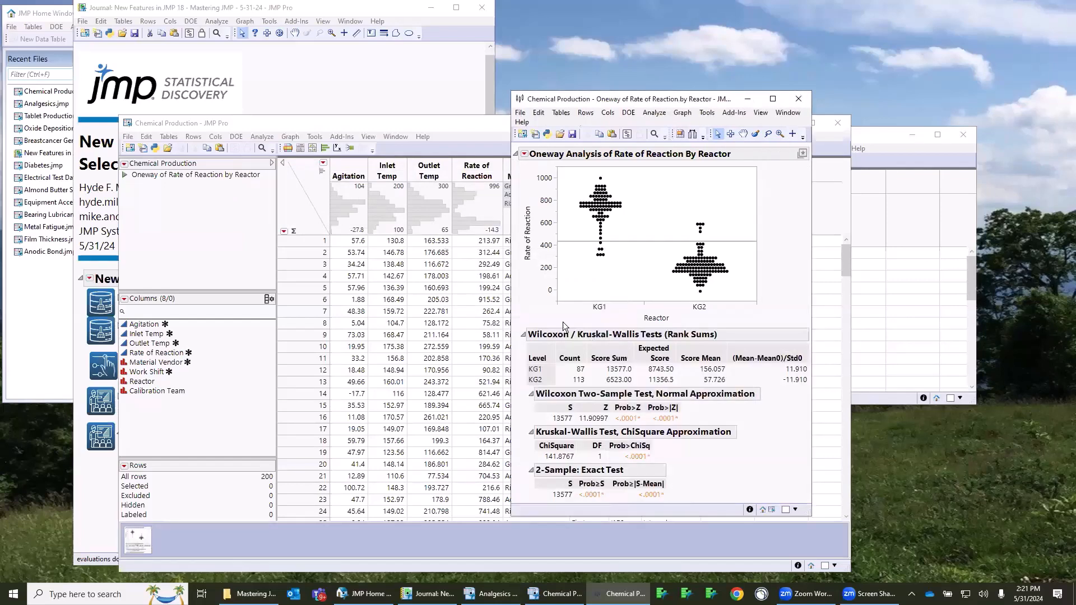
mouse_move(616, 405)
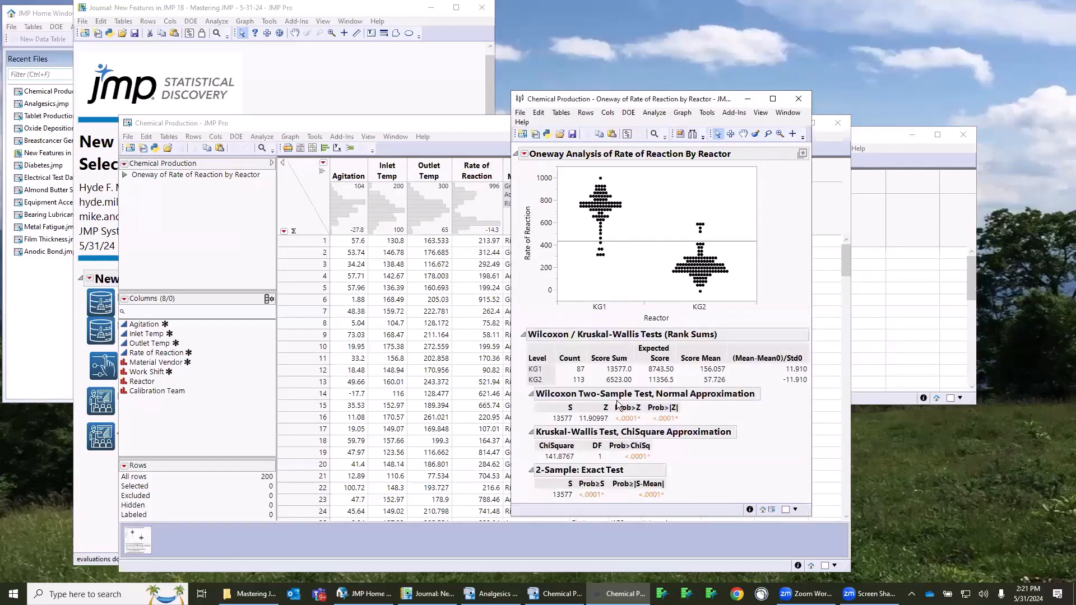
click(524, 154)
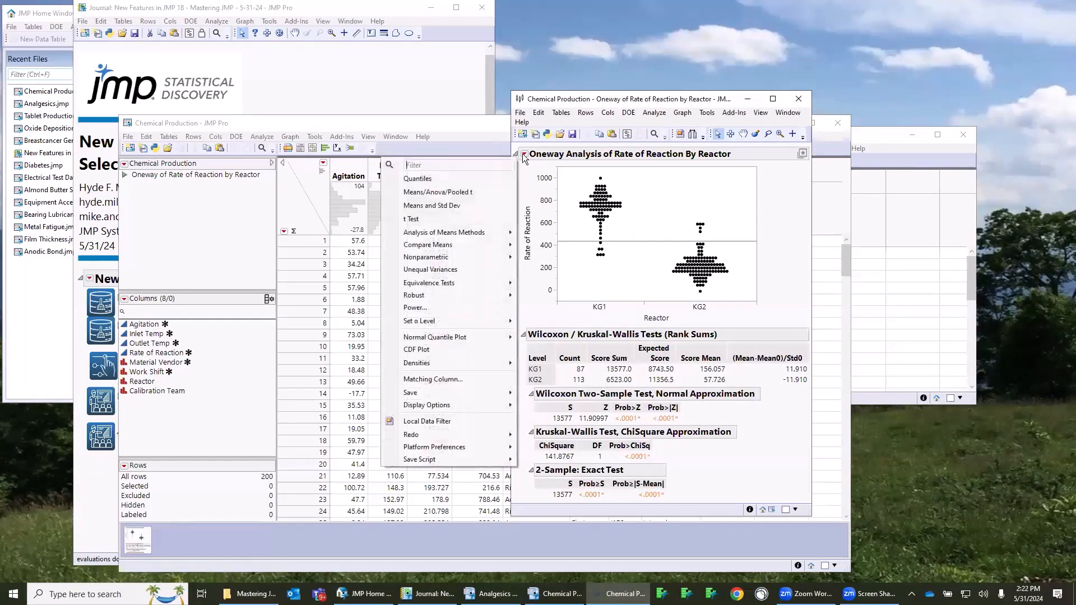
mouse_move(431, 269)
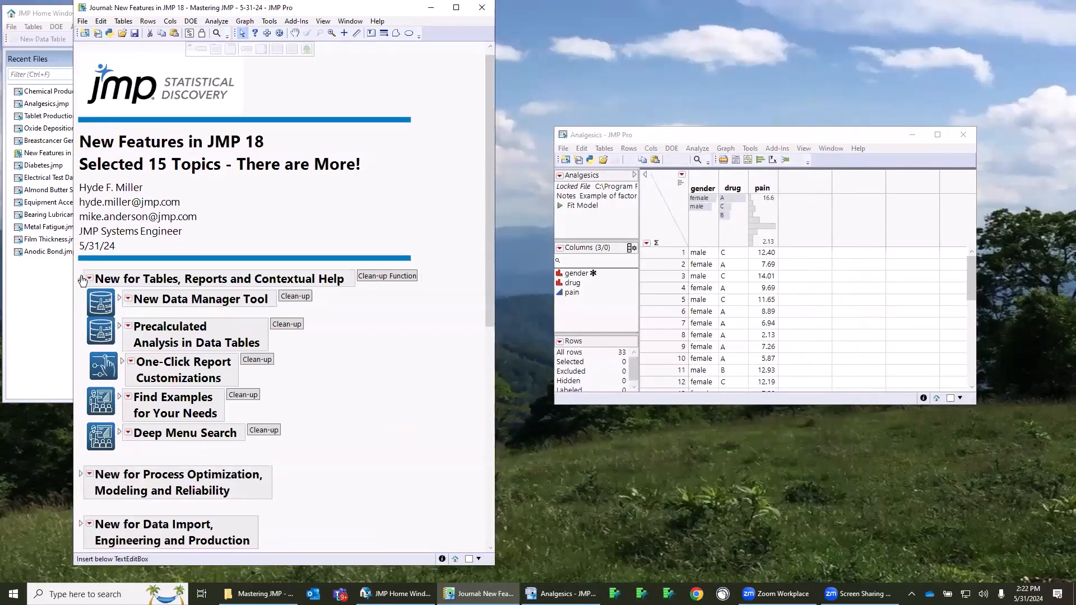
Collapse the New for Tables, Reports and Contextual Help journal topic
click(88, 279)
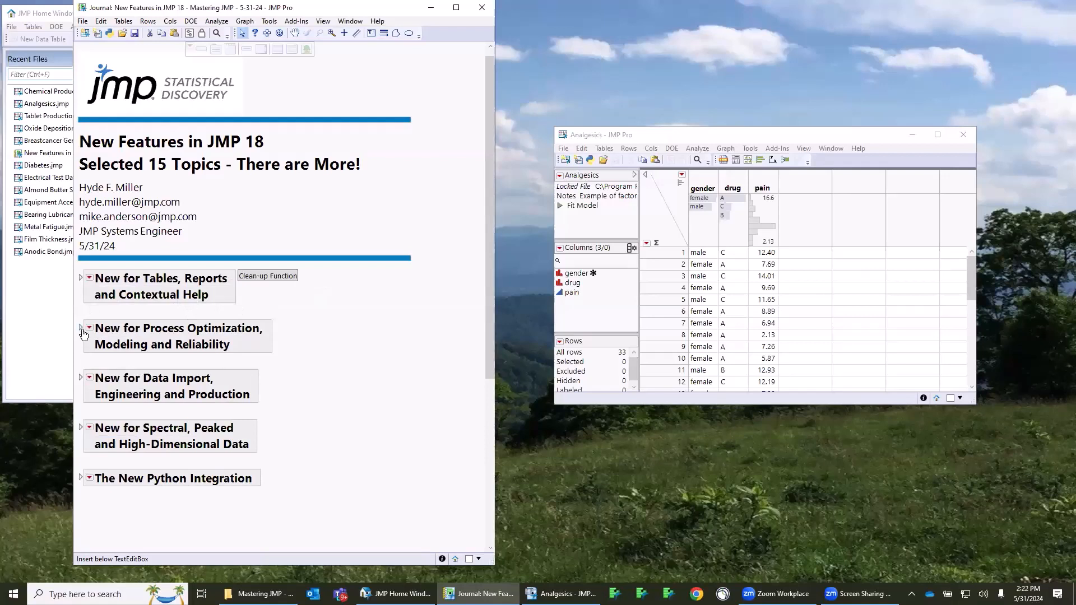
mouse_move(139, 359)
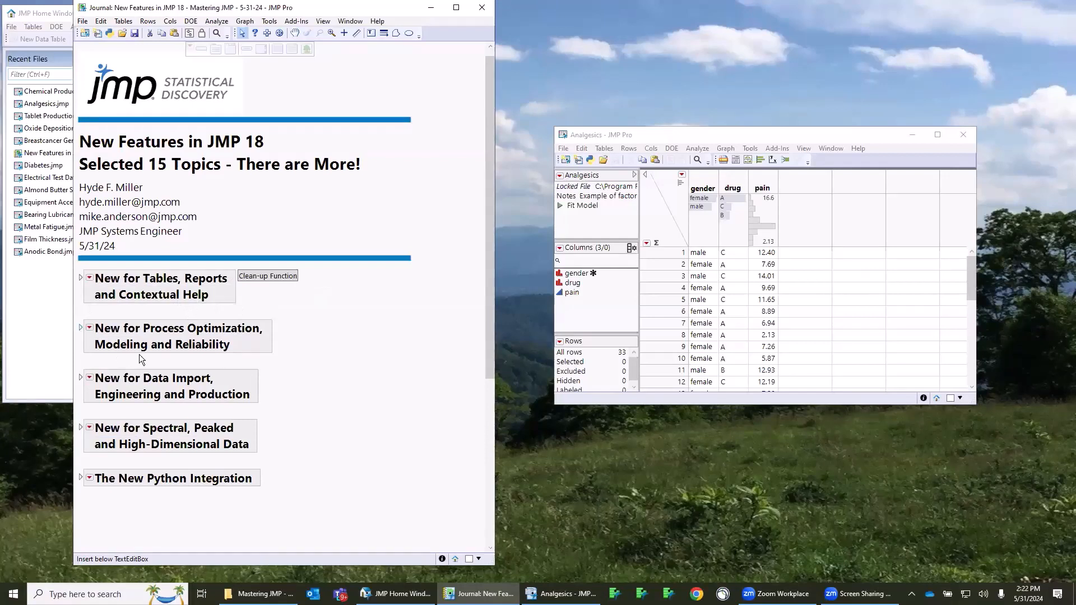